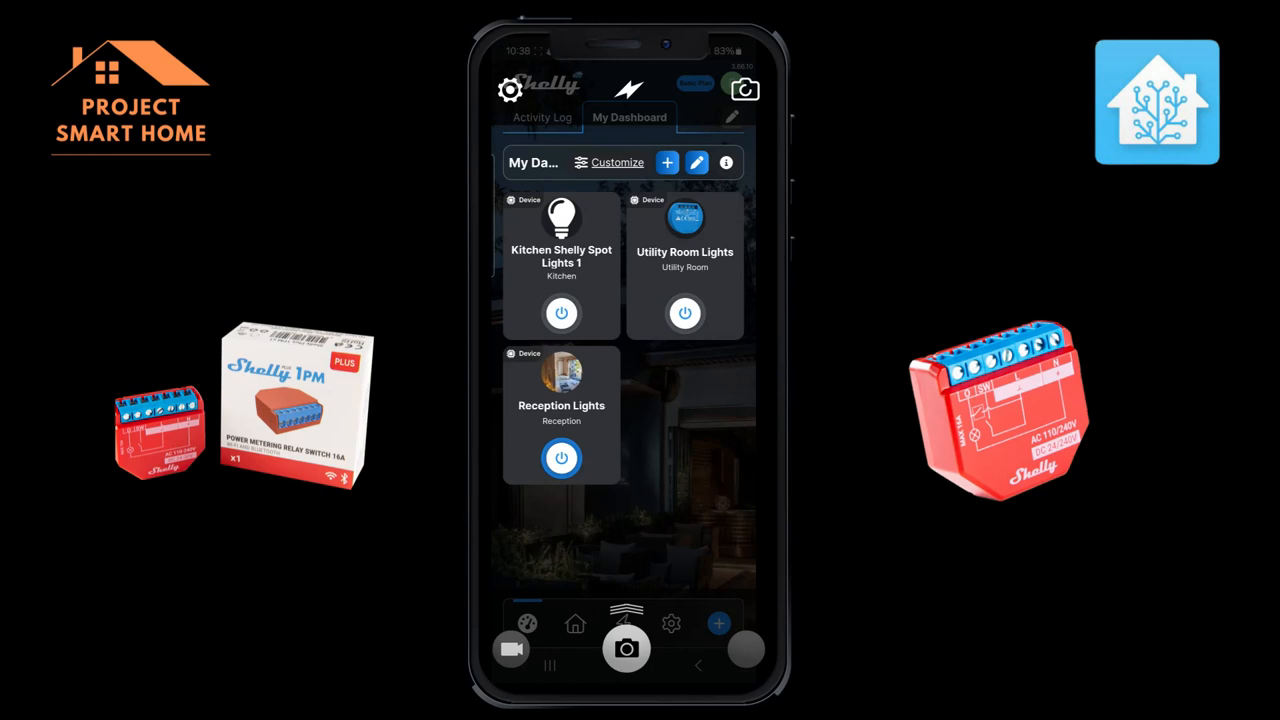
# Start Wi-Fi AP-scan inclusion of a new device and select the scanned Shelly Plus 1
pyautogui.click(718, 623)
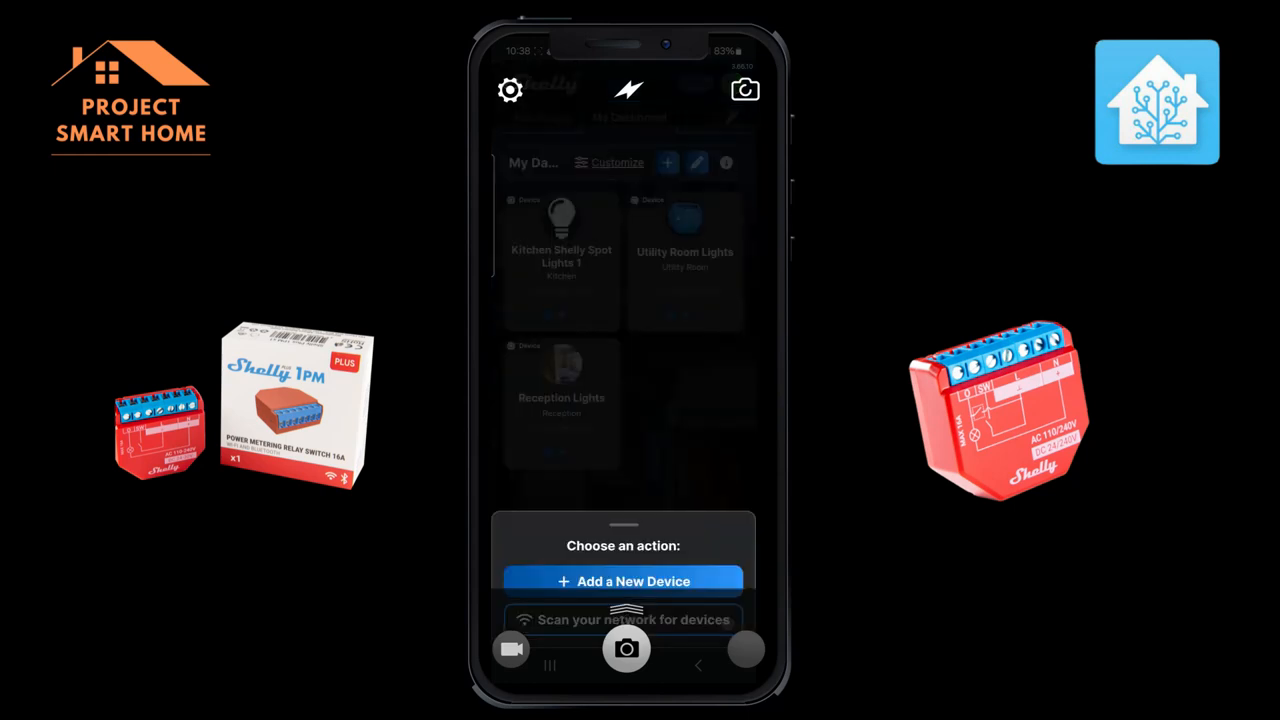
pyautogui.click(623, 581)
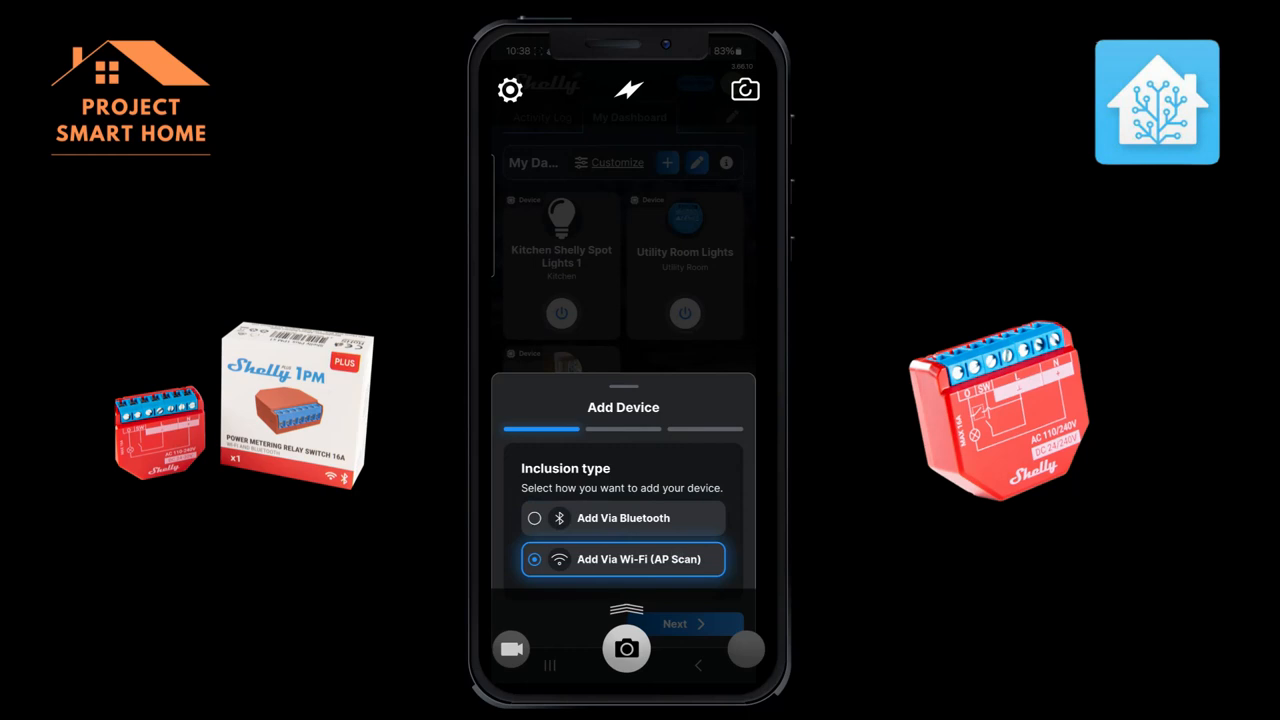
pyautogui.click(682, 624)
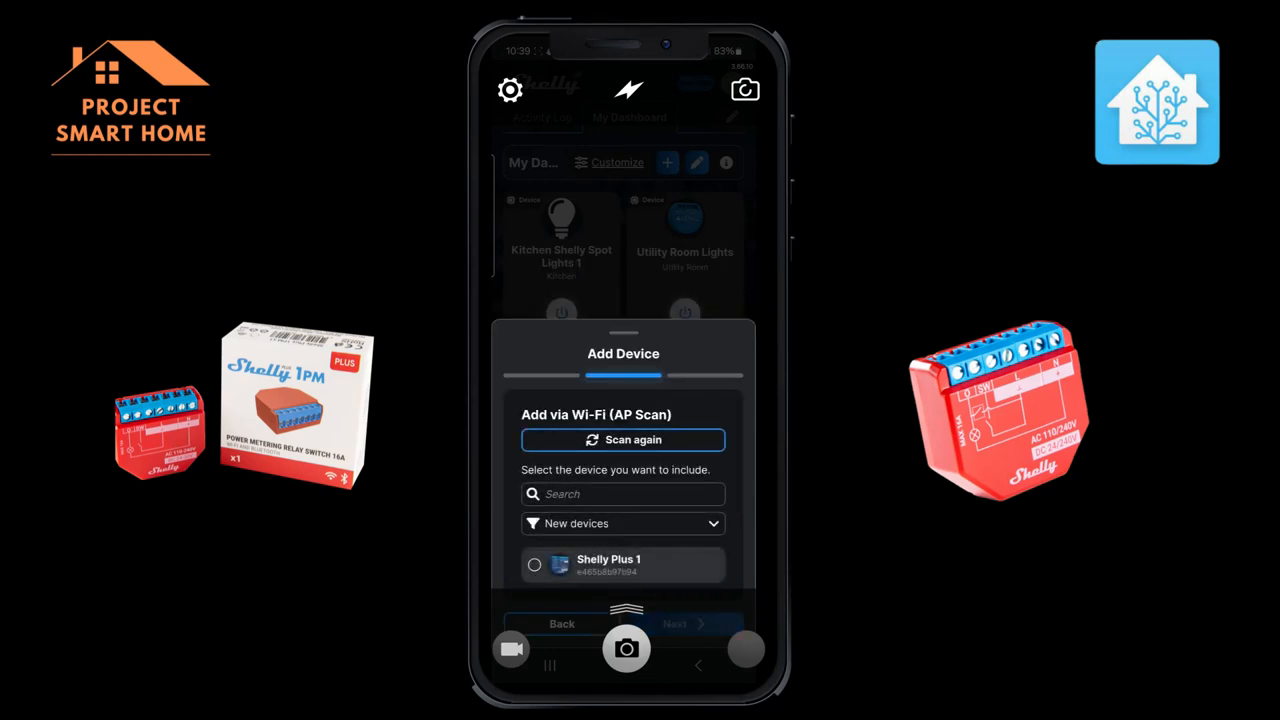
pyautogui.click(534, 565)
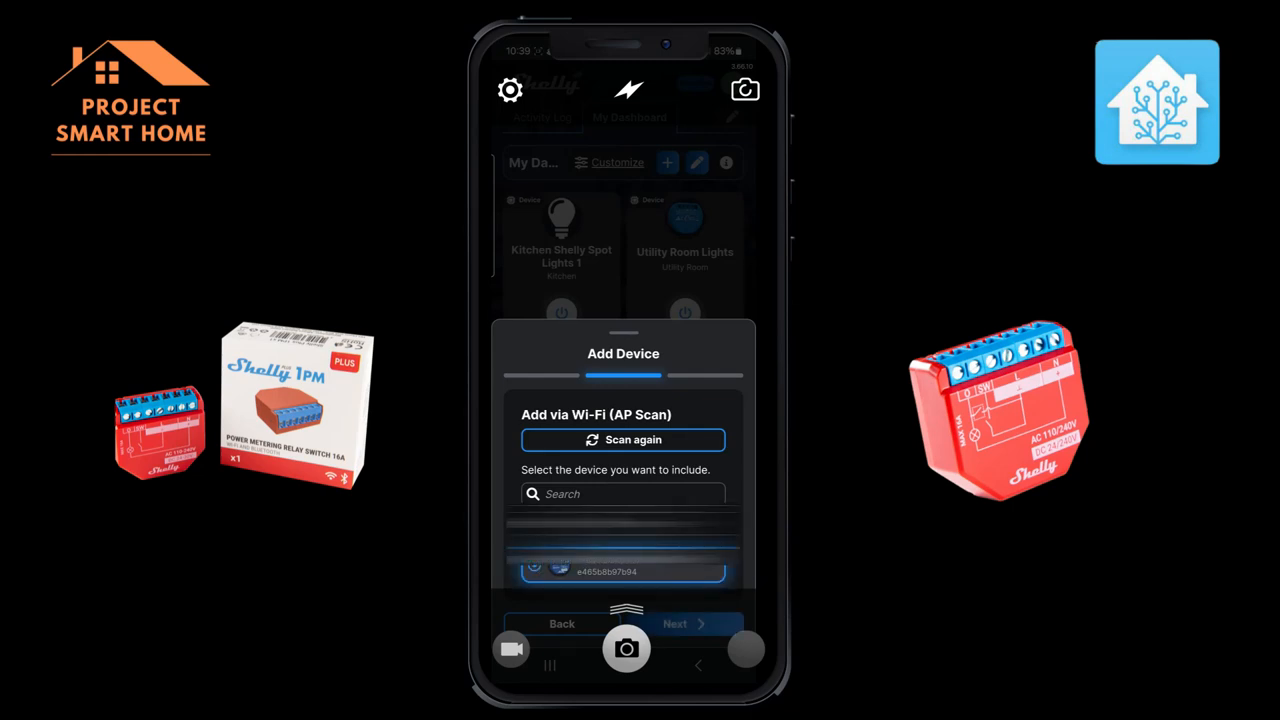
pyautogui.click(623, 569)
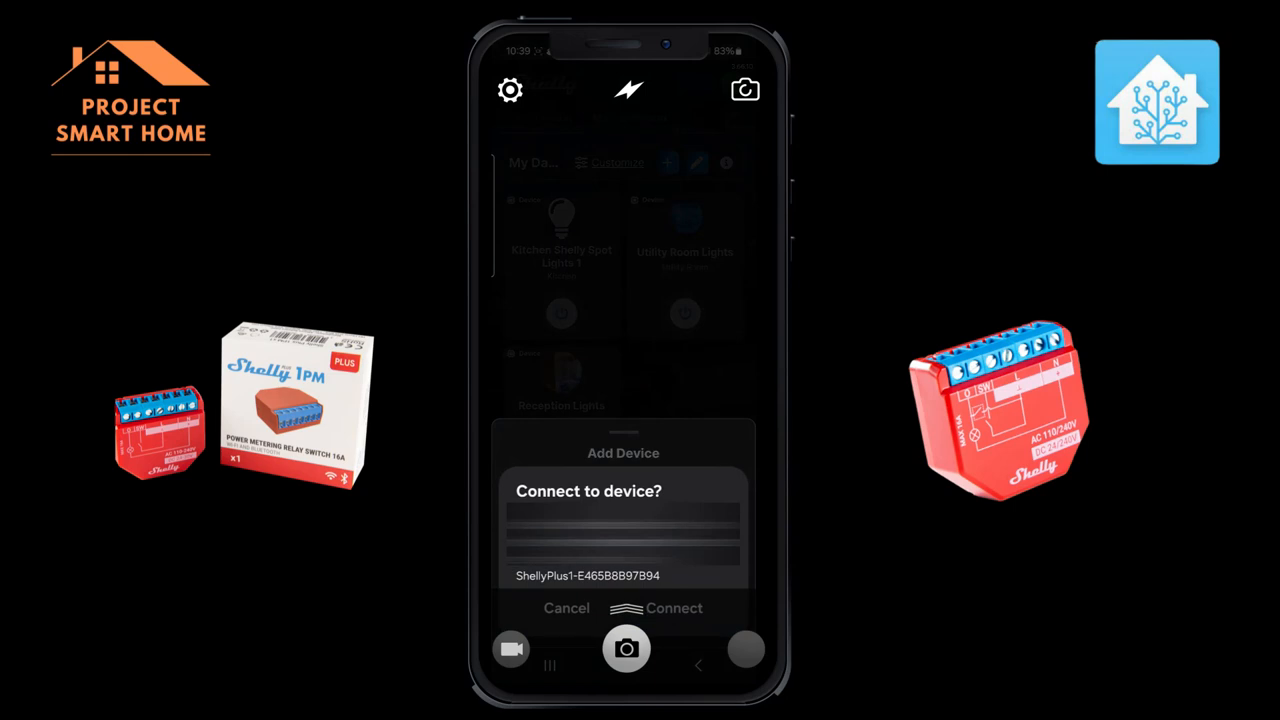
# Connect to the Shelly Plus 1 and enter 'Bathroom Lights' as its device name
pyautogui.click(670, 608)
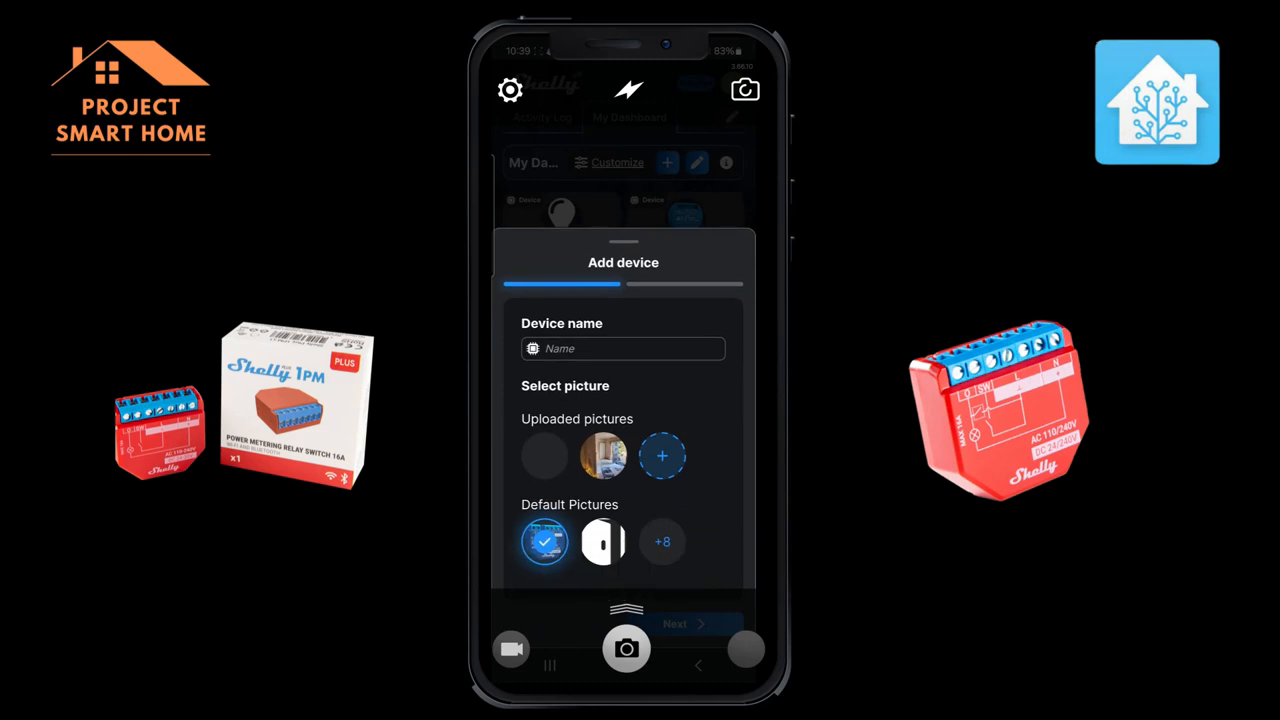
pyautogui.click(623, 348)
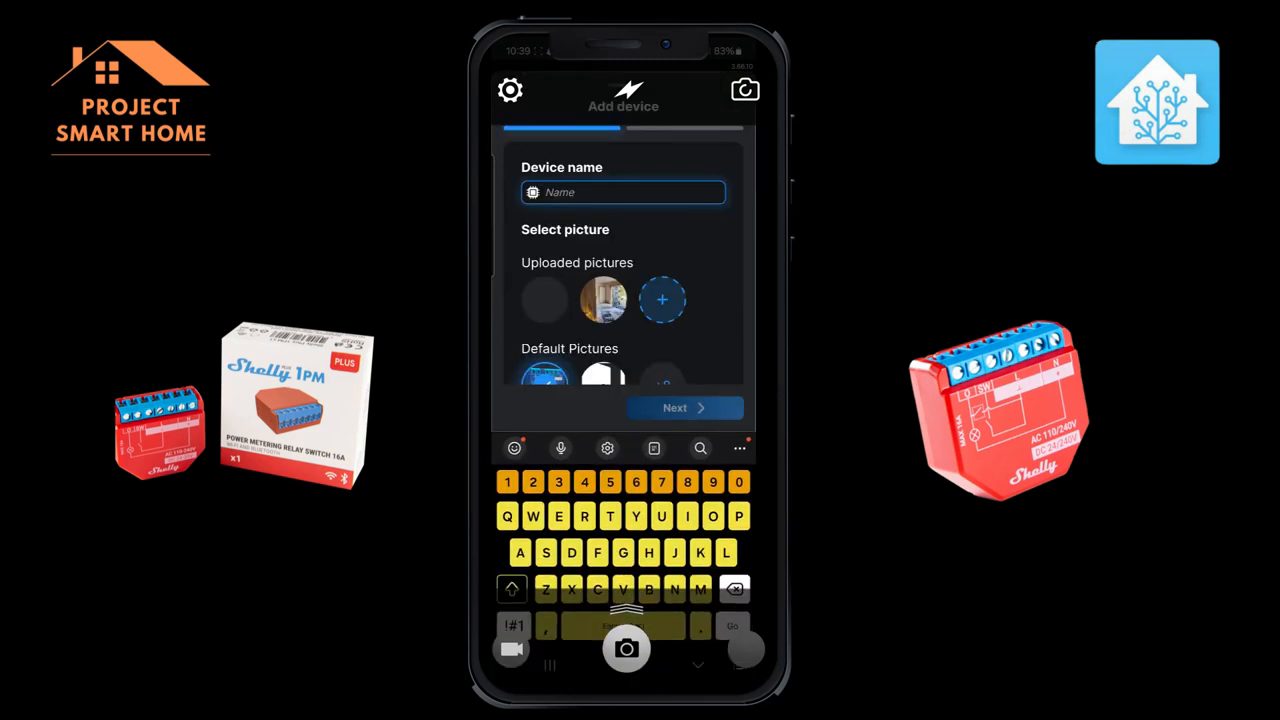
pyautogui.write('Bat')
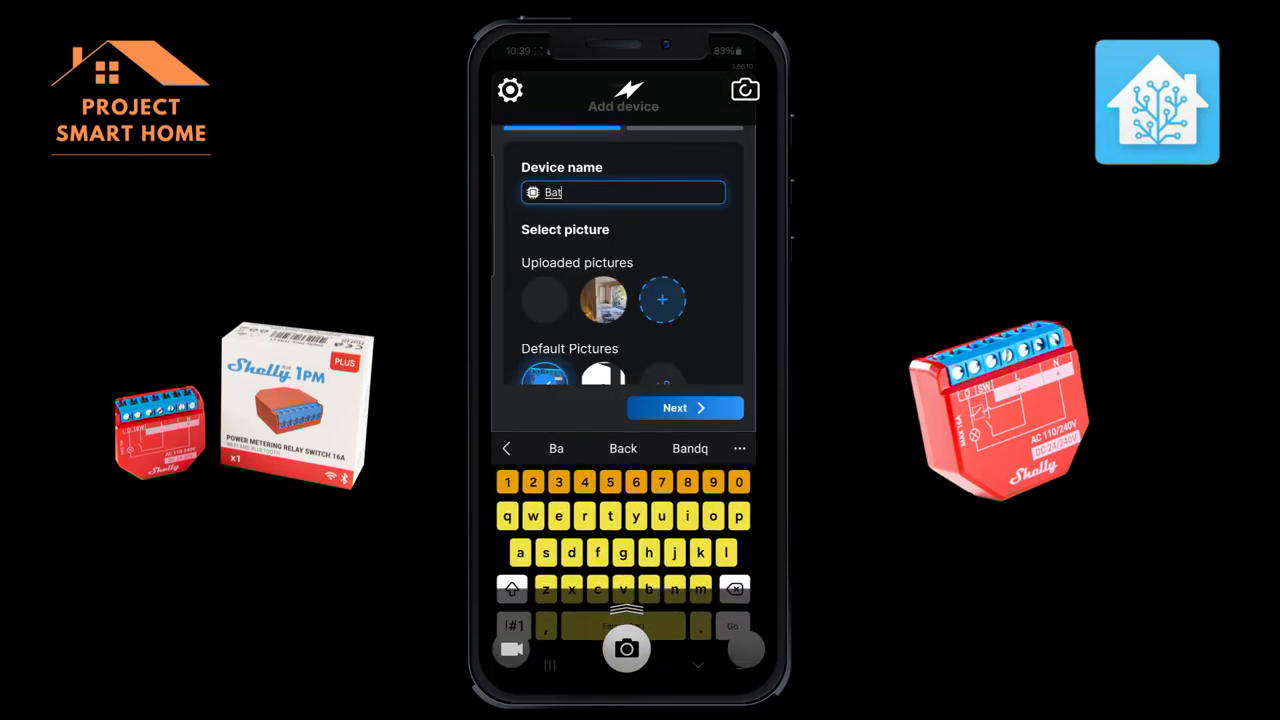
pyautogui.write('throom')
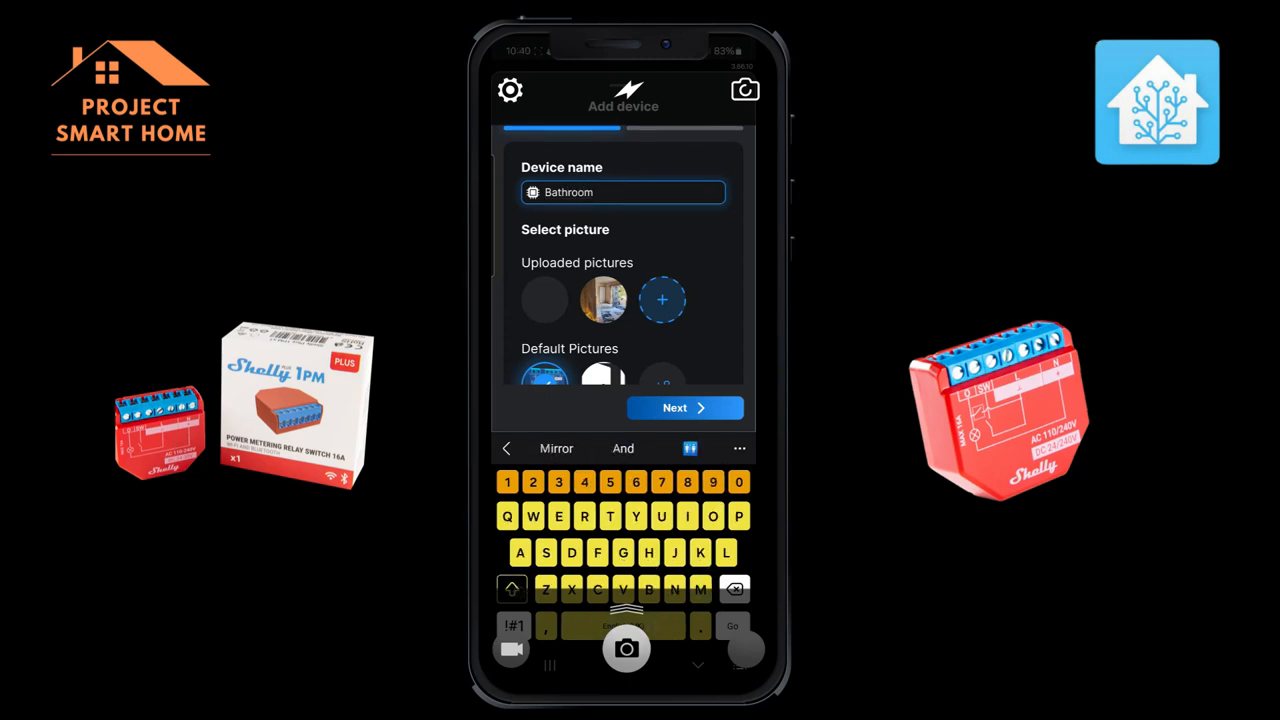
pyautogui.write('Lights')
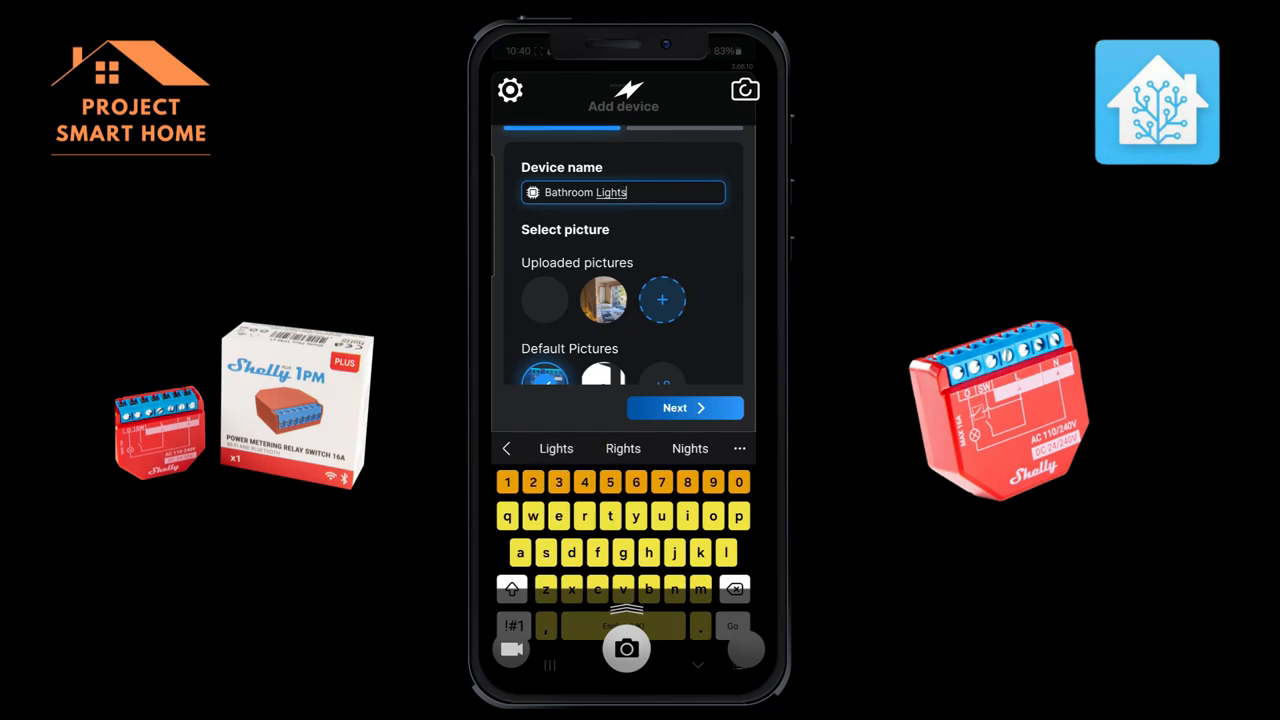
# Create a 'Bathroom' room and save the Bathroom Lights device into it
pyautogui.click(684, 408)
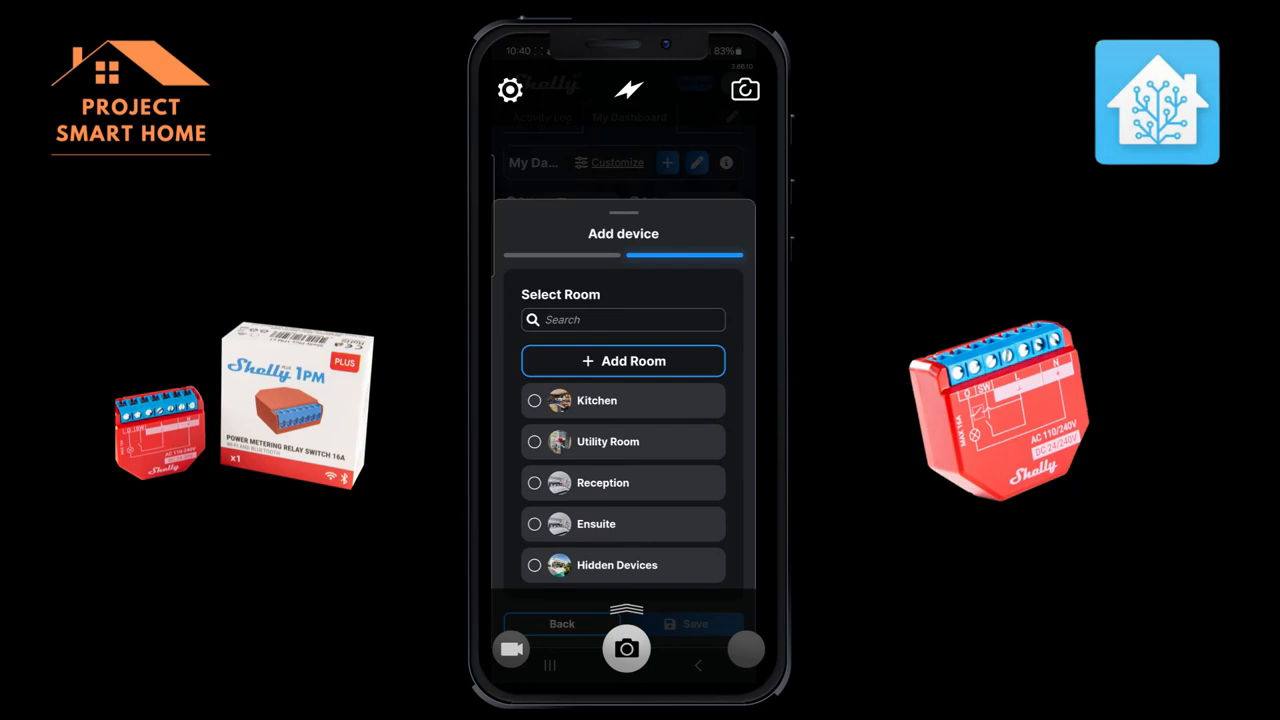
pyautogui.click(623, 360)
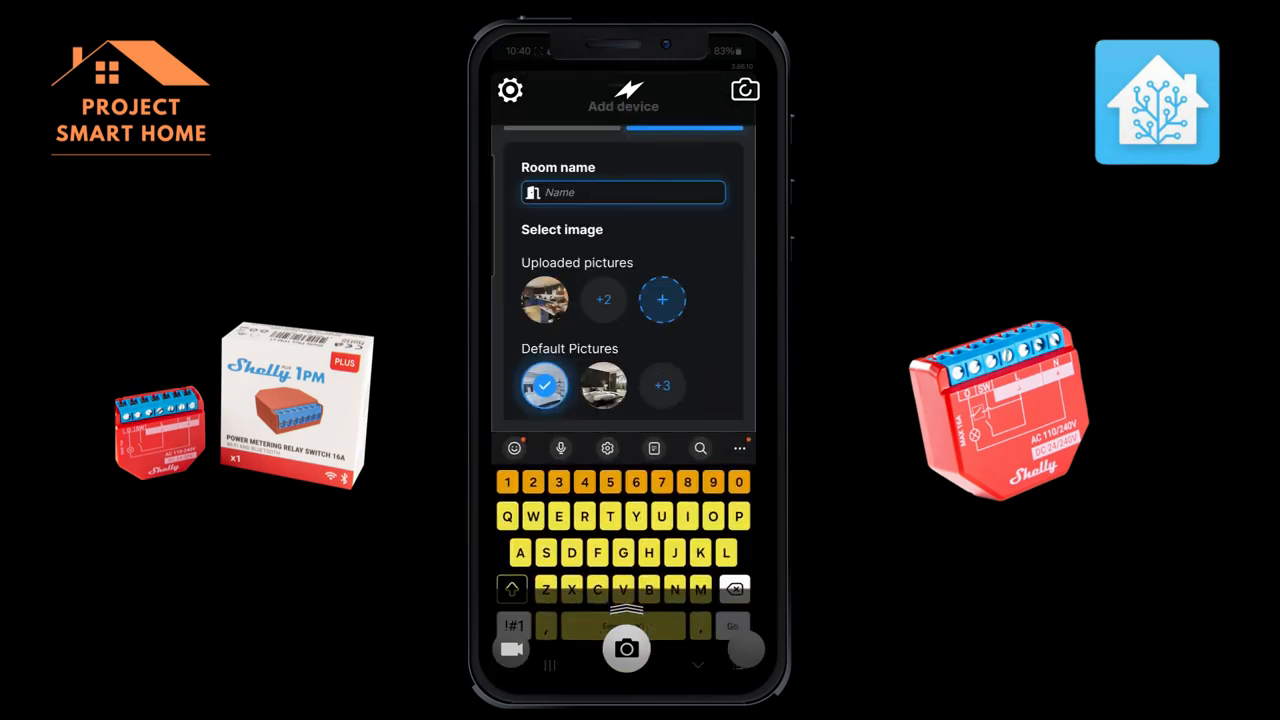
pyautogui.write('Bathroom')
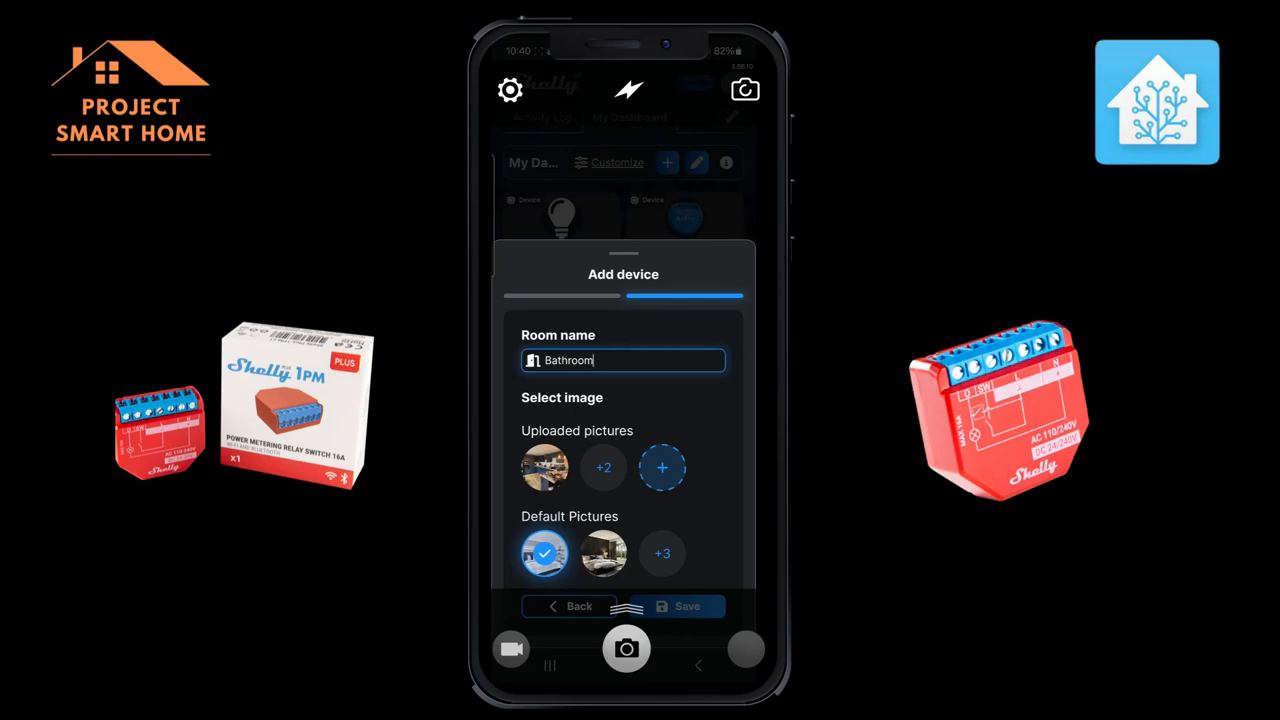
pyautogui.click(679, 606)
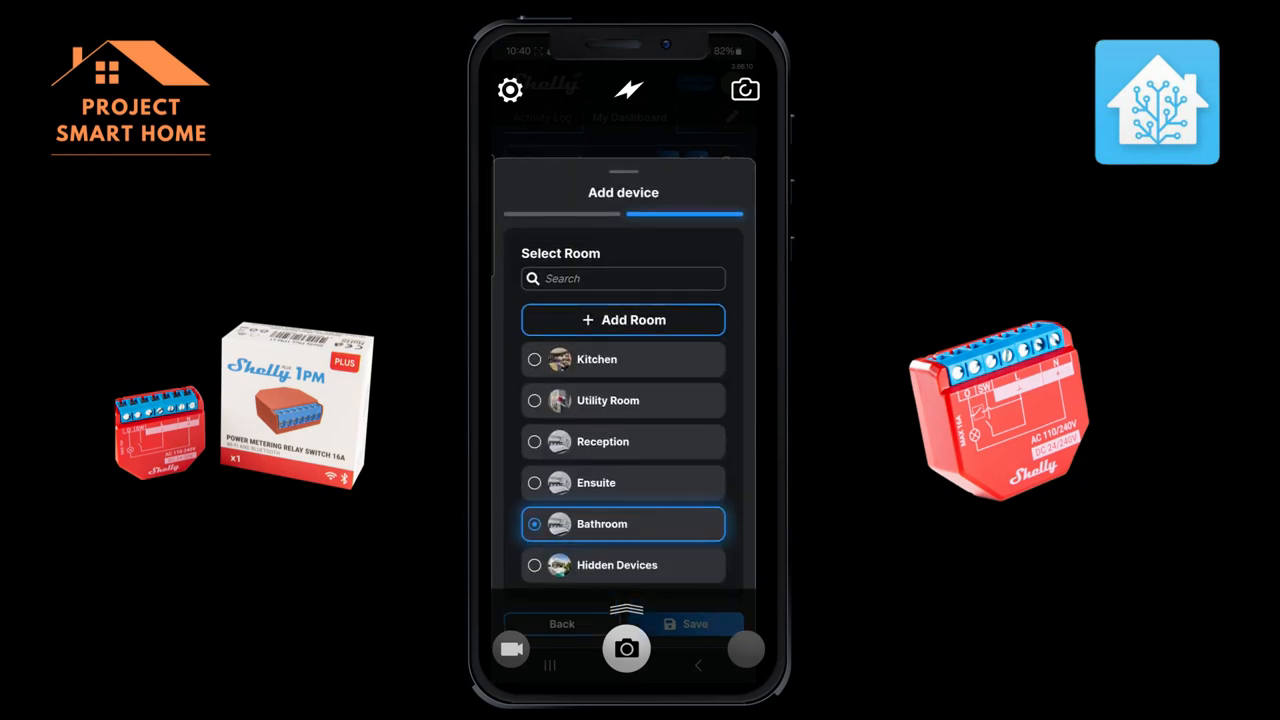
pyautogui.click(691, 623)
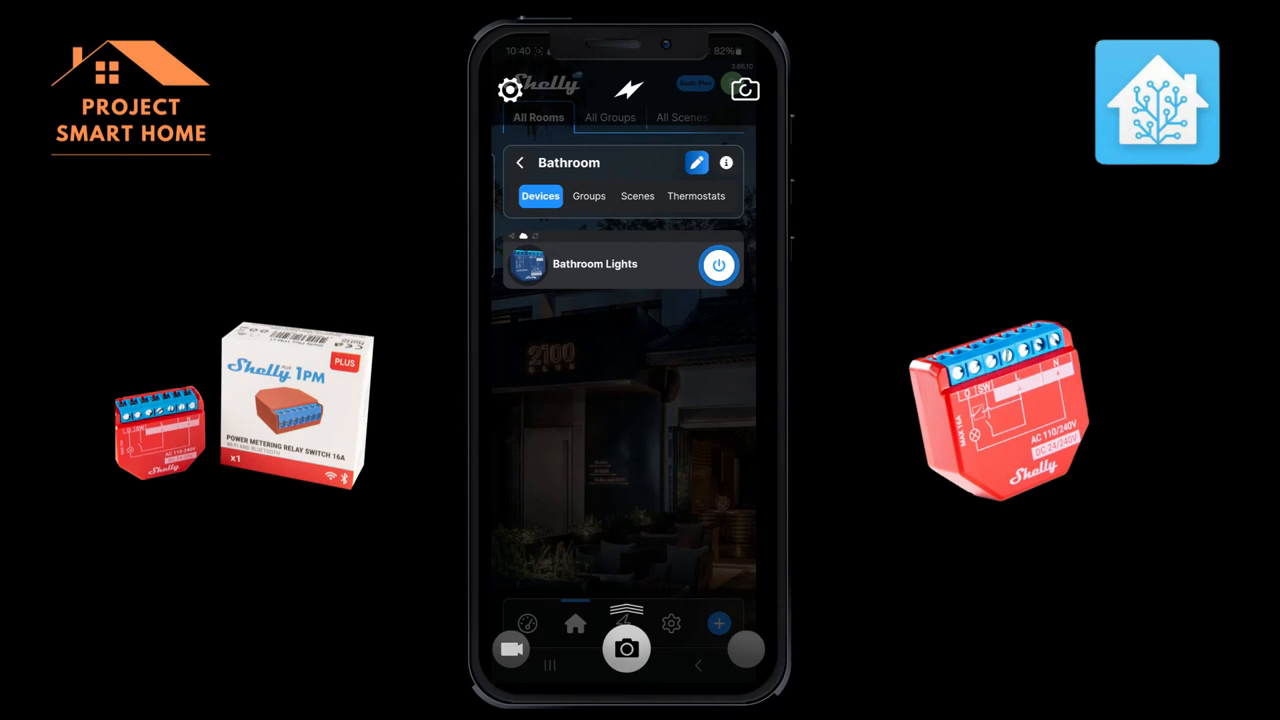
# Open Bathroom Lights, expand its firmware version details and start the firmware update
pyautogui.click(717, 265)
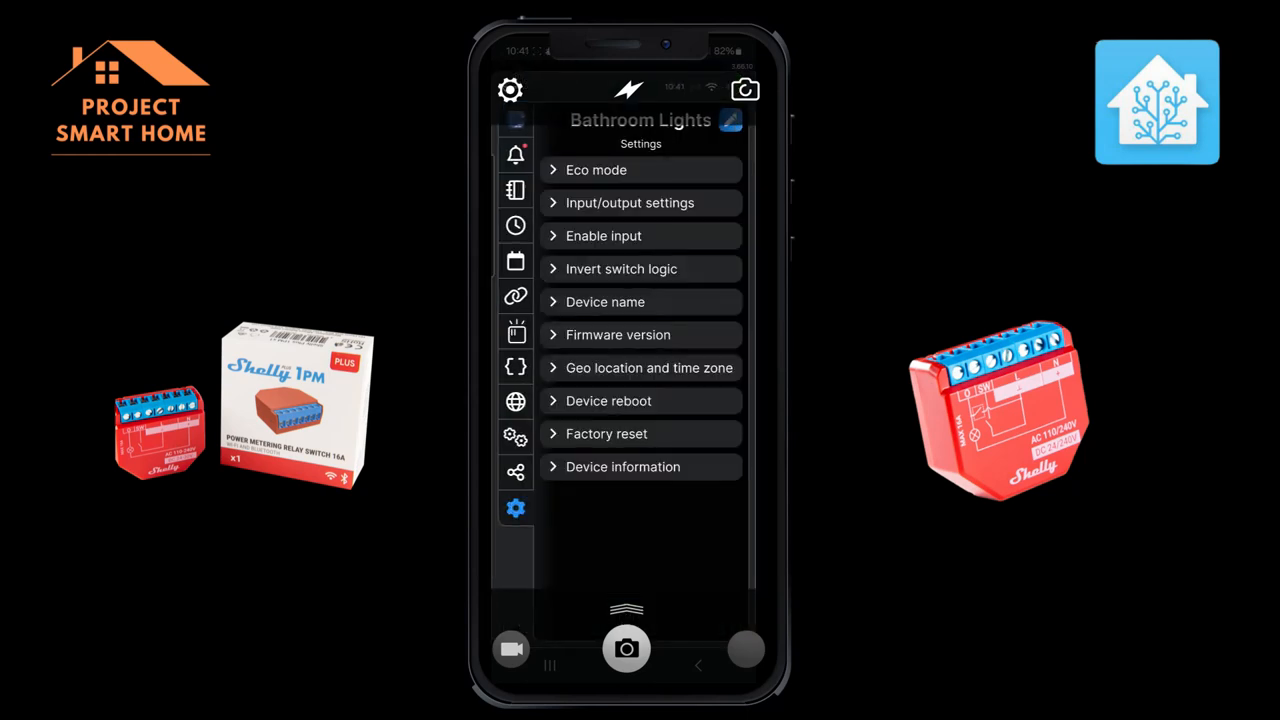
pyautogui.click(616, 334)
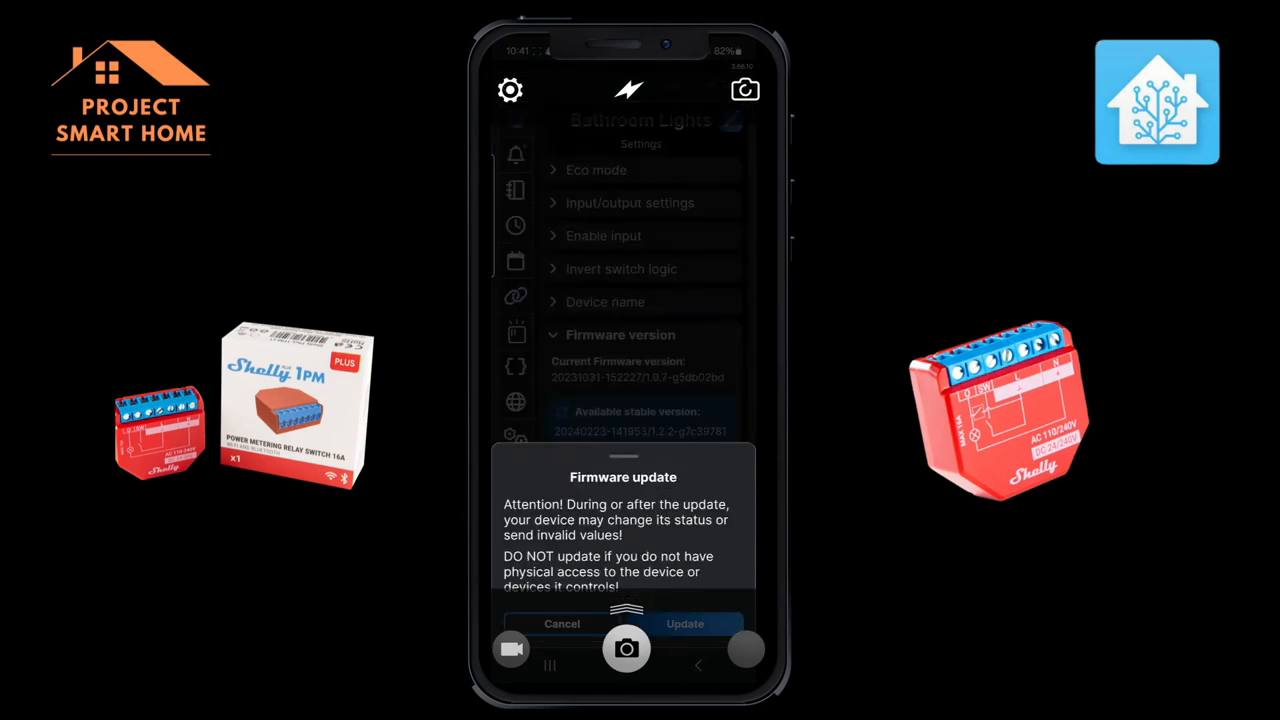
pyautogui.click(685, 623)
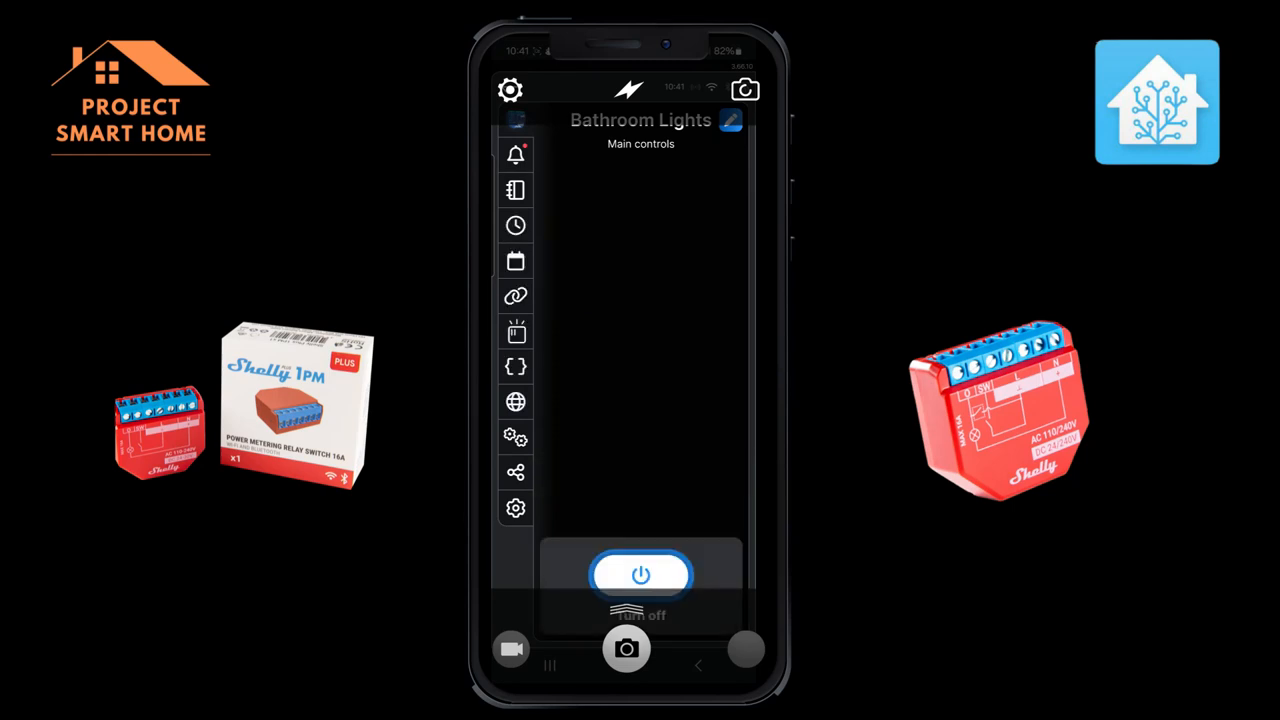
# Expand Bathroom Lights' device-name settings, then move to Home Assistant's Media Sources page
pyautogui.click(514, 507)
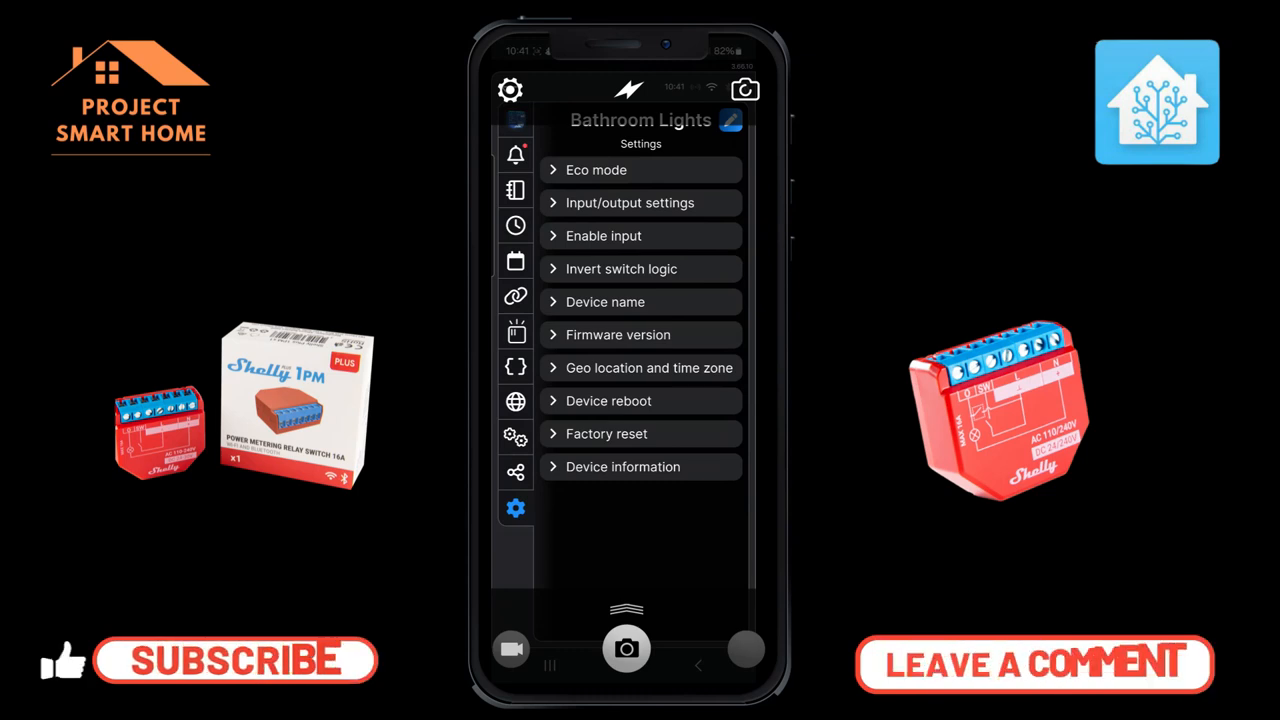
pyautogui.click(230, 660)
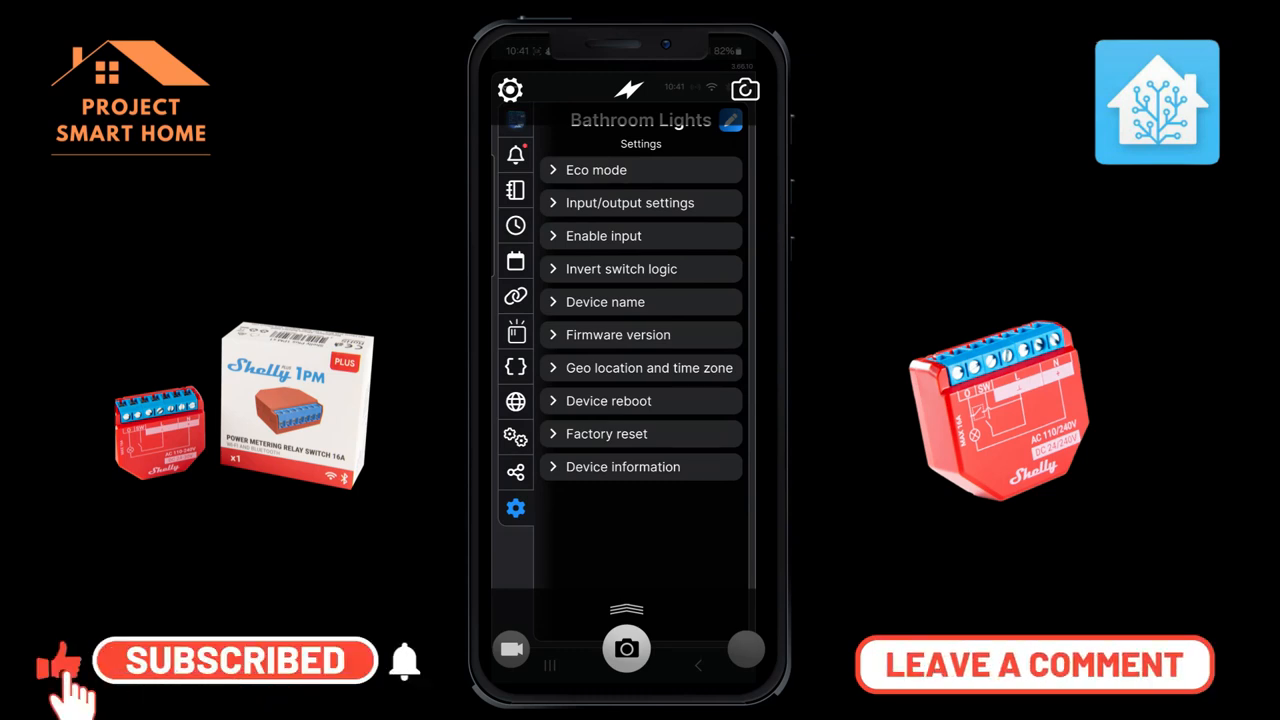
pyautogui.click(602, 301)
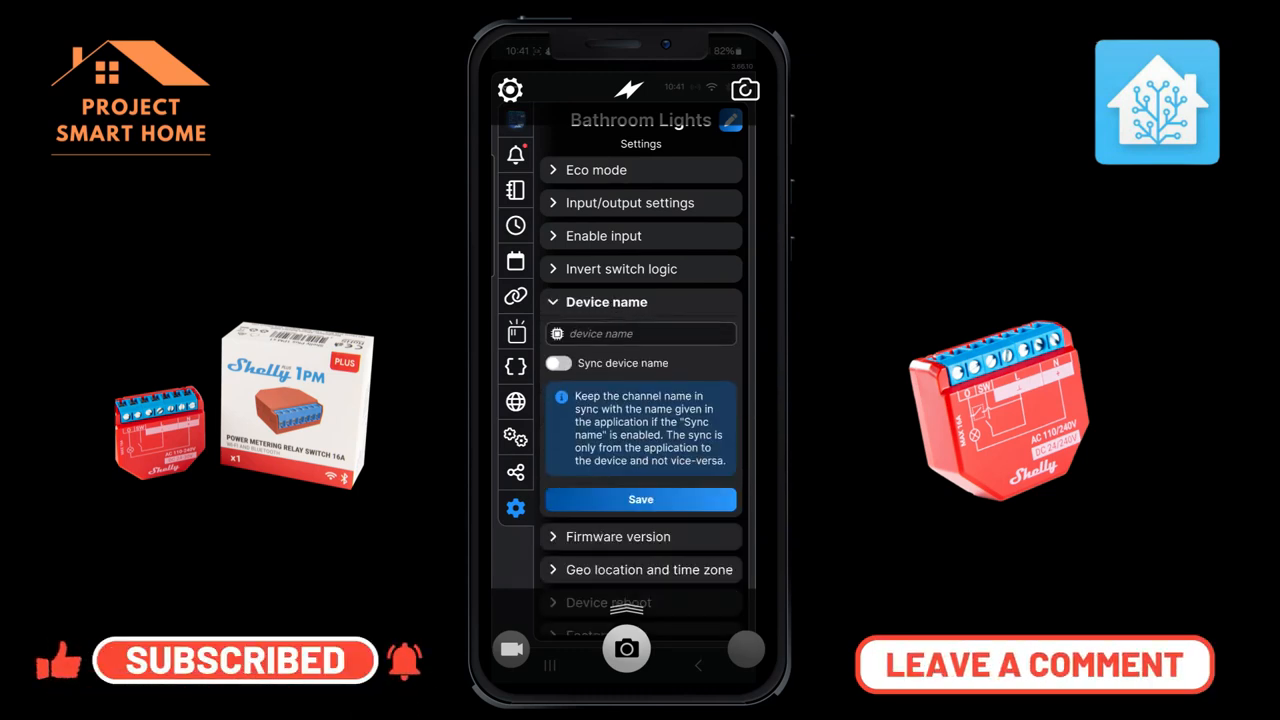
pyautogui.scroll(-3)
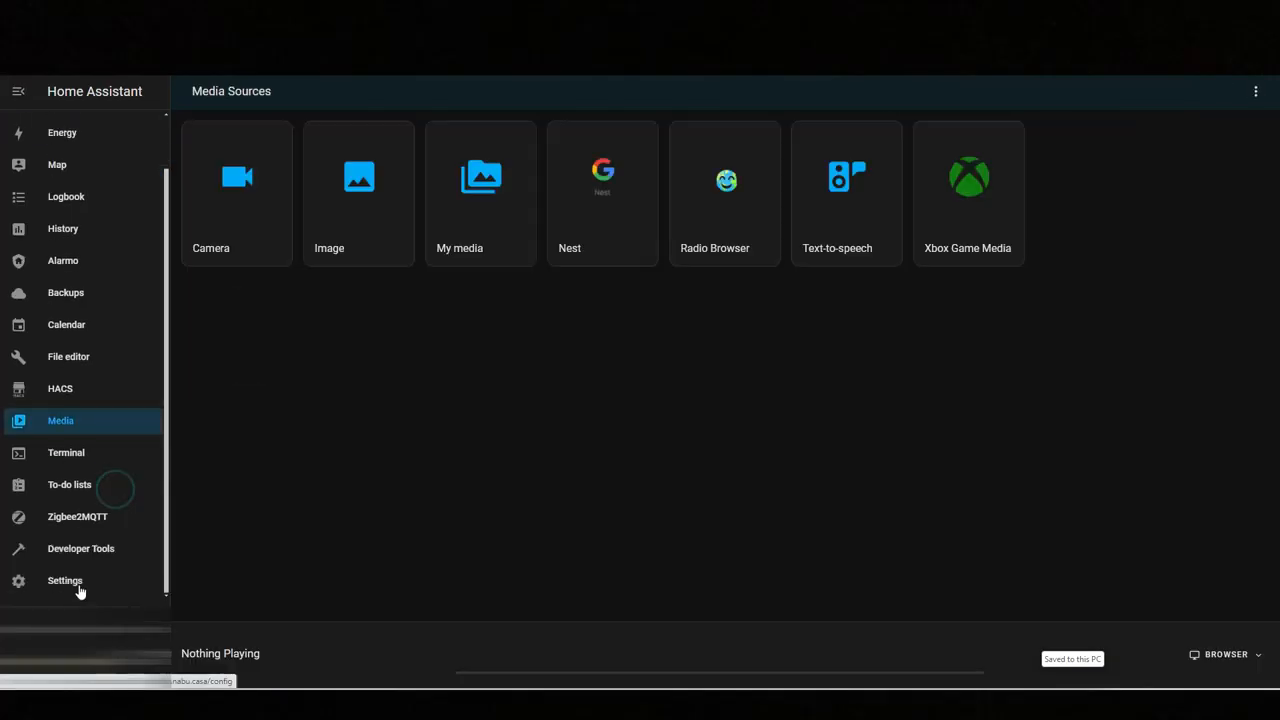
# Begin adding the Shelly integration from Devices & Services, then dismiss its host dialog
pyautogui.click(64, 581)
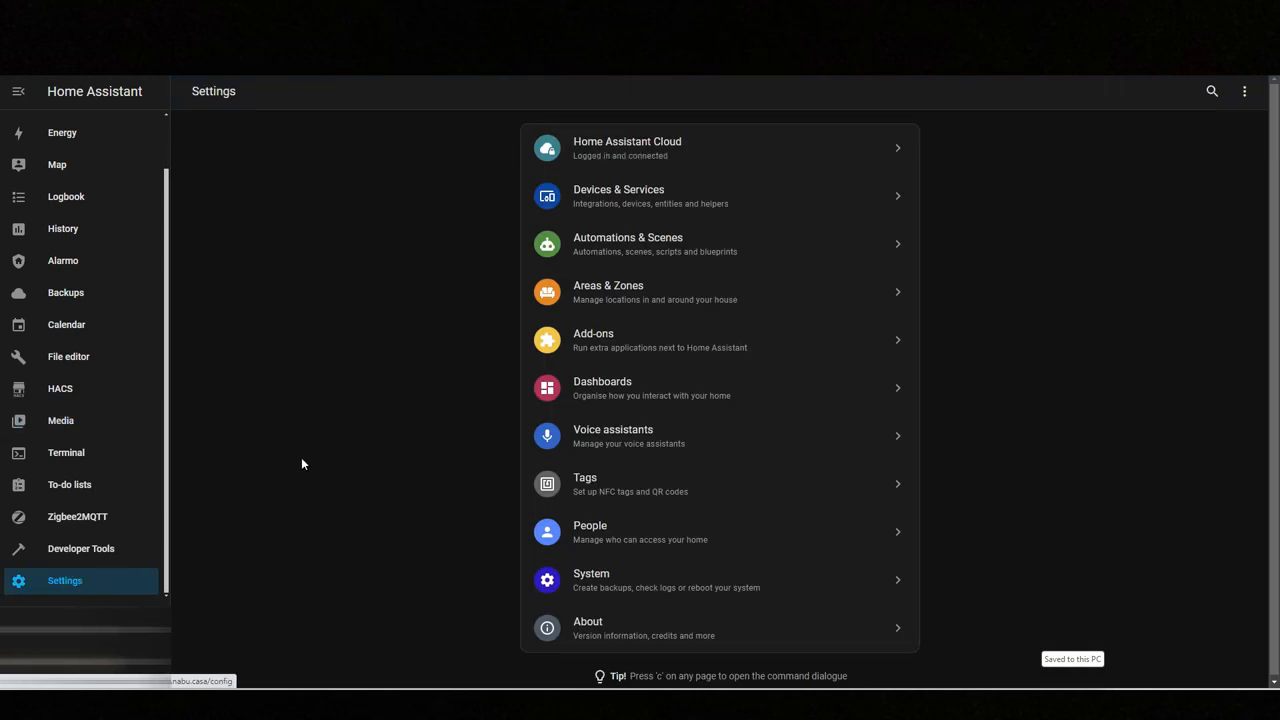
pyautogui.click(618, 196)
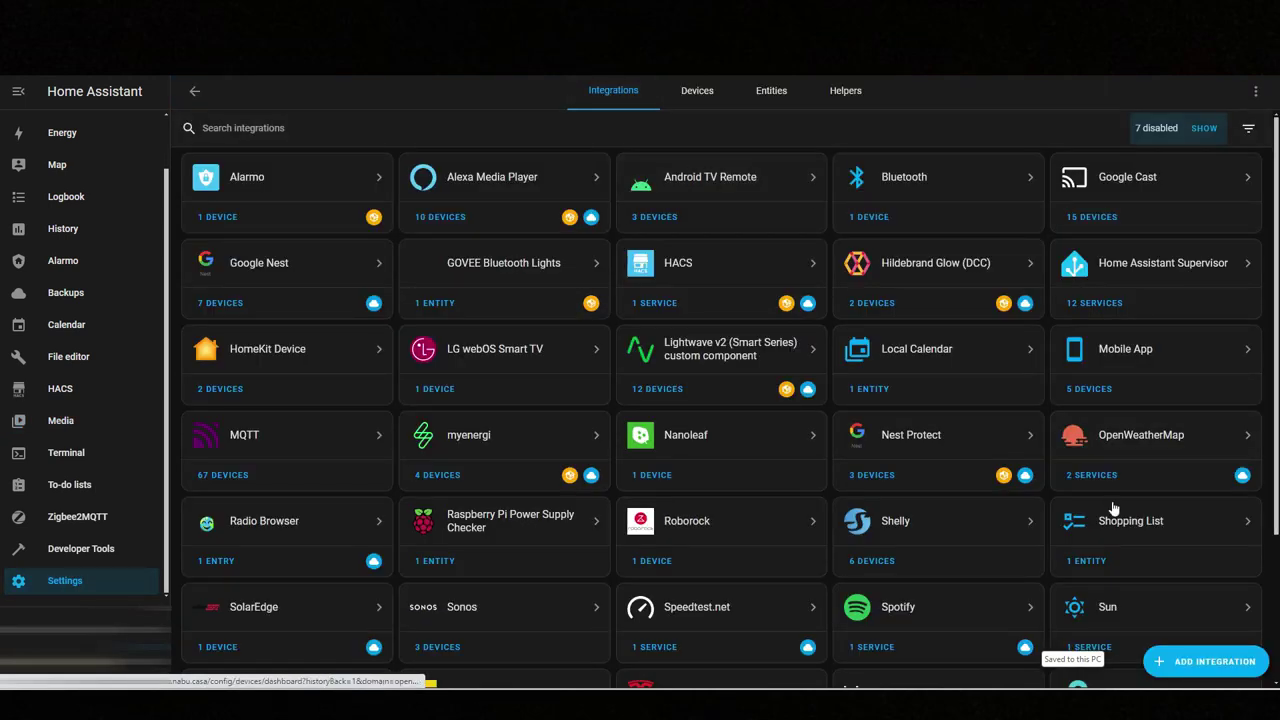
pyautogui.click(1206, 661)
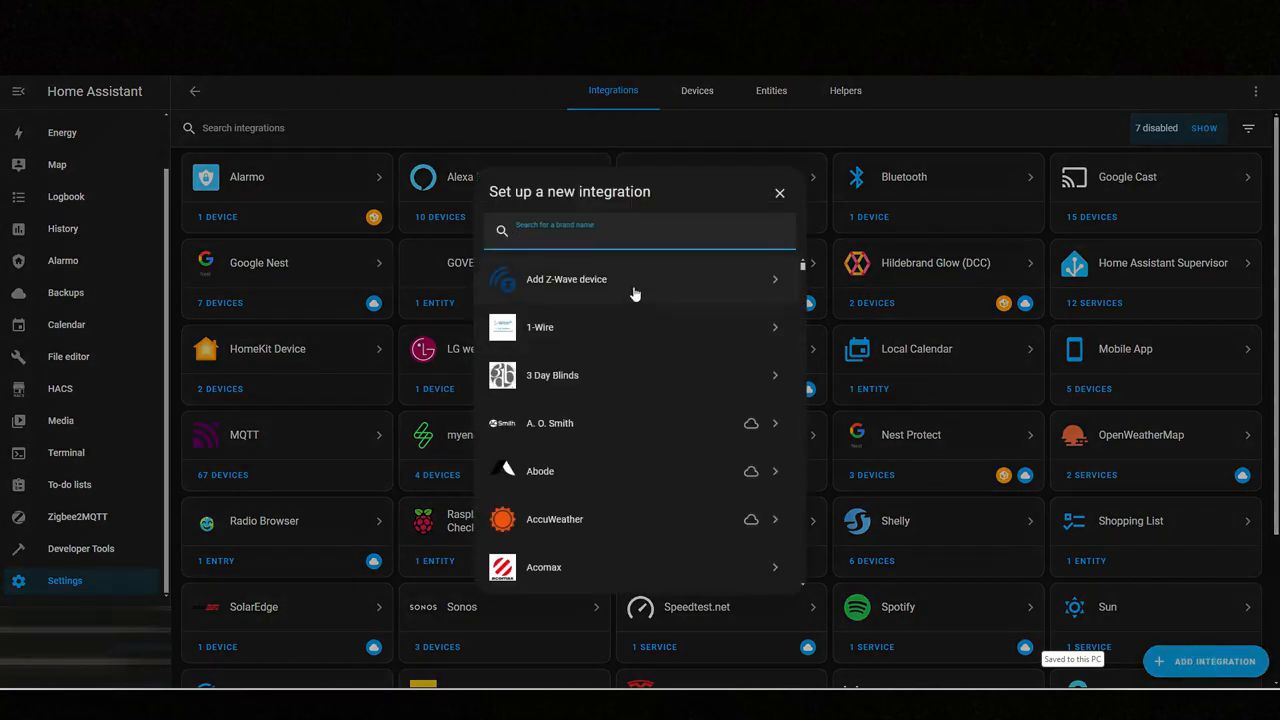
pyautogui.write('shell')
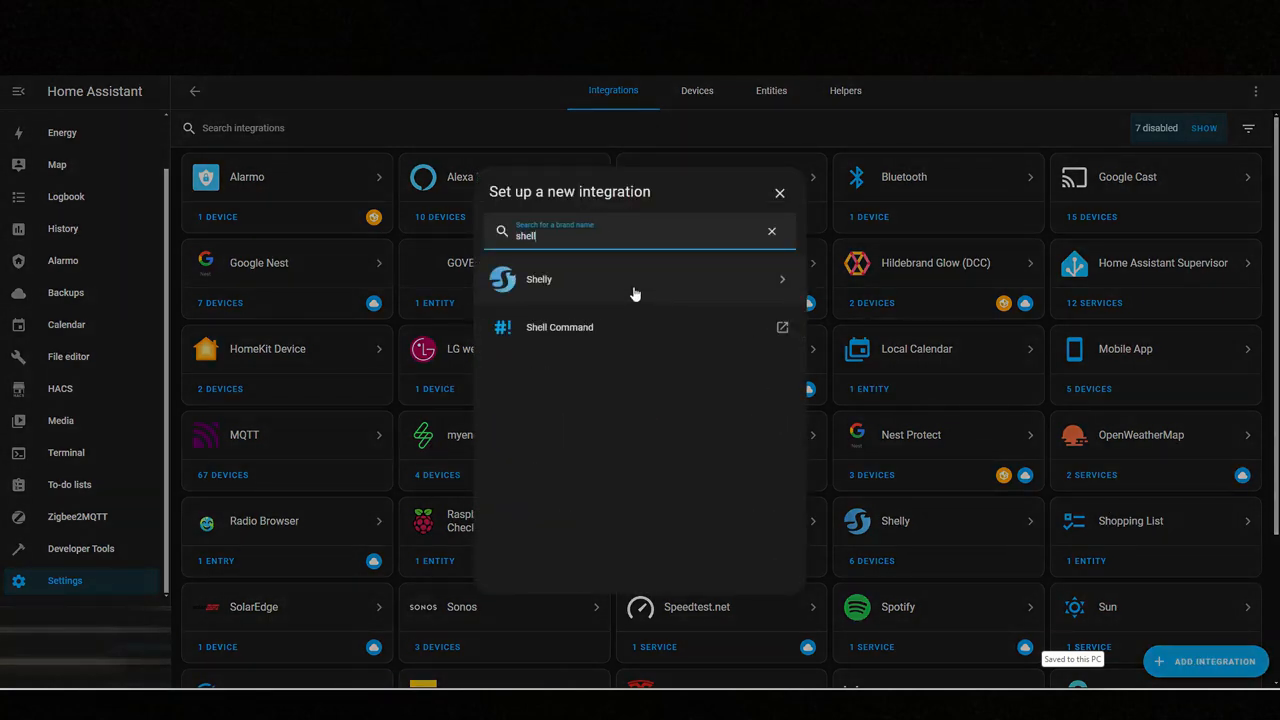
pyautogui.click(538, 279)
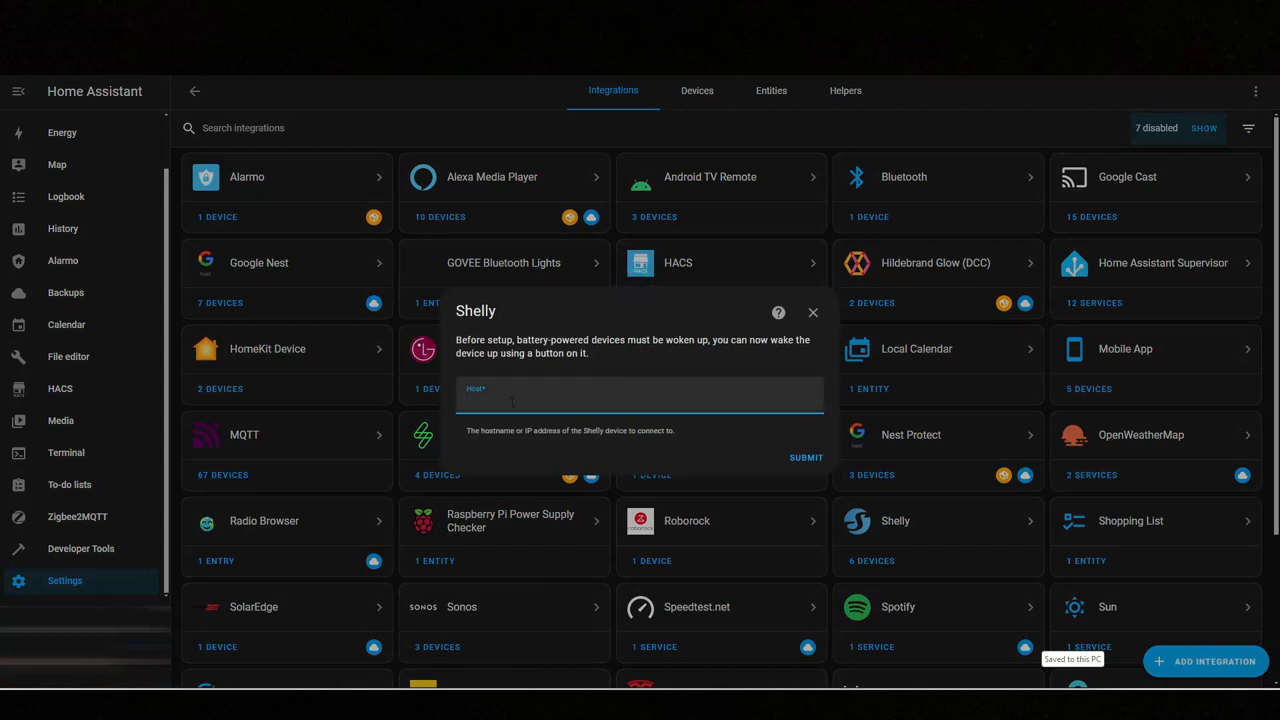
pyautogui.moveTo(736, 433)
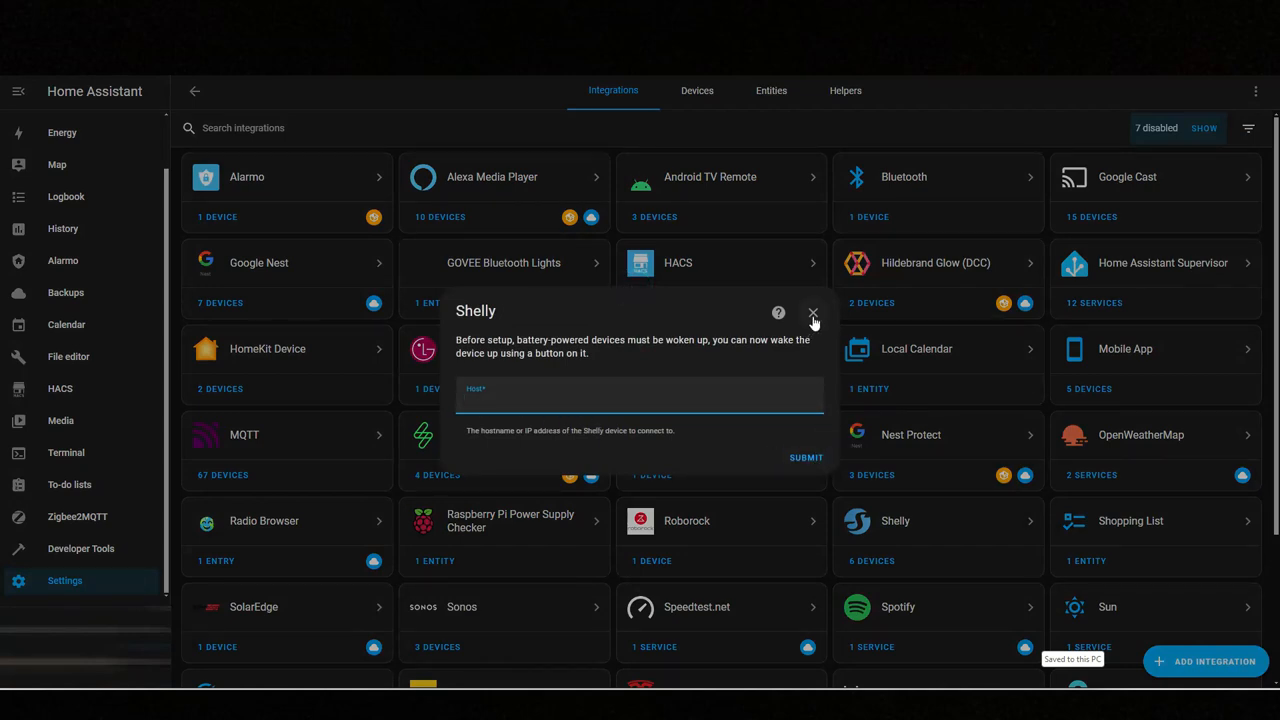
pyautogui.click(812, 313)
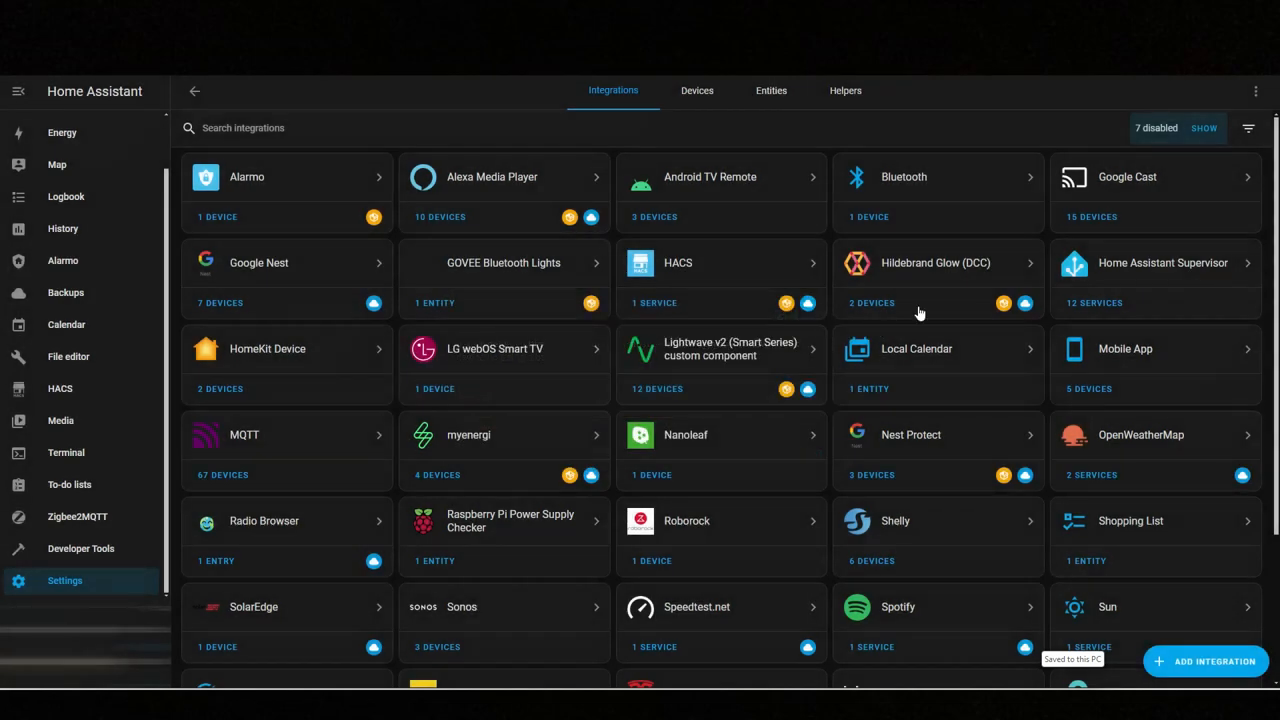
pyautogui.moveTo(20, 195)
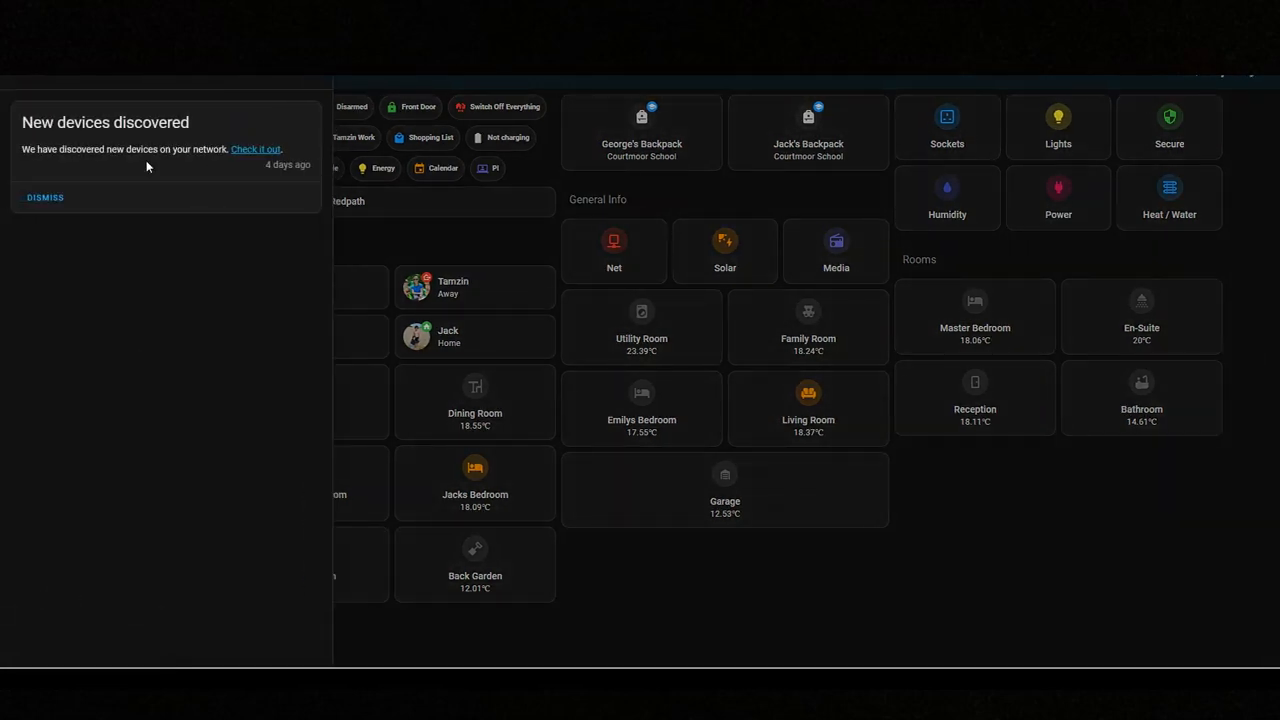
pyautogui.moveTo(262, 160)
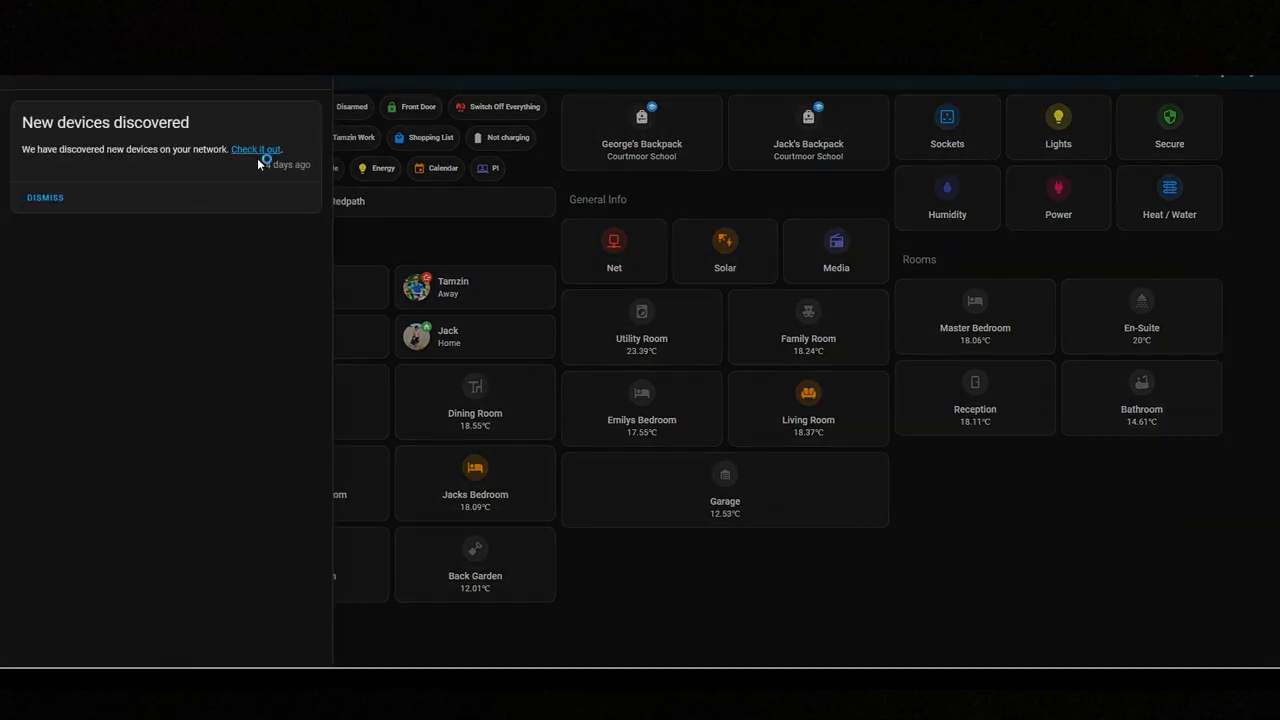
# Configure the discovered Shelly Plus 1, assign it the Bathroom area, and finish
pyautogui.click(262, 149)
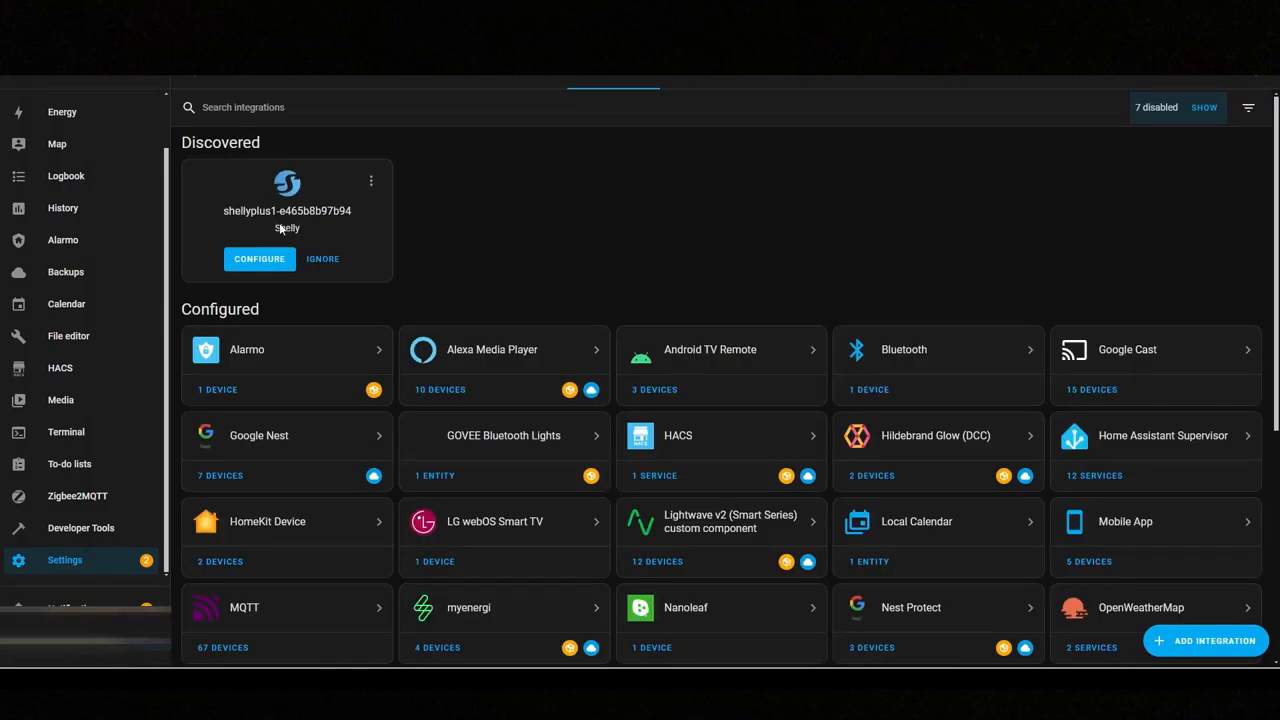
pyautogui.moveTo(259, 259)
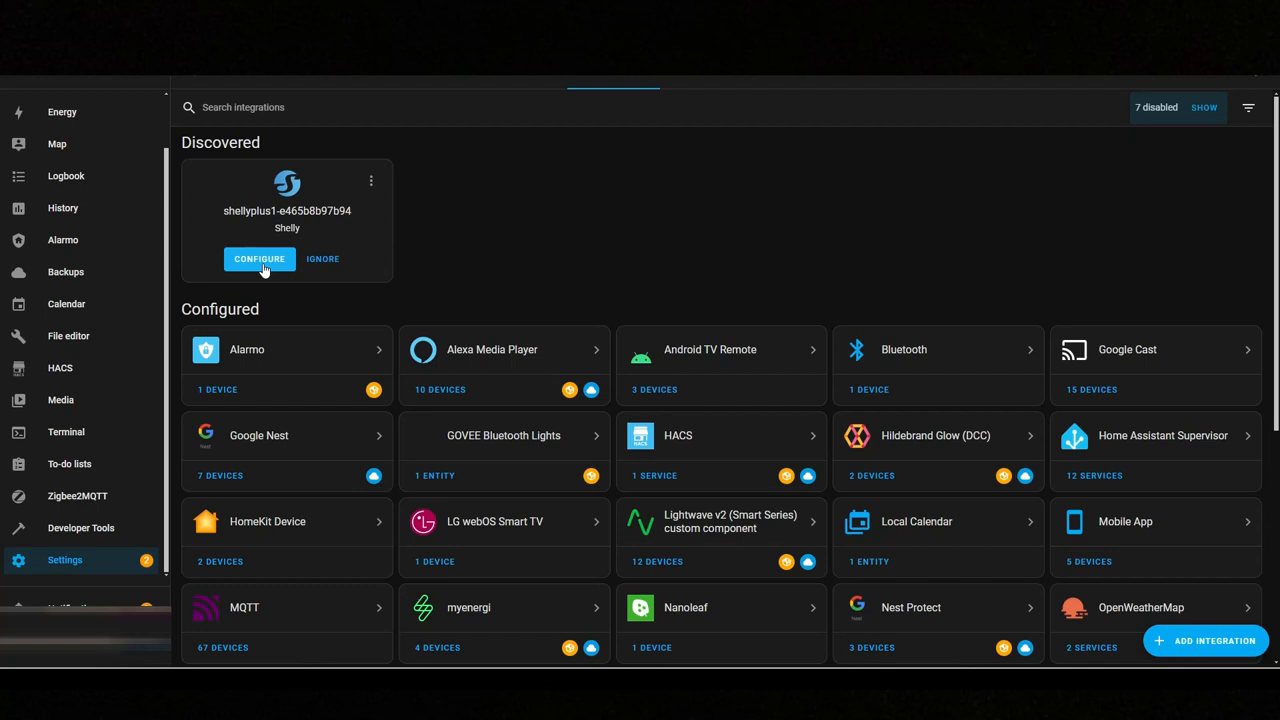
pyautogui.moveTo(844, 489)
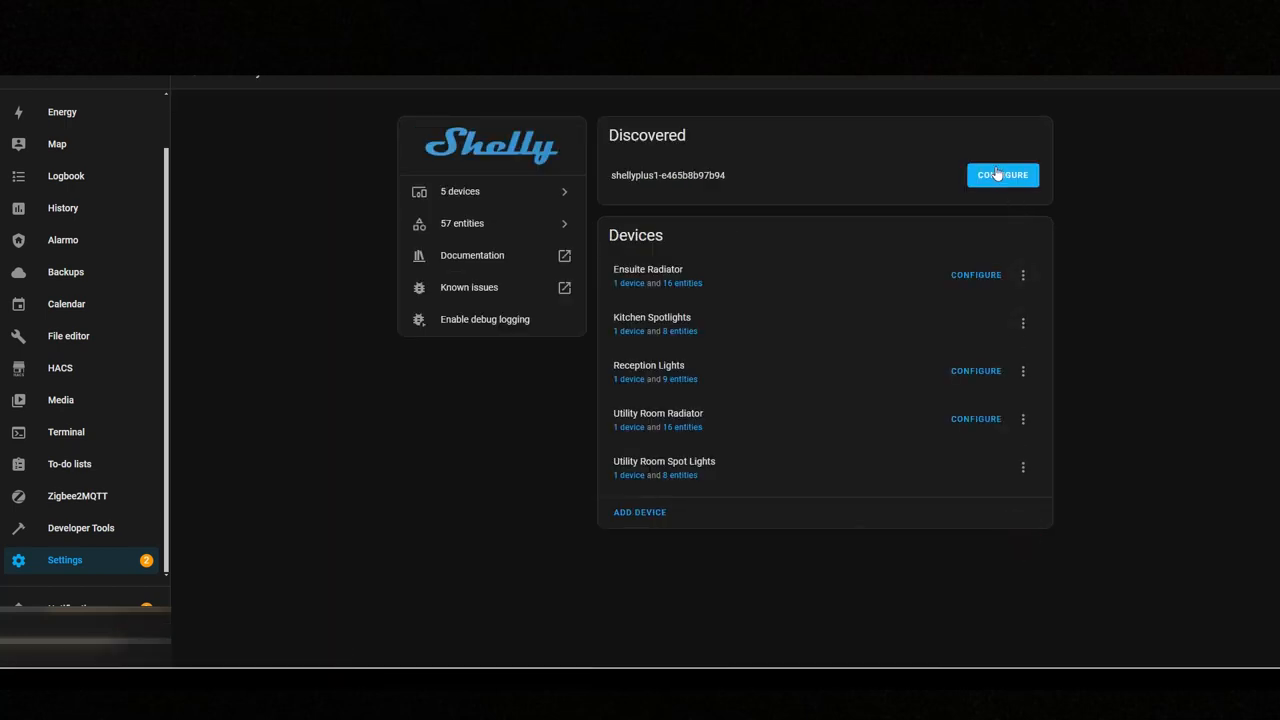
pyautogui.moveTo(640, 515)
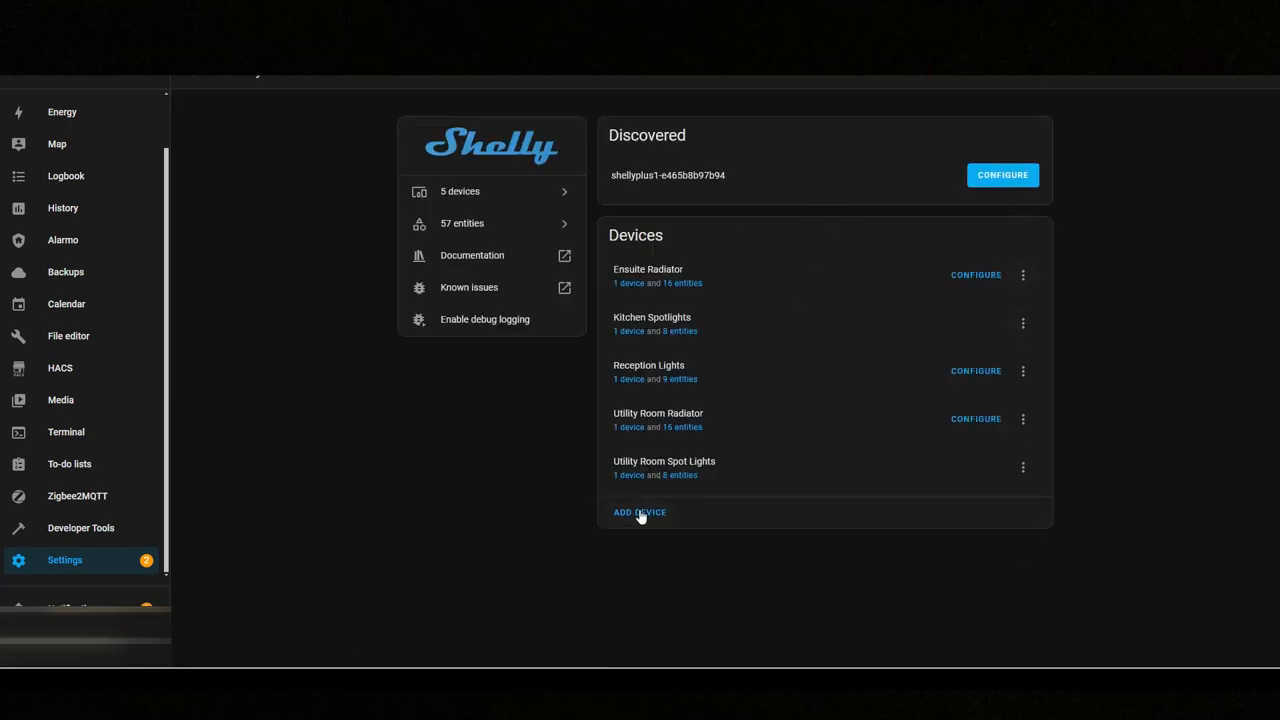
pyautogui.click(639, 512)
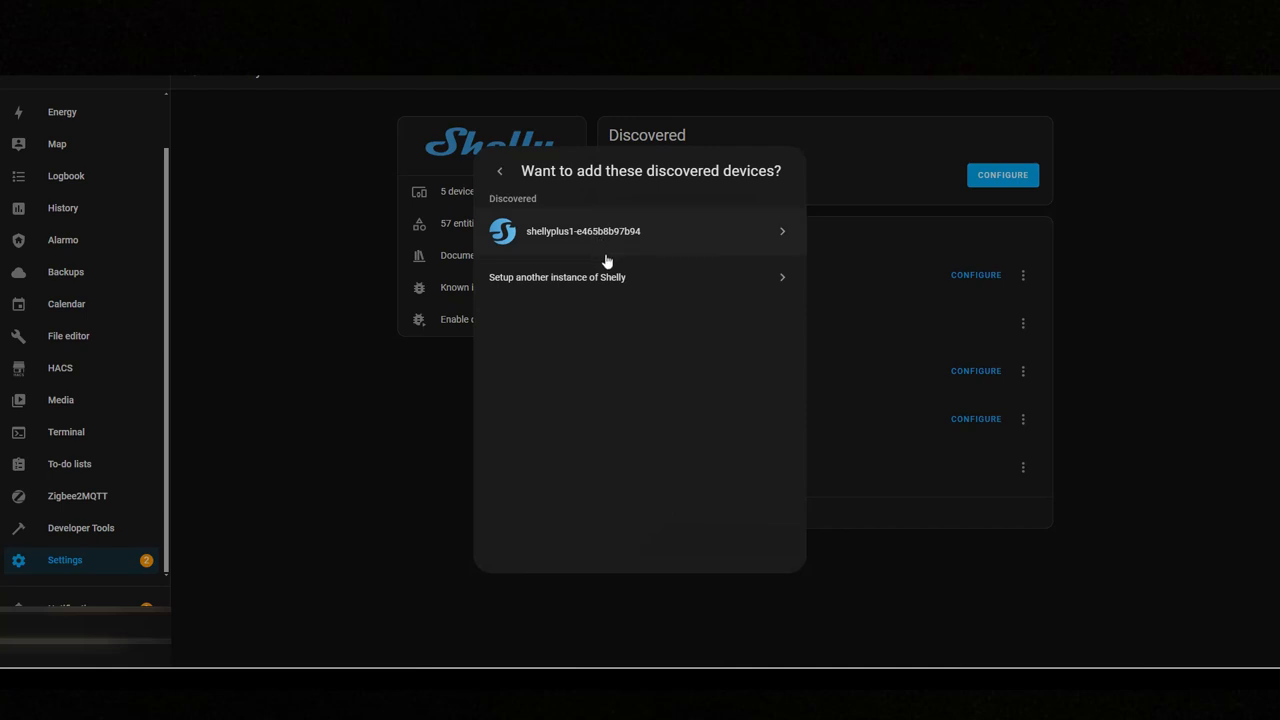
pyautogui.moveTo(598, 277)
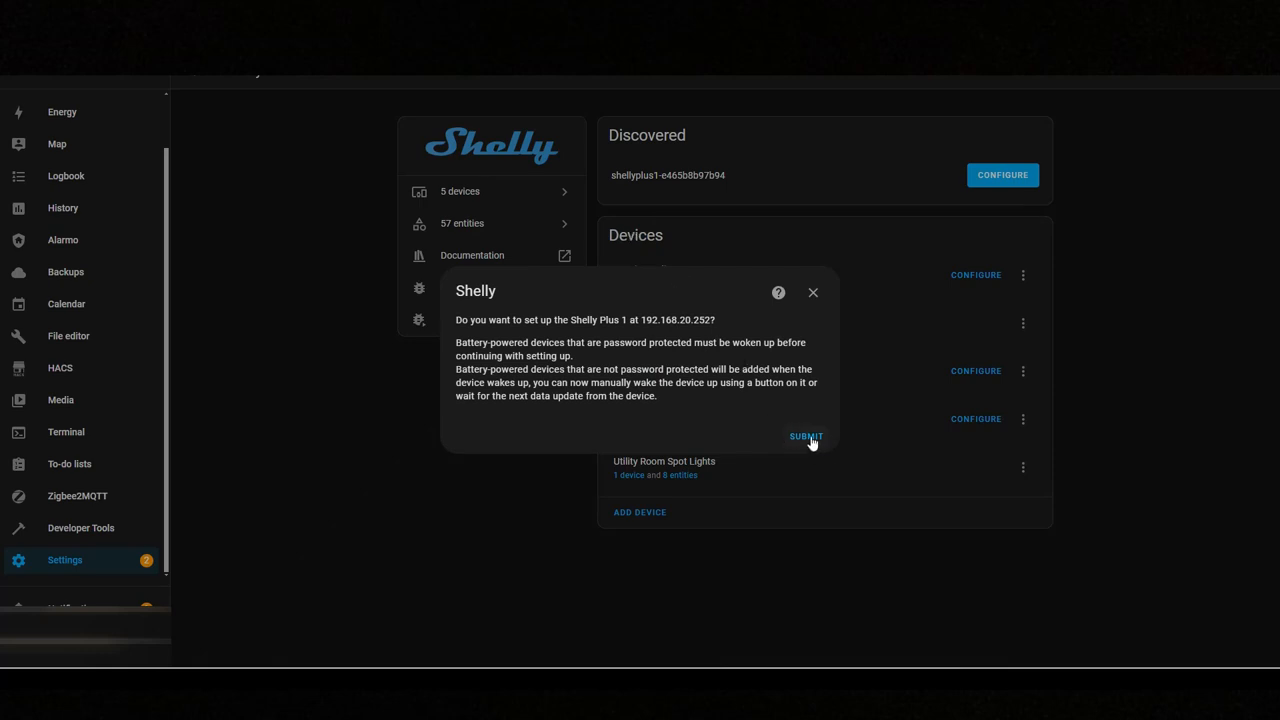
pyautogui.click(805, 436)
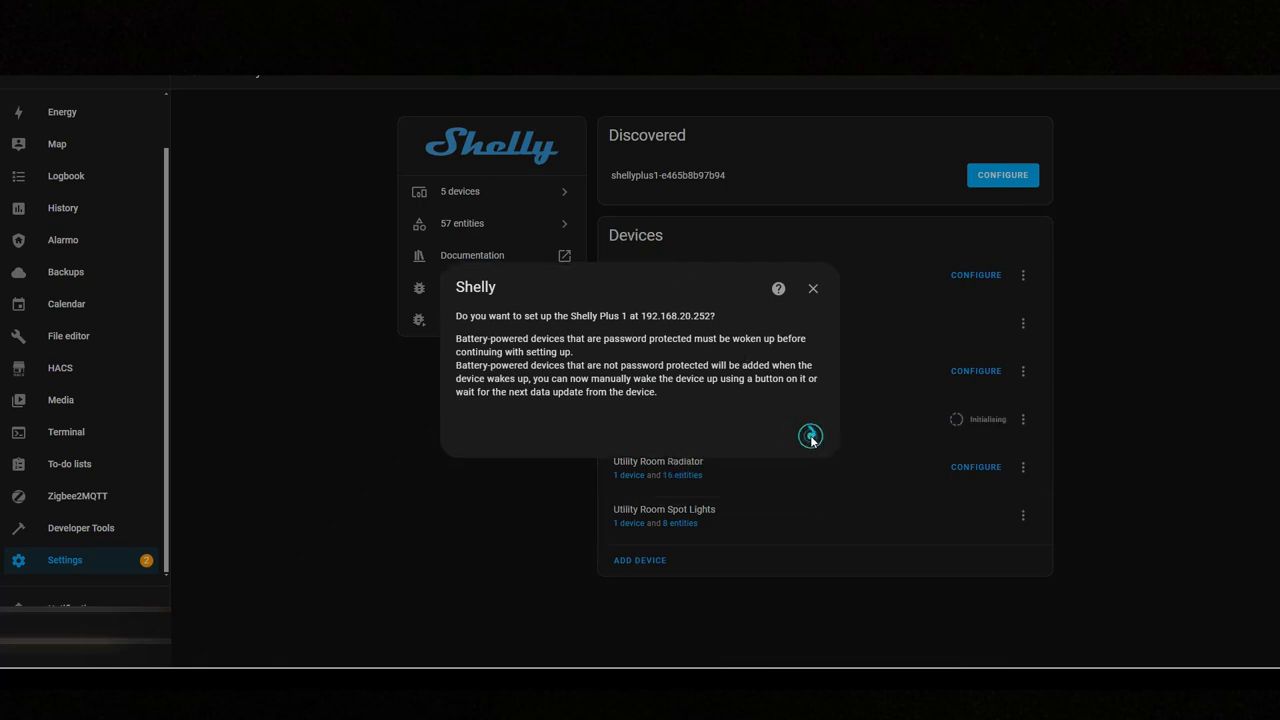
pyautogui.click(811, 436)
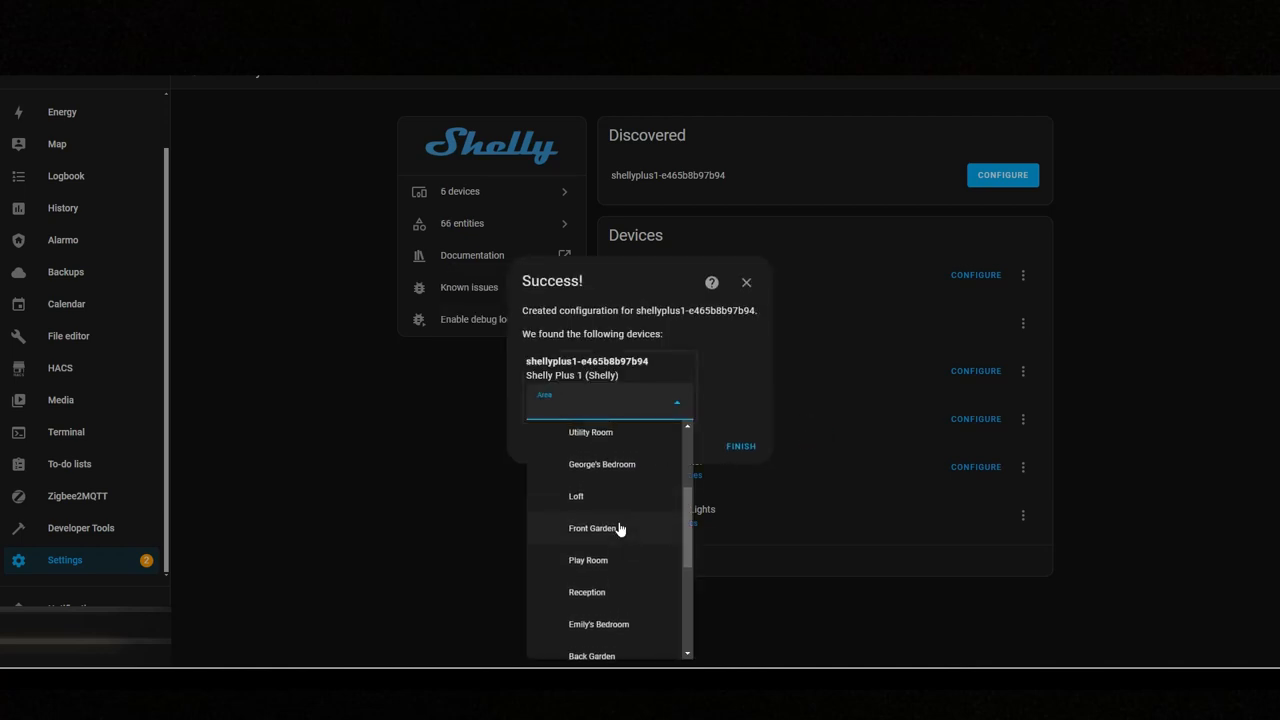
pyautogui.write('Bathroom')
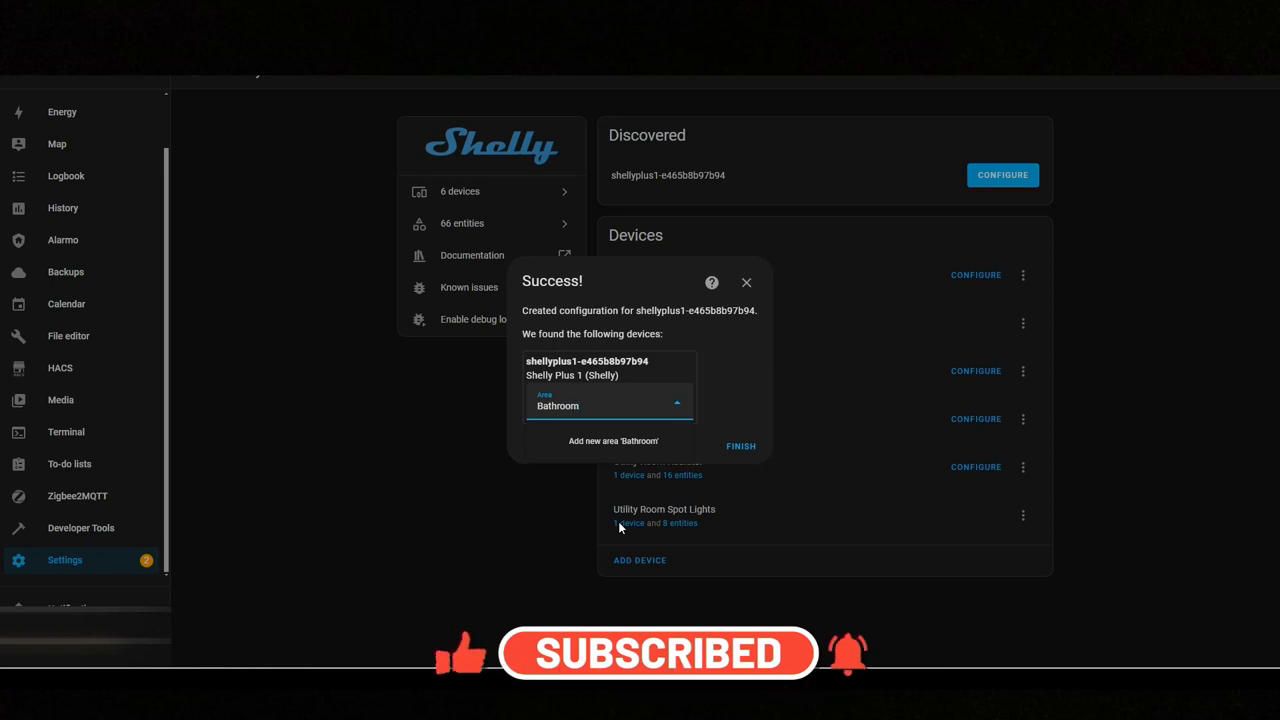
pyautogui.moveTo(655, 536)
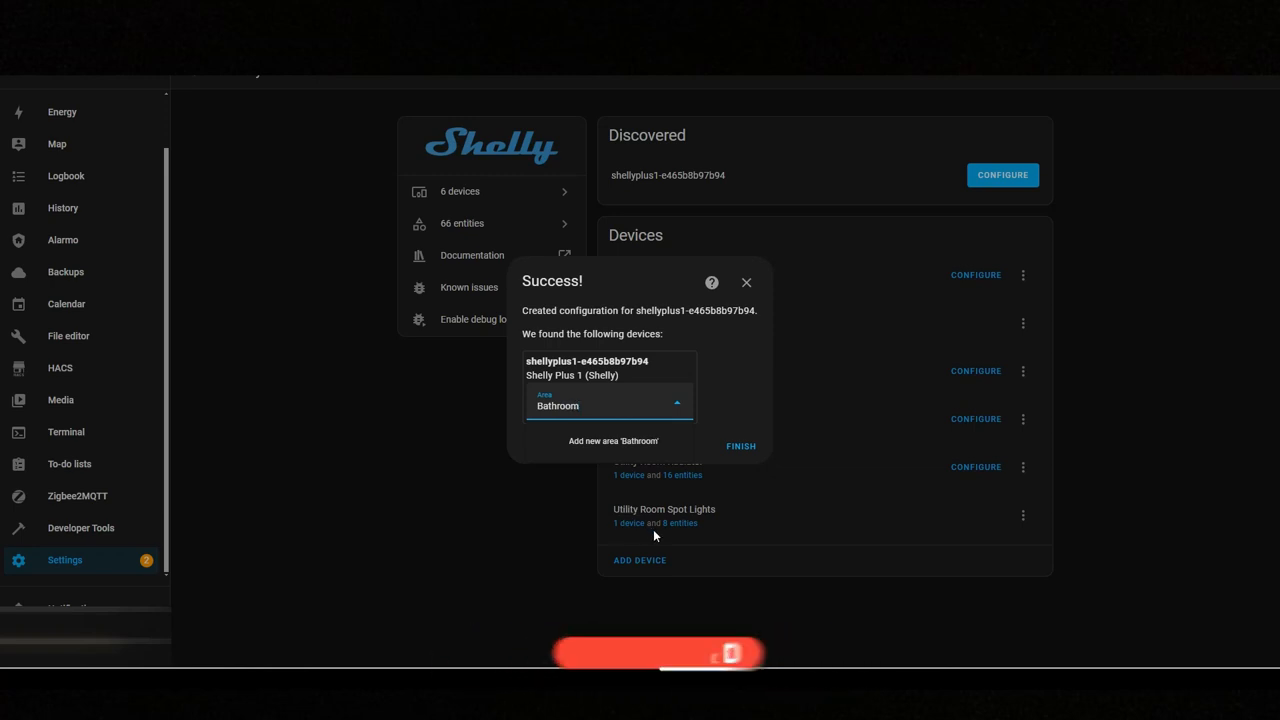
pyautogui.moveTo(637, 449)
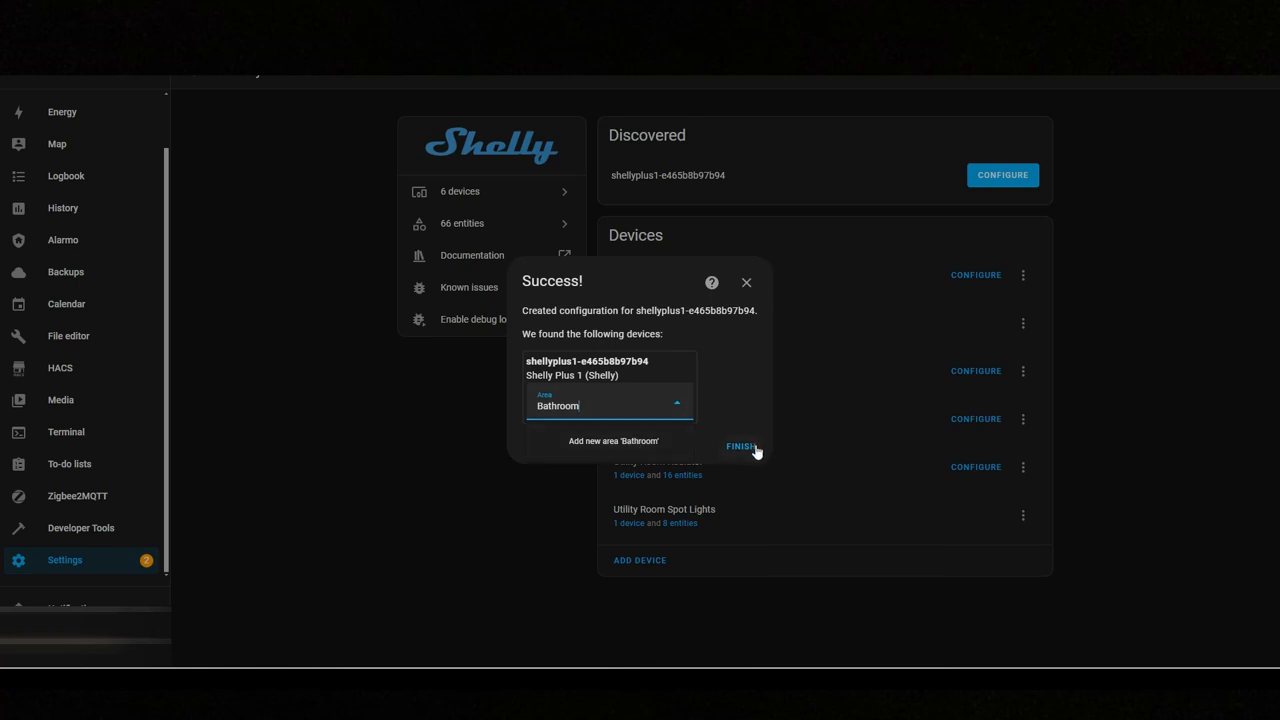
pyautogui.click(739, 446)
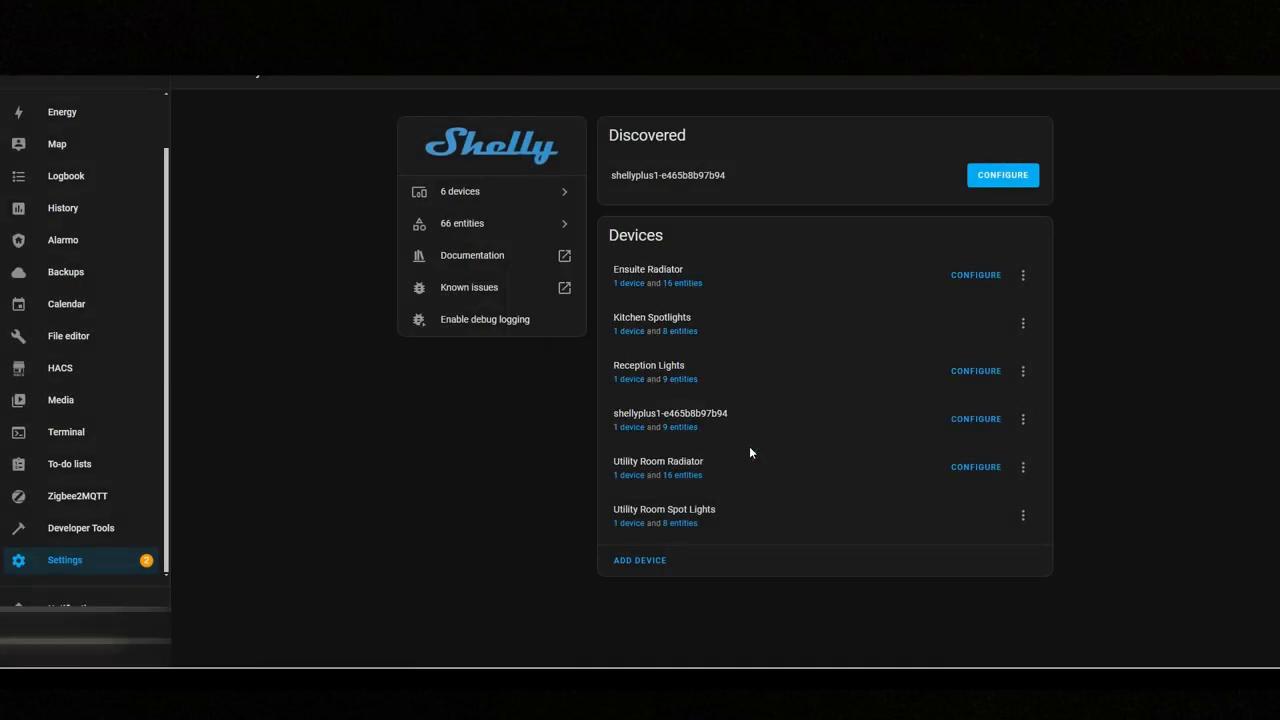
# Rename the new Shelly config entry to 'Bathroom Lights'
pyautogui.click(1002, 174)
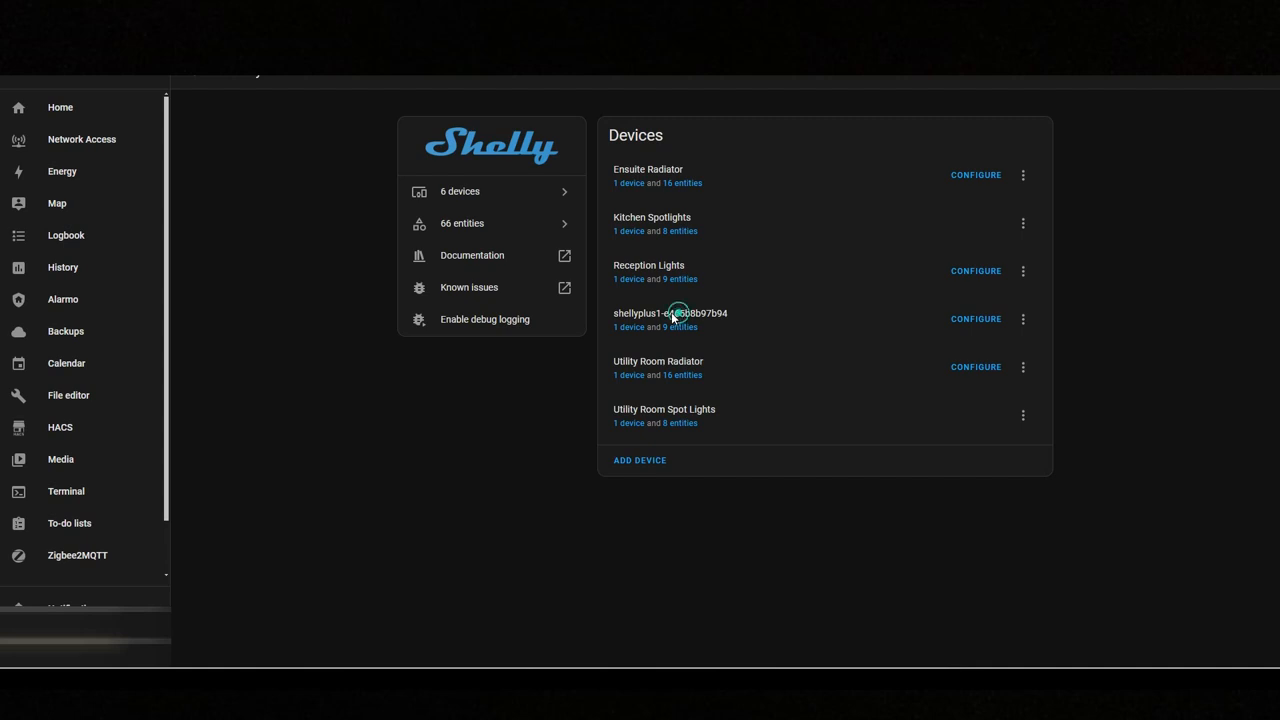
pyautogui.click(1022, 319)
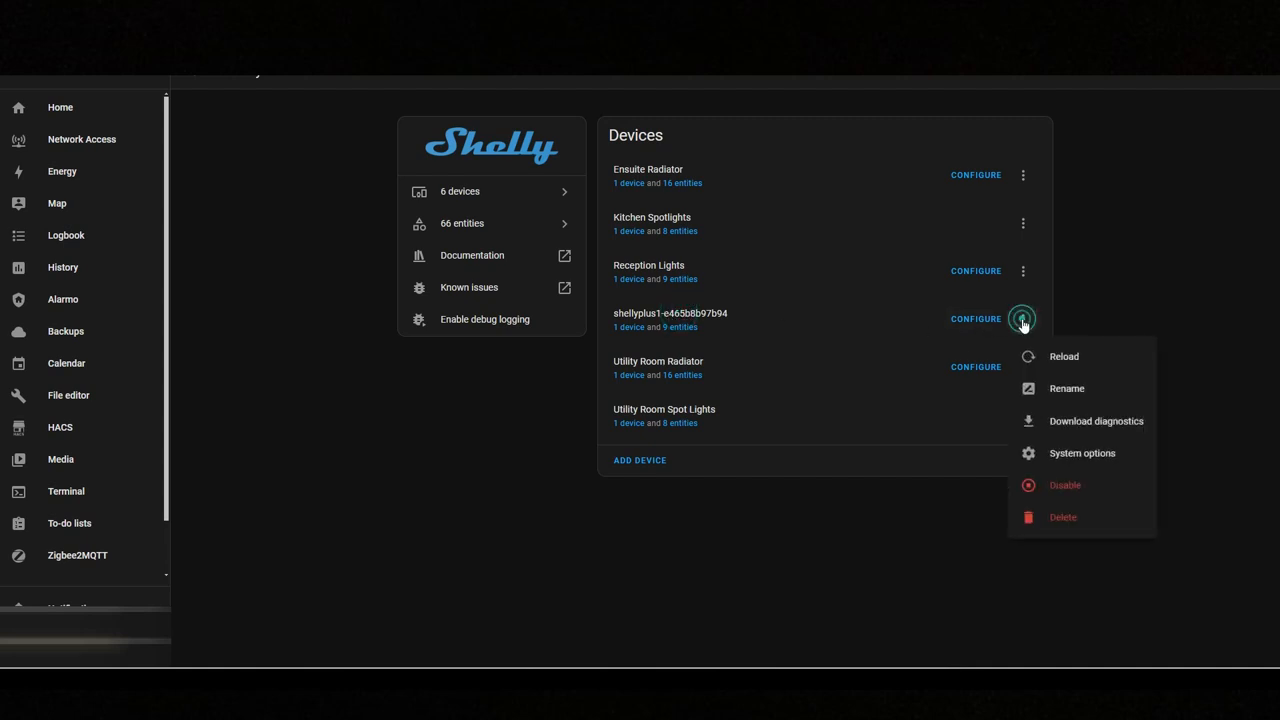
pyautogui.click(1066, 388)
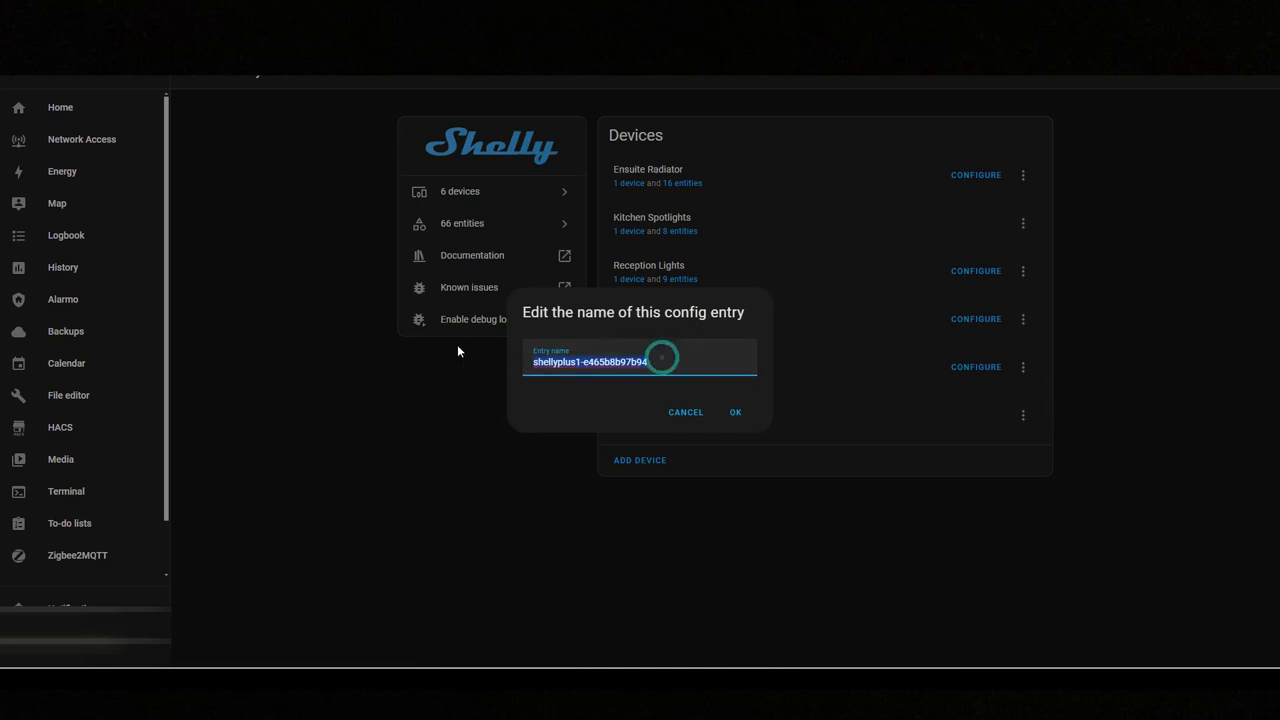
pyautogui.write('Bath')
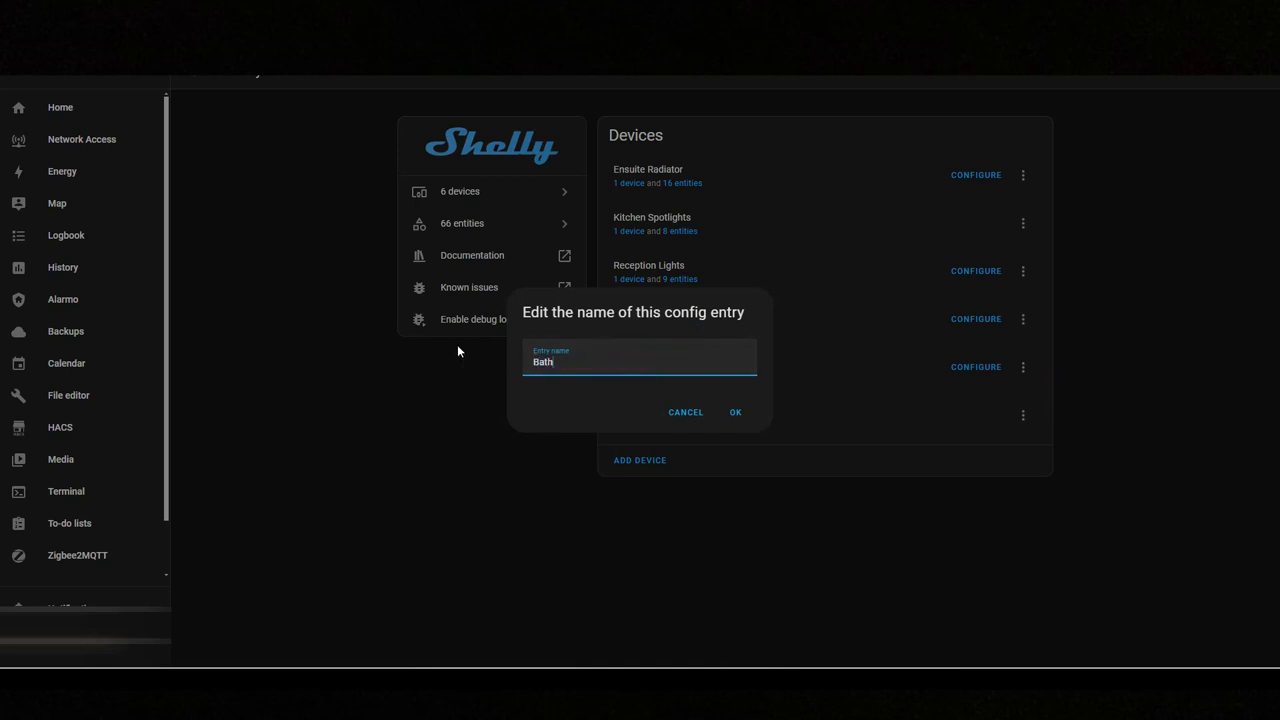
pyautogui.write('room Lights')
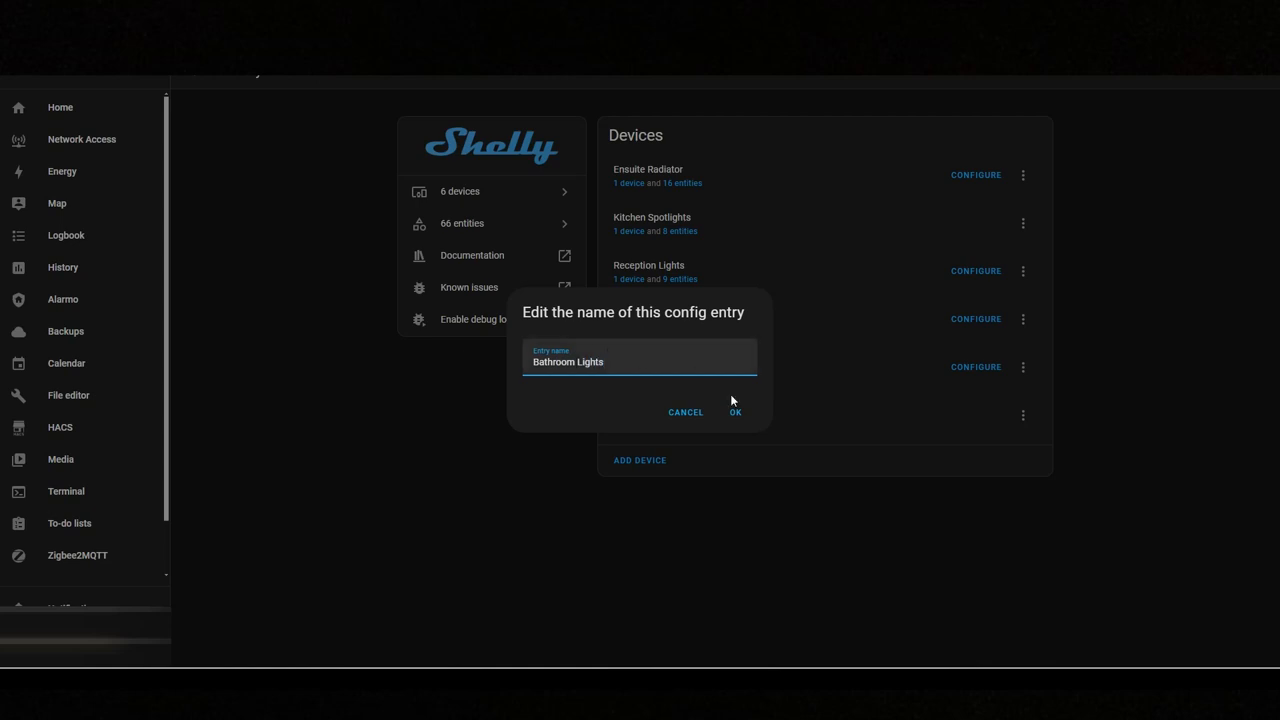
pyautogui.click(735, 412)
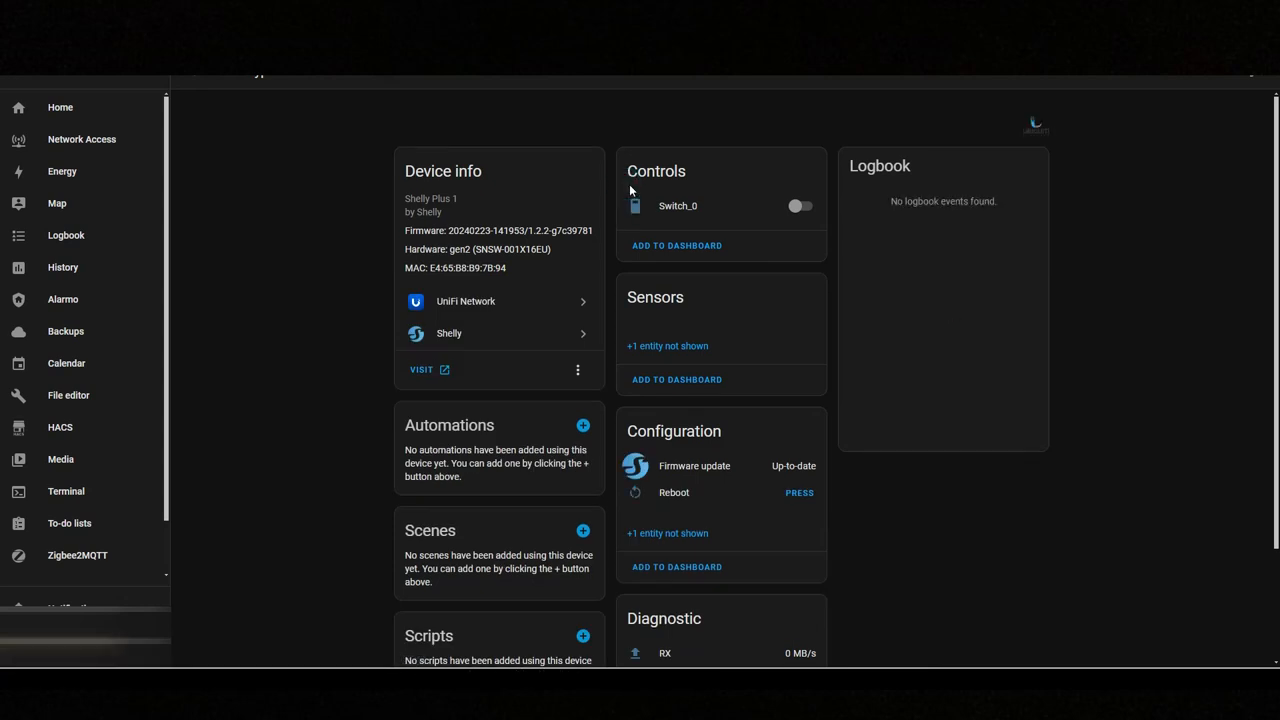
# Rename the Switch_0 entity to 'Bathroom Lights' through its entity settings
pyautogui.click(677, 205)
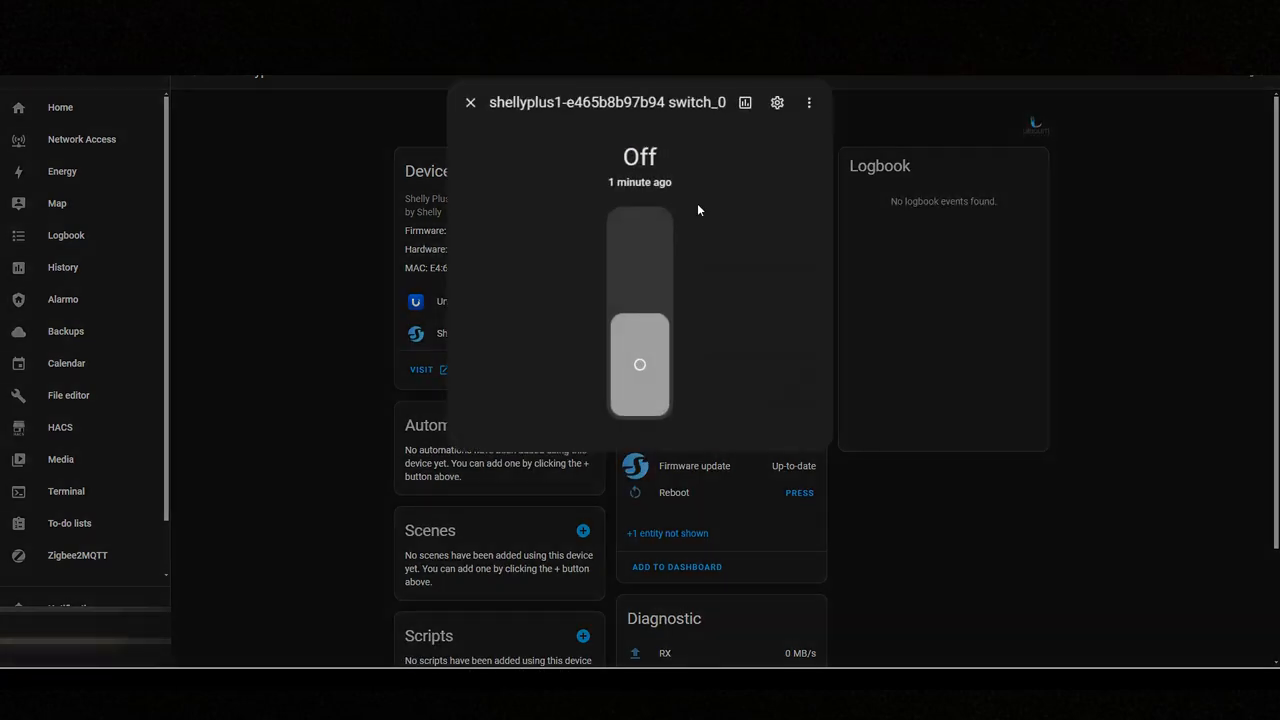
pyautogui.click(777, 103)
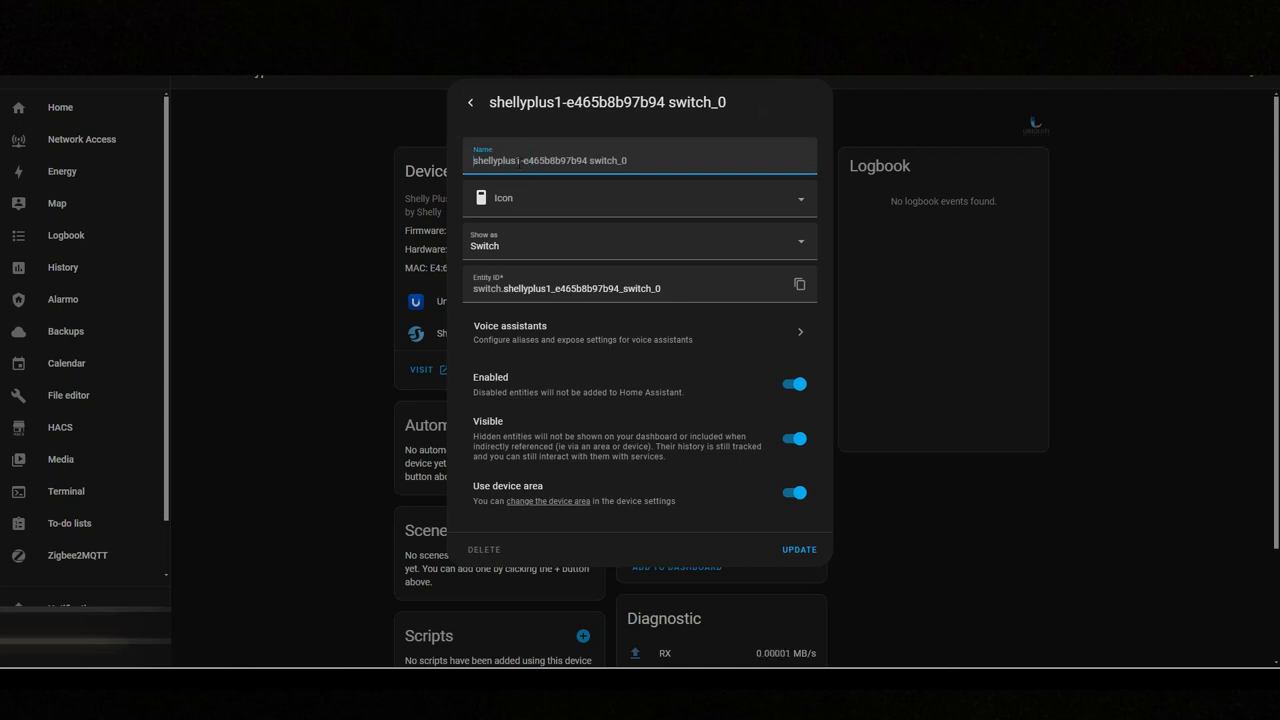
pyautogui.write('Bathroom Lig')
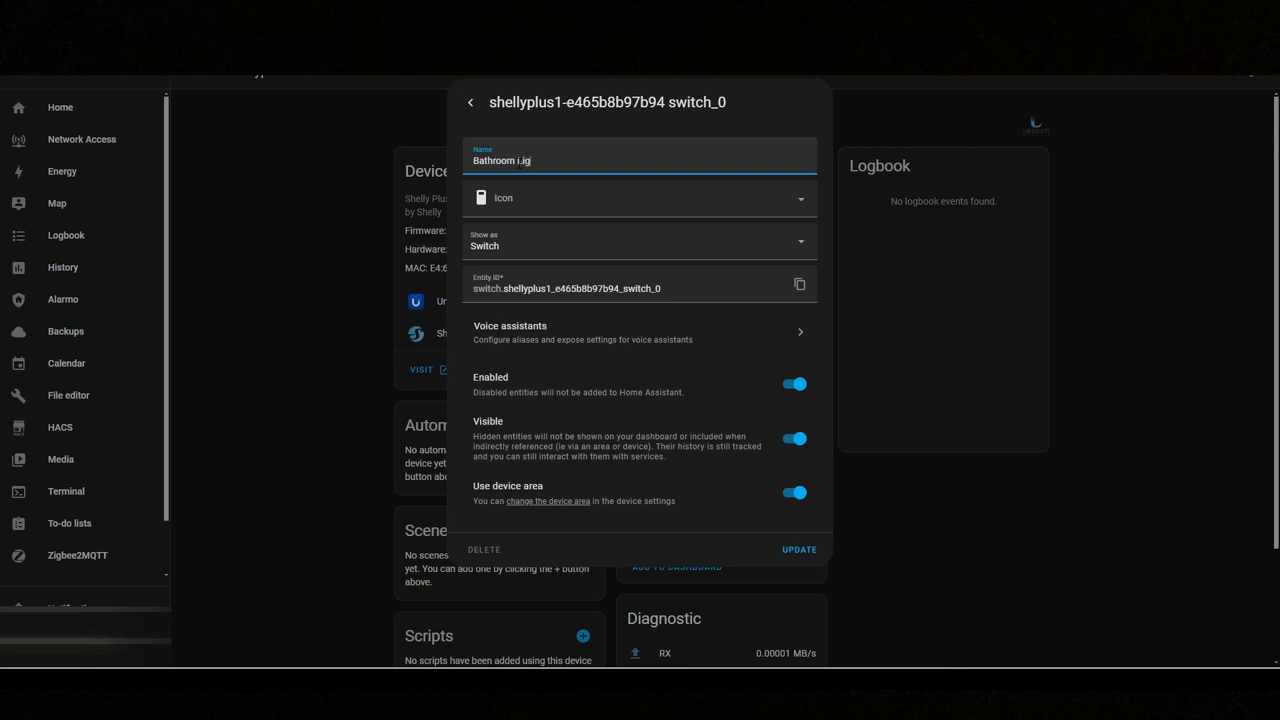
pyautogui.write('Bathroom Lights')
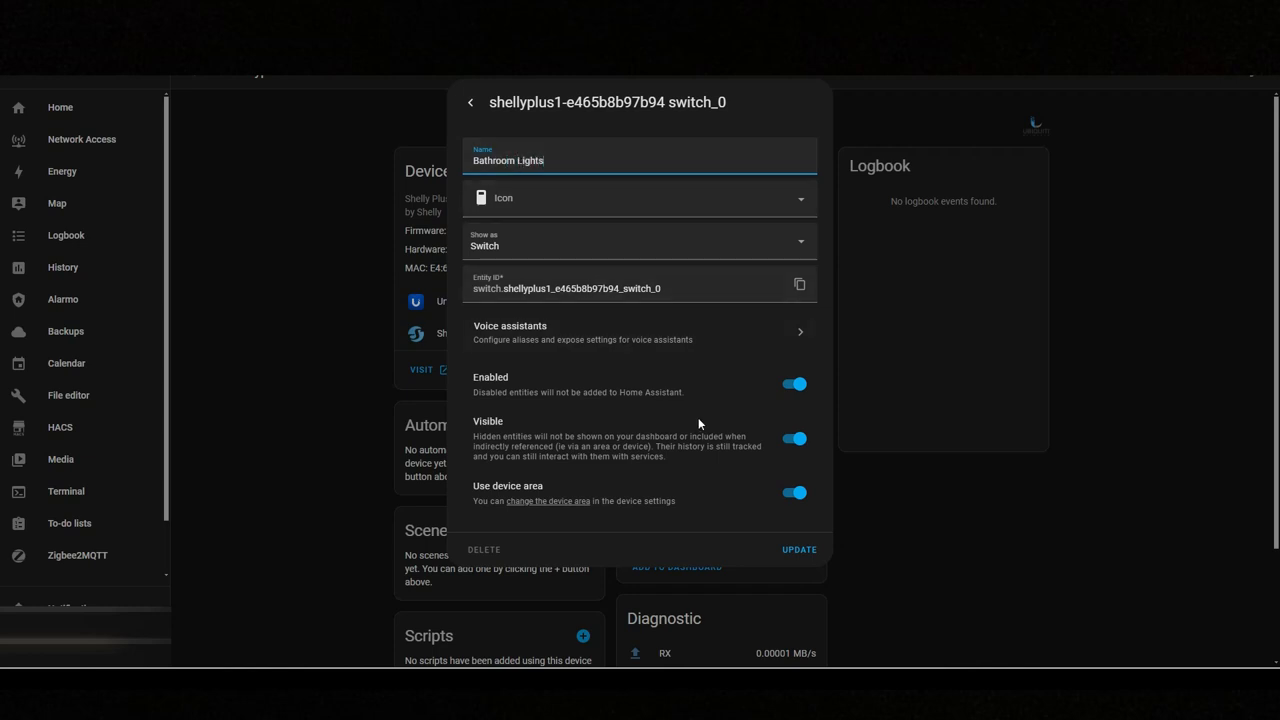
pyautogui.click(469, 102)
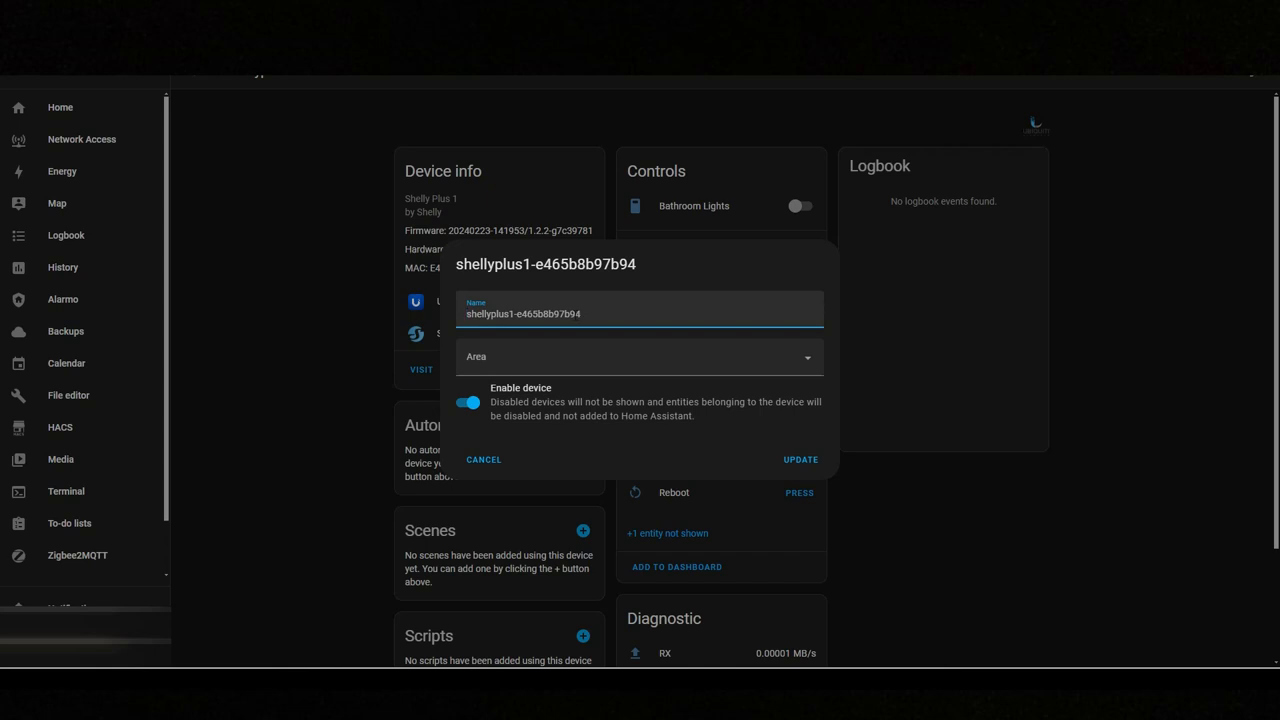
# Name the device Bathroom Lights in area Bathroom, and rename its entity IDs to match
pyautogui.write('Bathroom Lights')
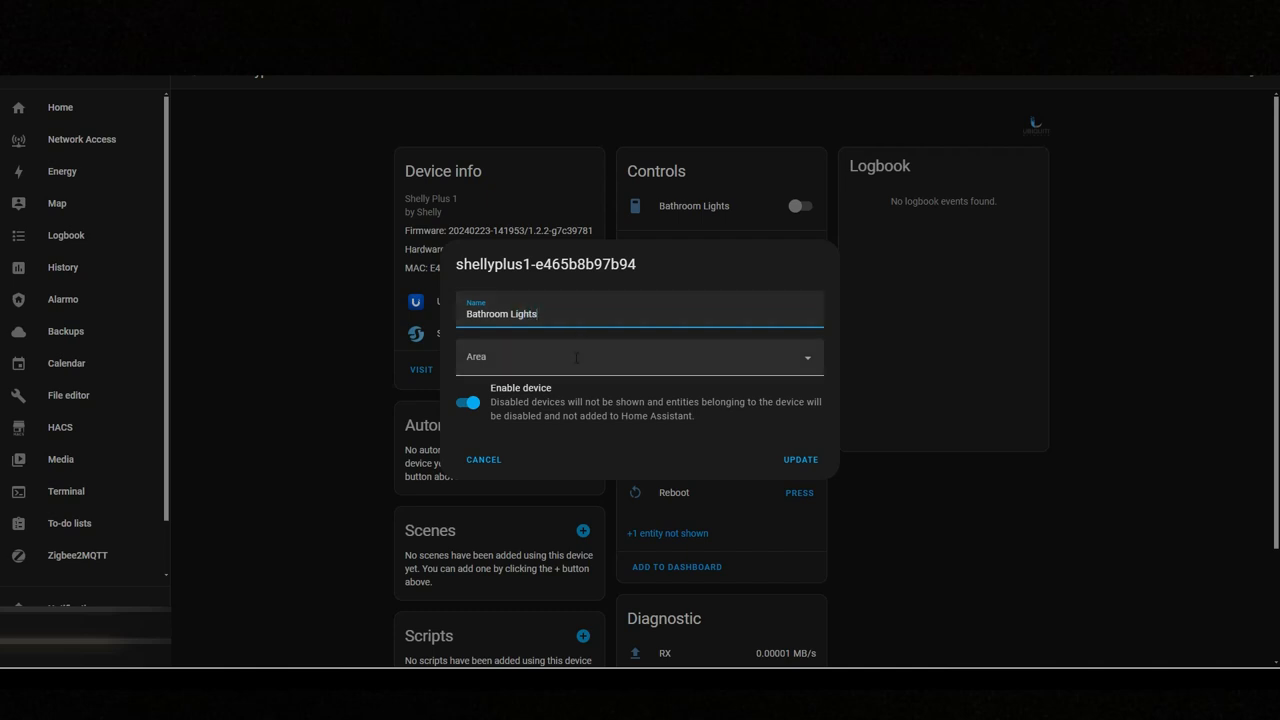
pyautogui.write('Bathrpo')
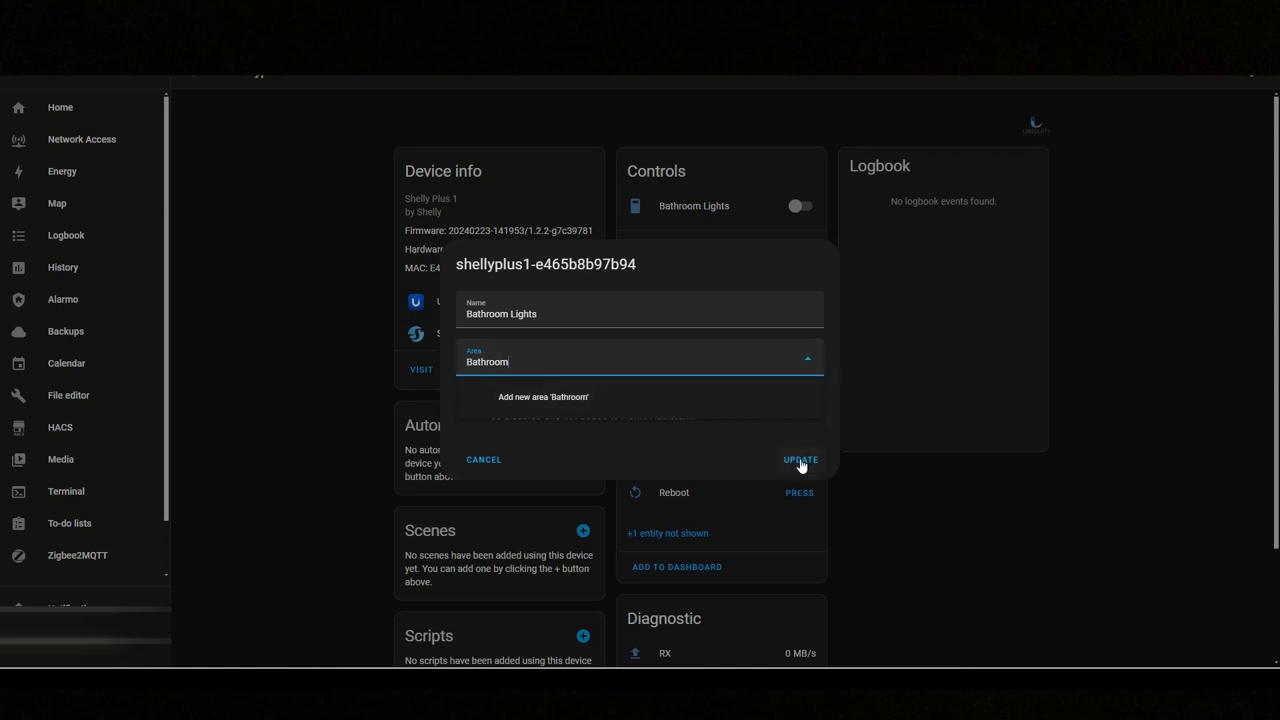
pyautogui.click(800, 460)
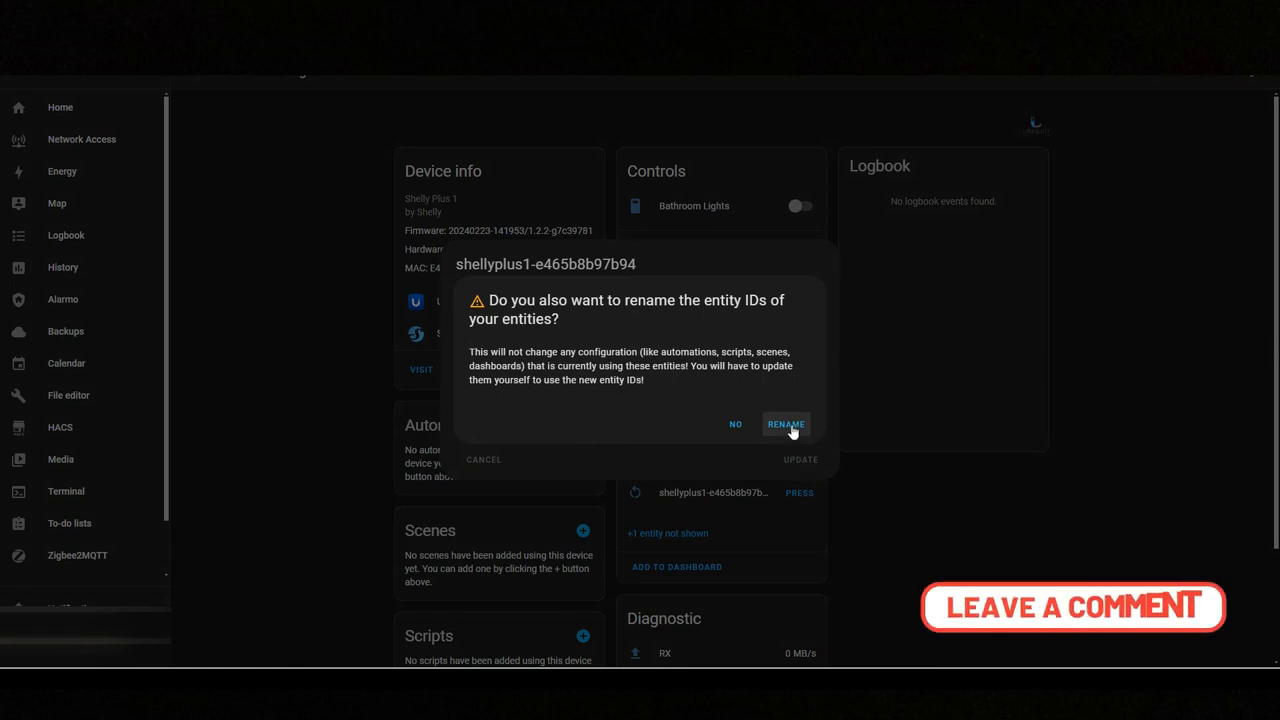
pyautogui.click(786, 424)
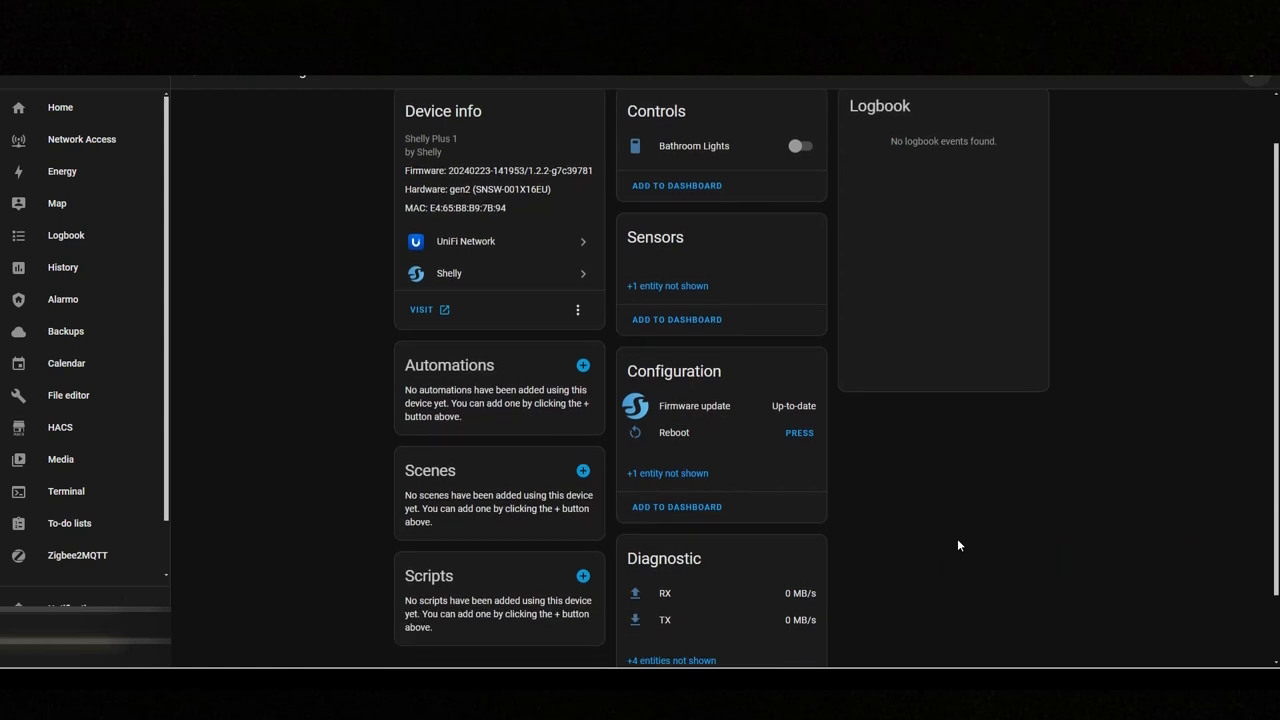
# Go to the Zigbee2MQTT panel and reload its device list of humidity sensors
pyautogui.click(60, 107)
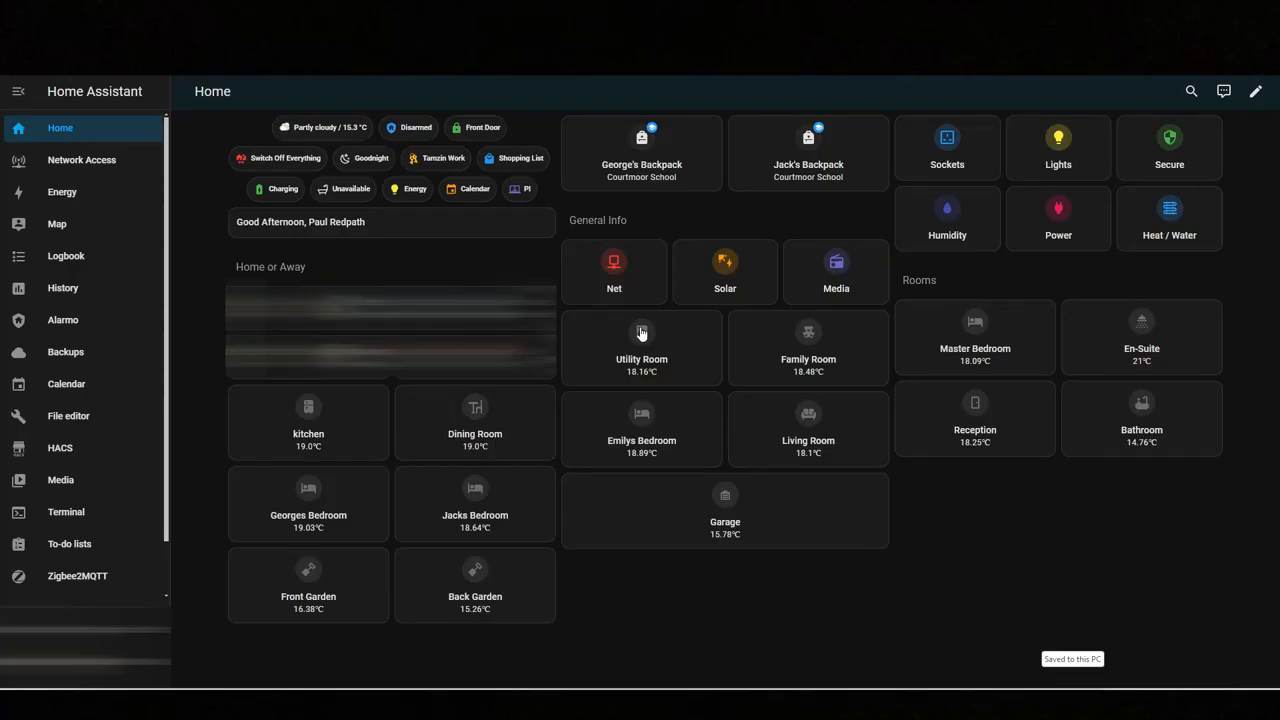
pyautogui.moveTo(105, 539)
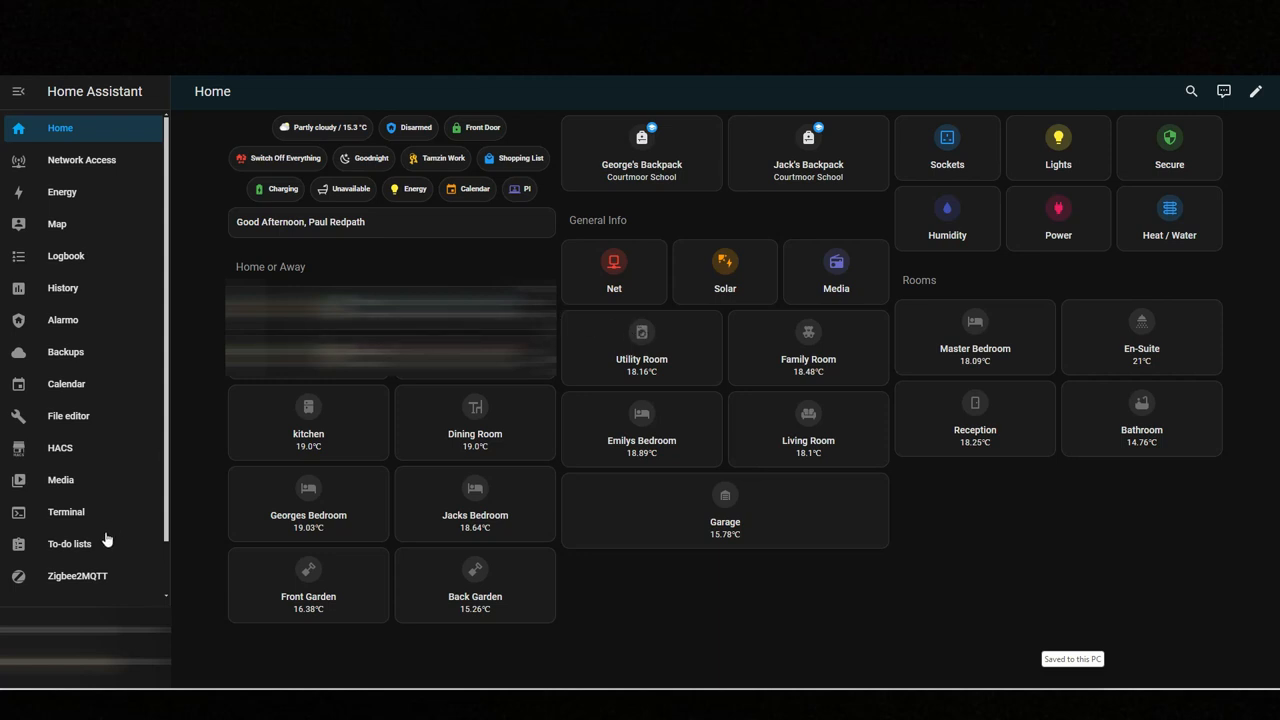
pyautogui.click(77, 575)
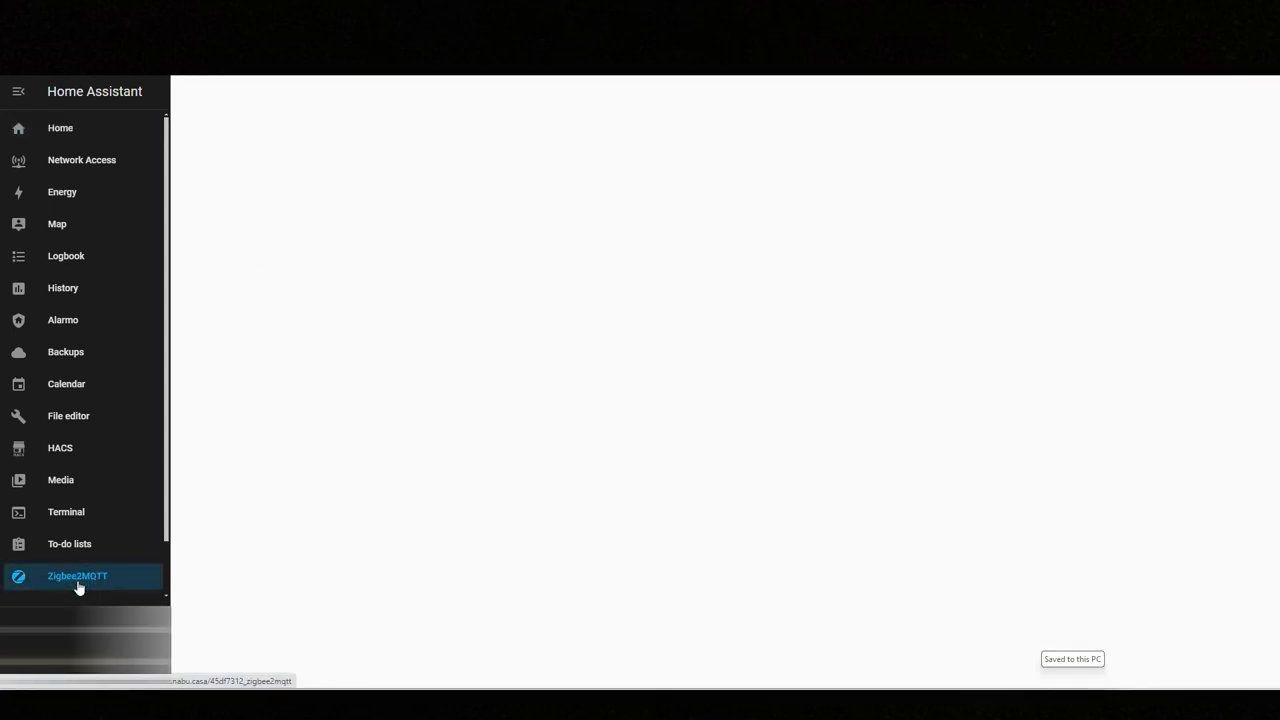
pyautogui.click(77, 576)
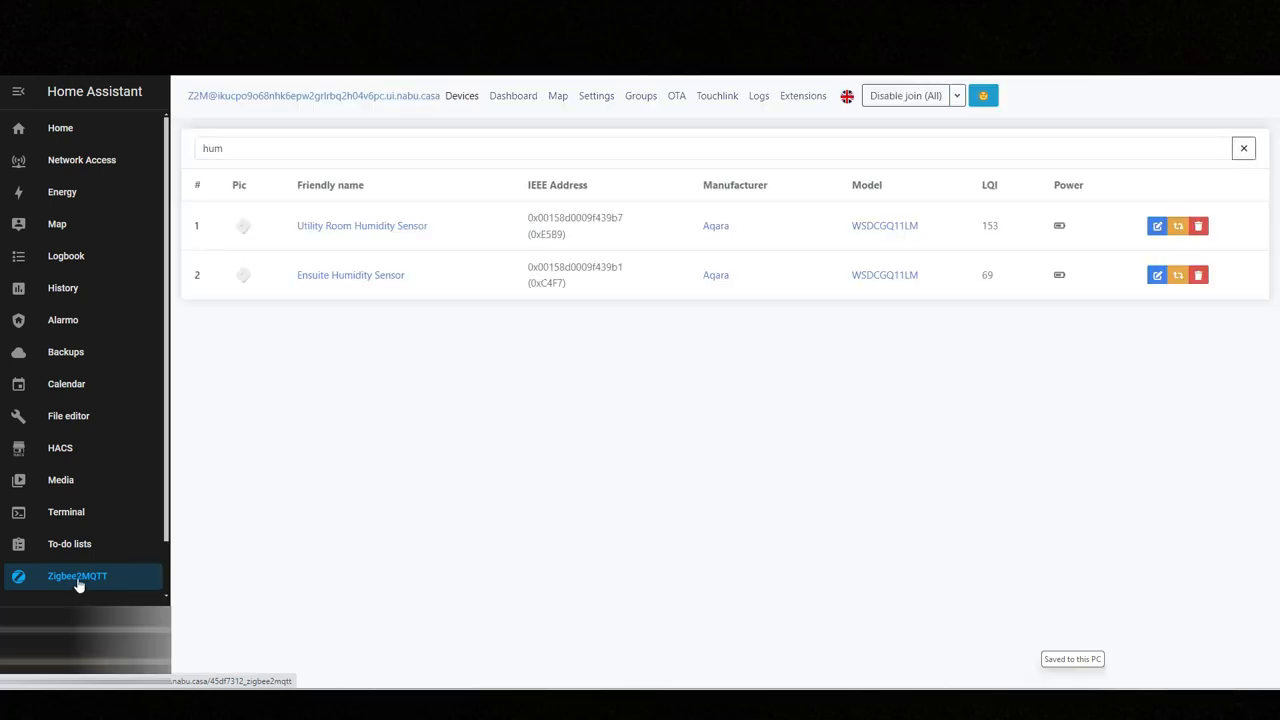
pyautogui.moveTo(72, 590)
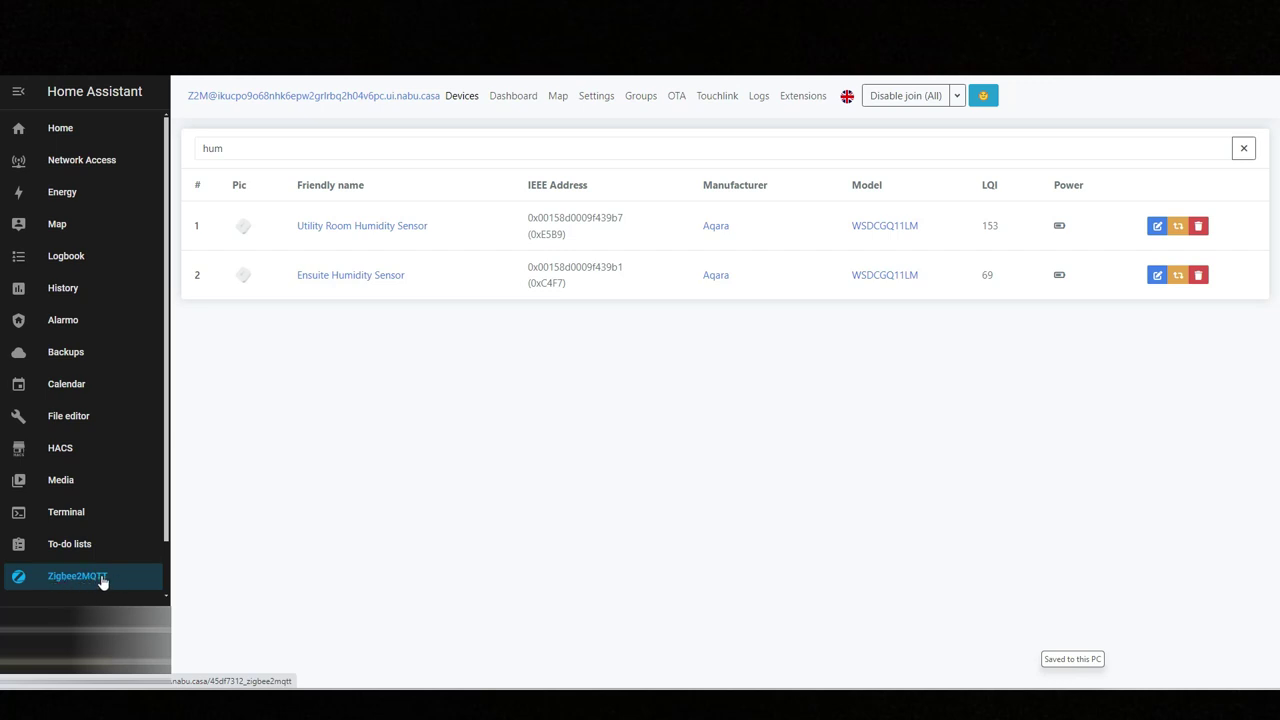
pyautogui.click(426, 148)
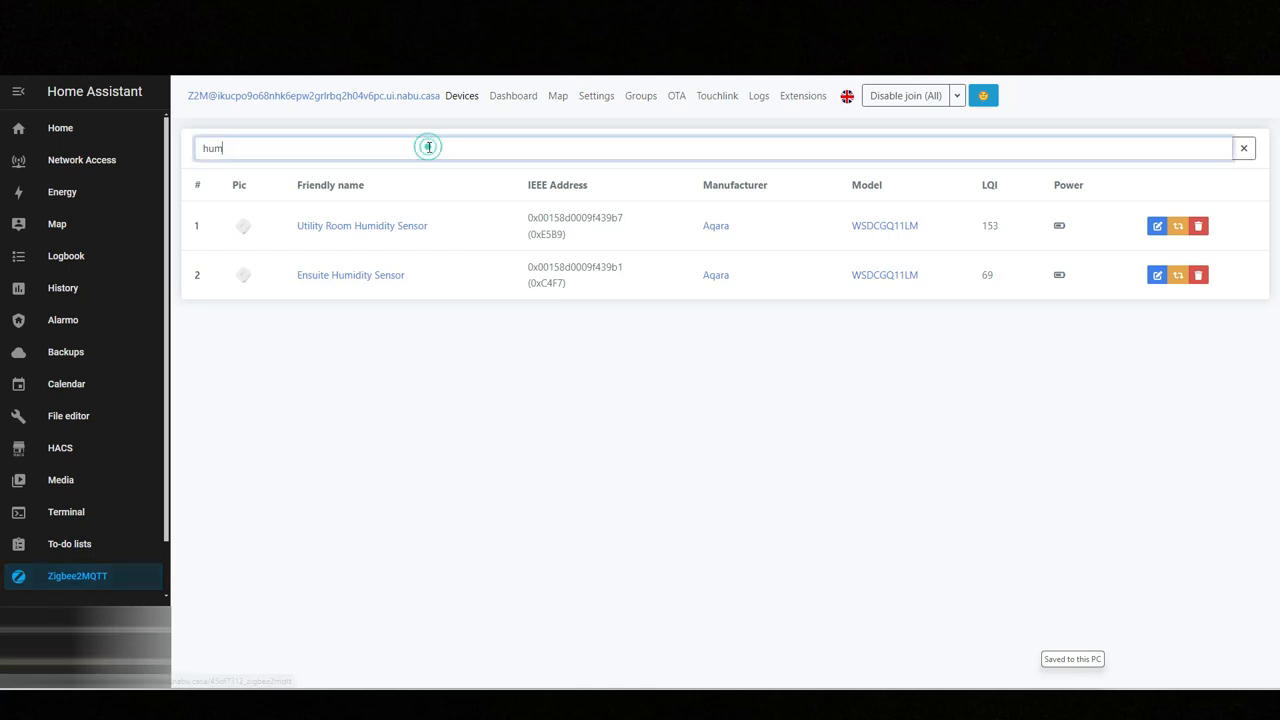
# Re-search devices for 'hum', leaving the Utility Room and Ensuite sensors listed
pyautogui.click(1243, 148)
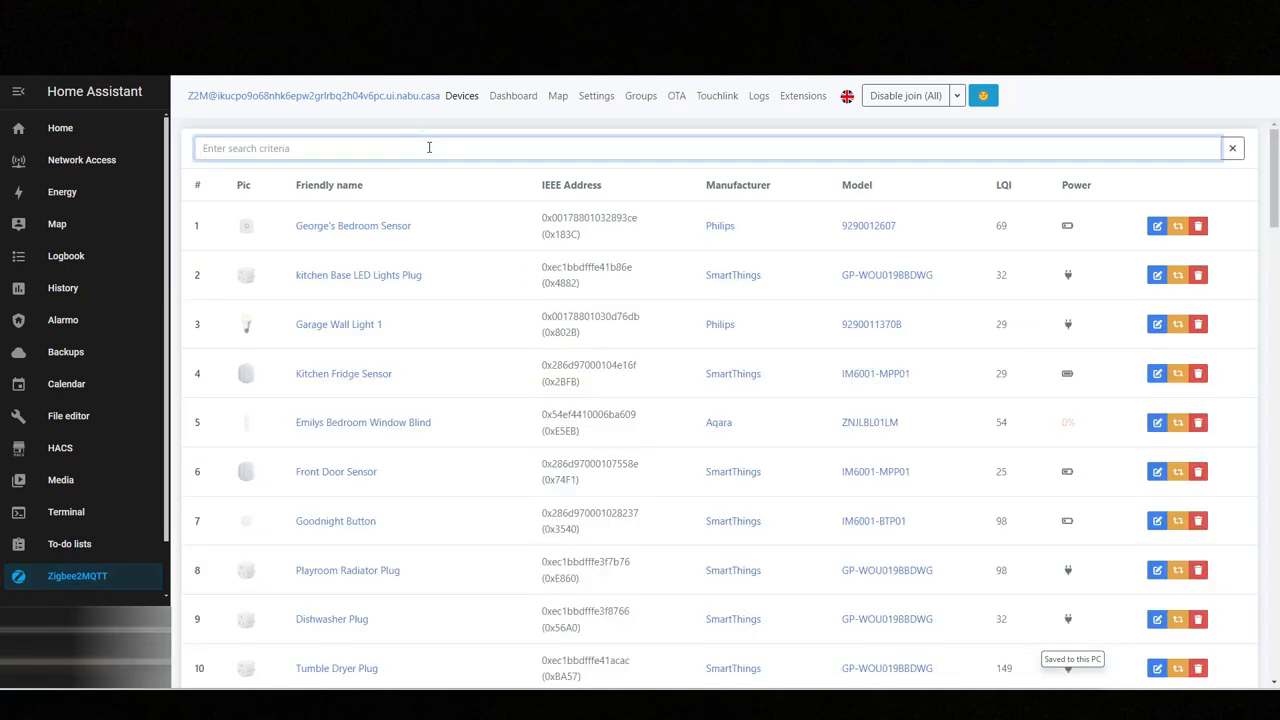
pyautogui.scroll(-3)
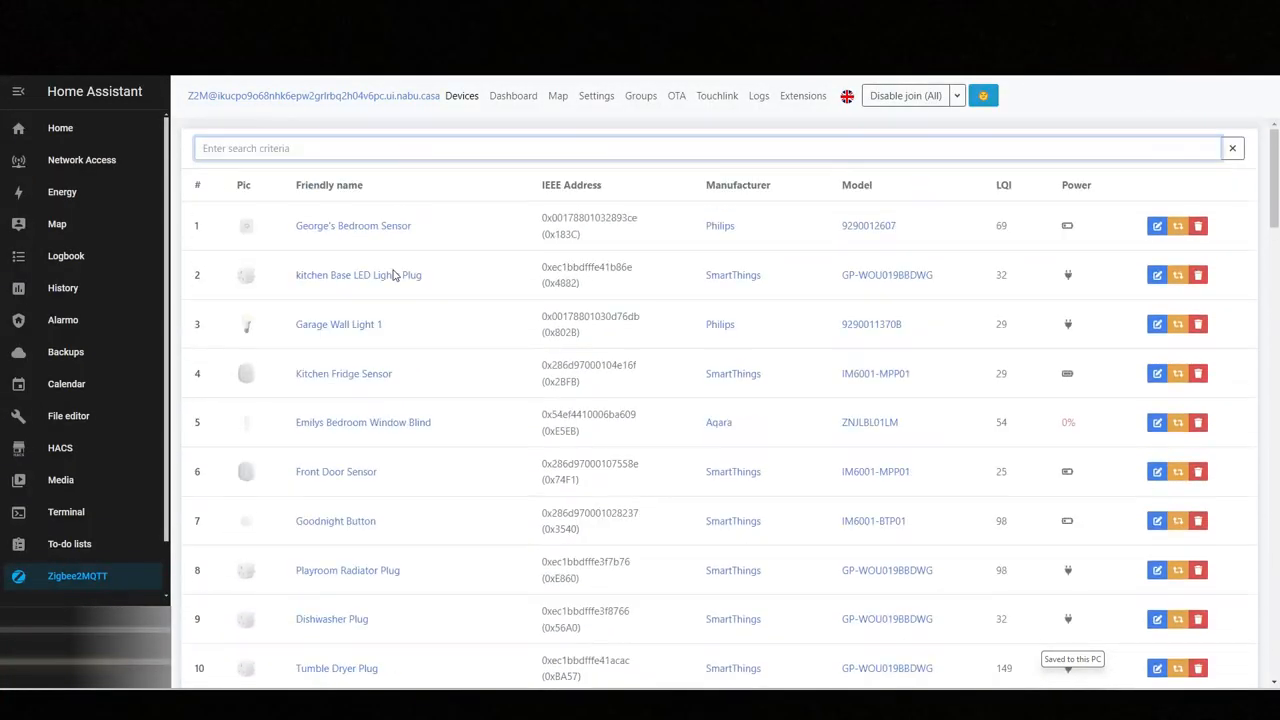
pyautogui.click(375, 148)
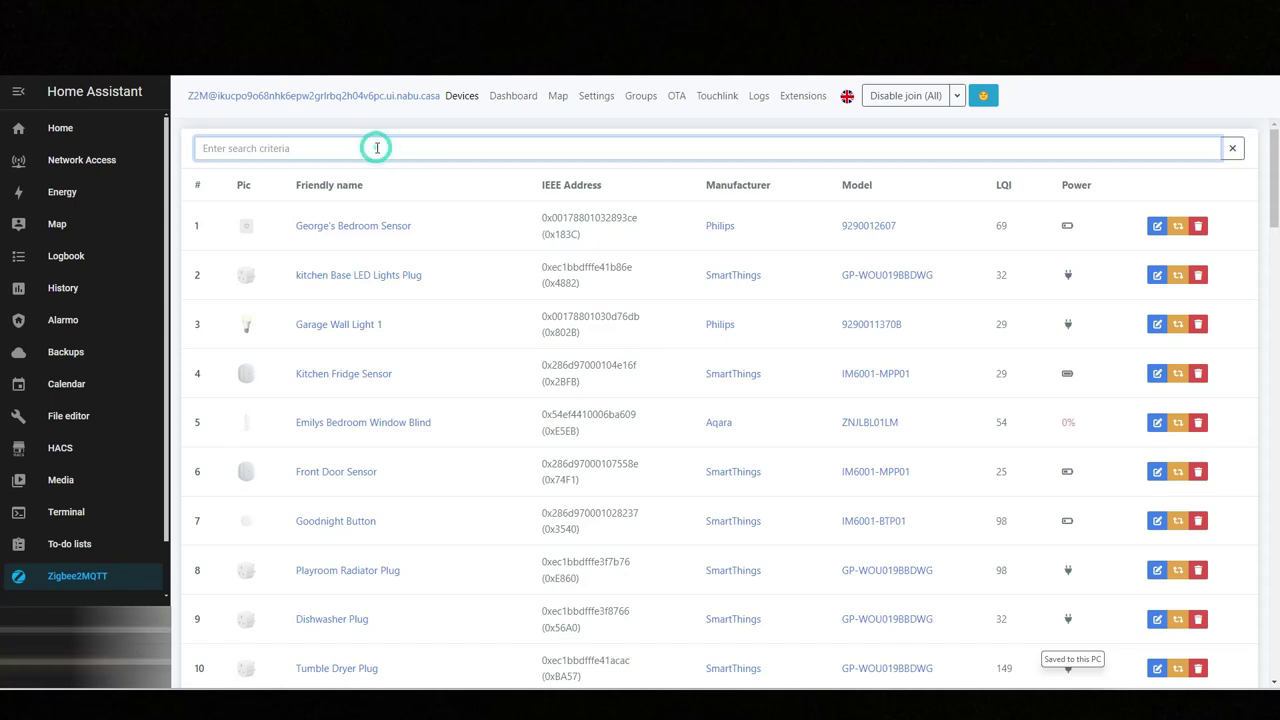
pyautogui.write('hum')
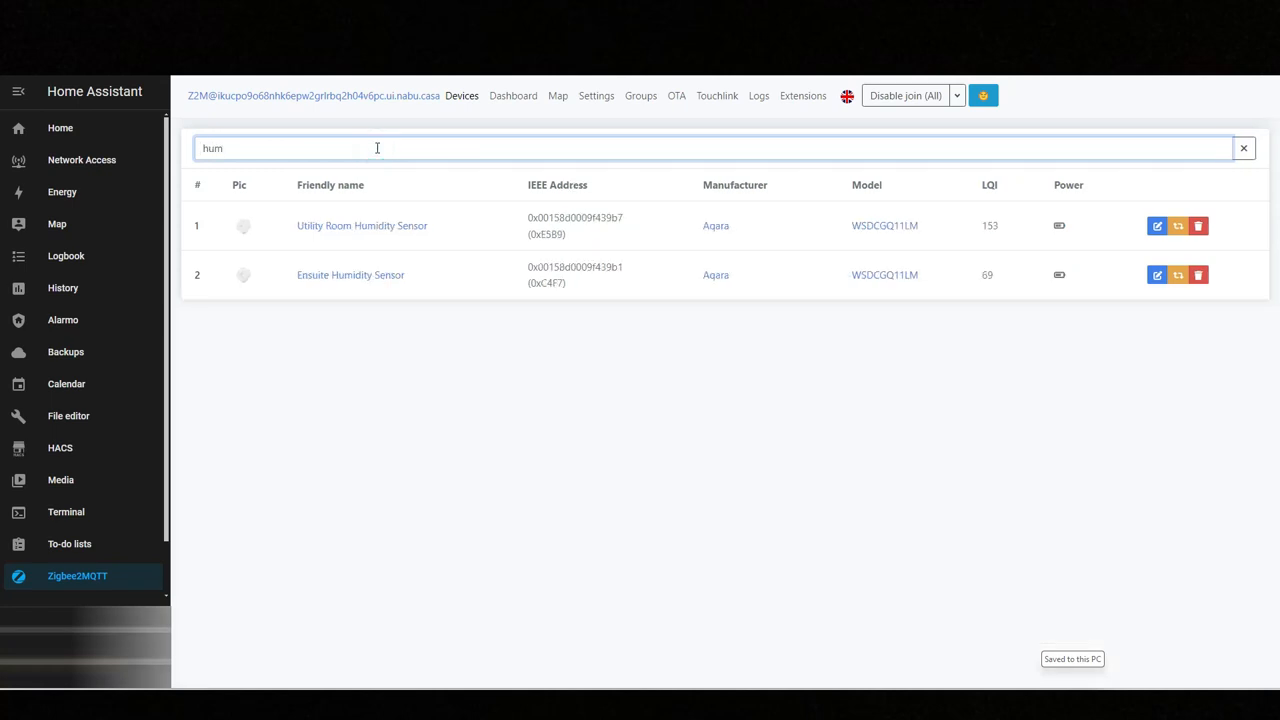
pyautogui.moveTo(360, 231)
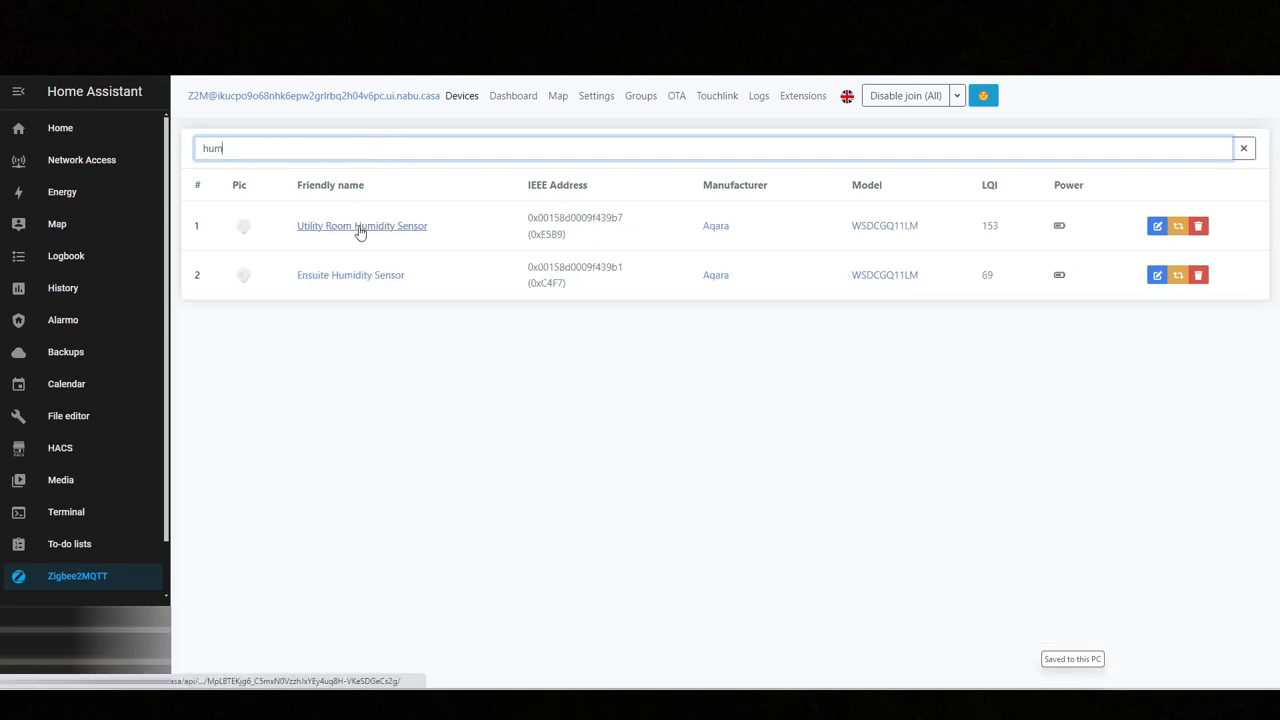
pyautogui.moveTo(350, 283)
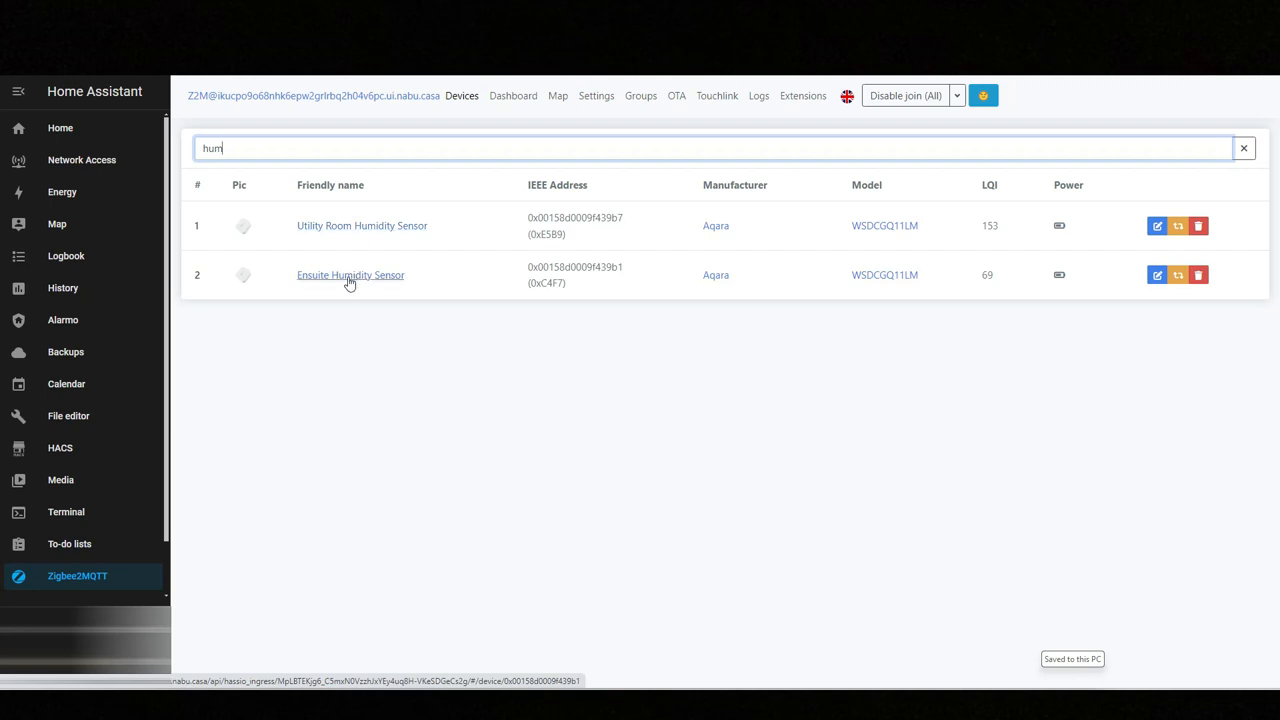
pyautogui.moveTo(403, 231)
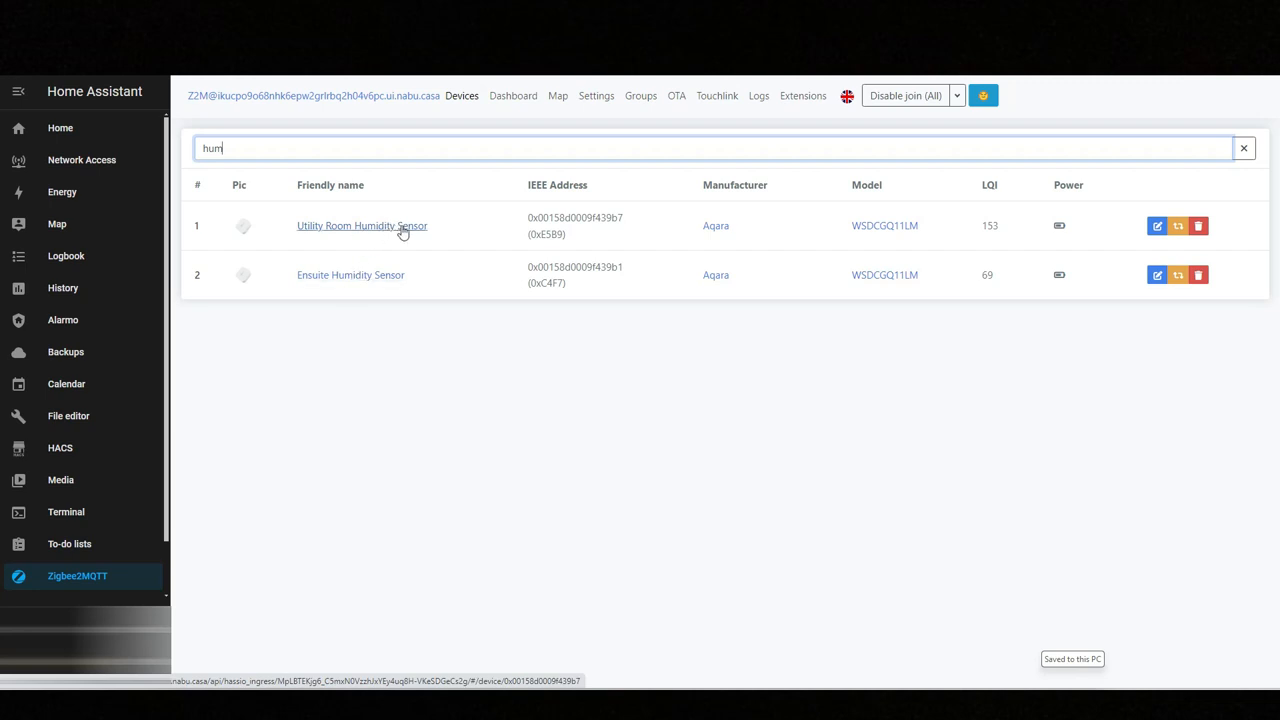
pyautogui.moveTo(391, 232)
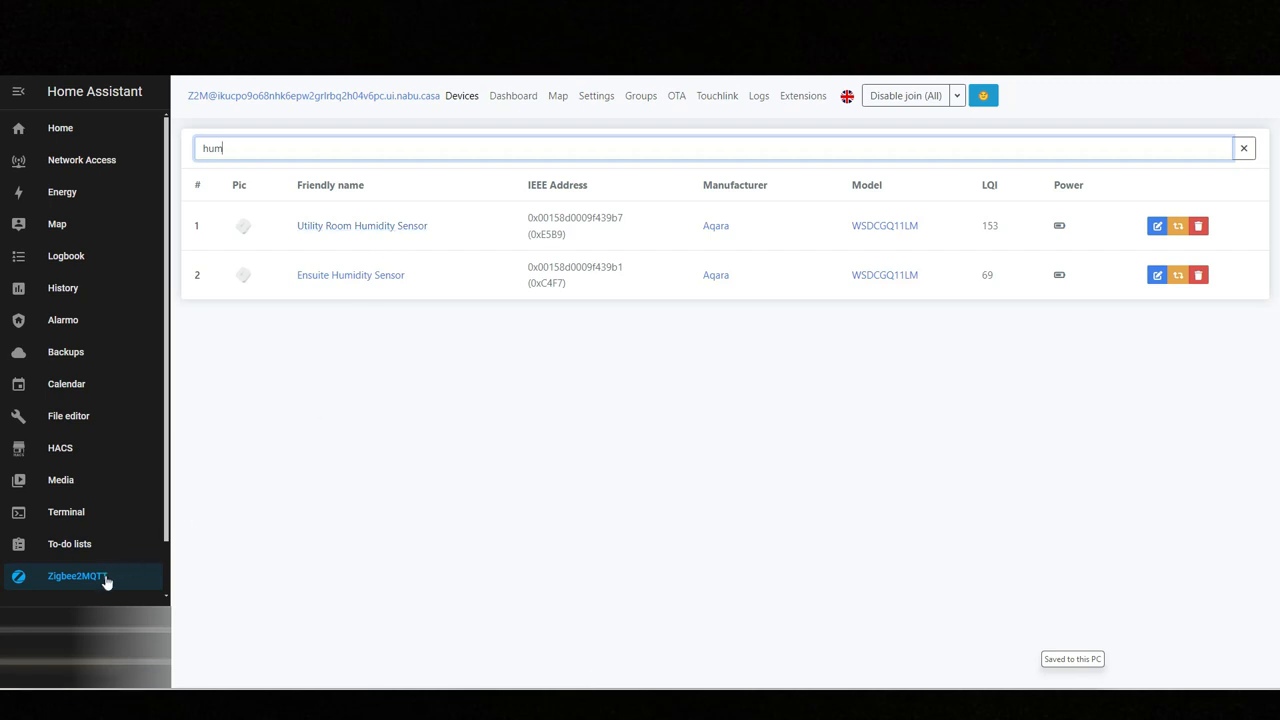
pyautogui.moveTo(572, 441)
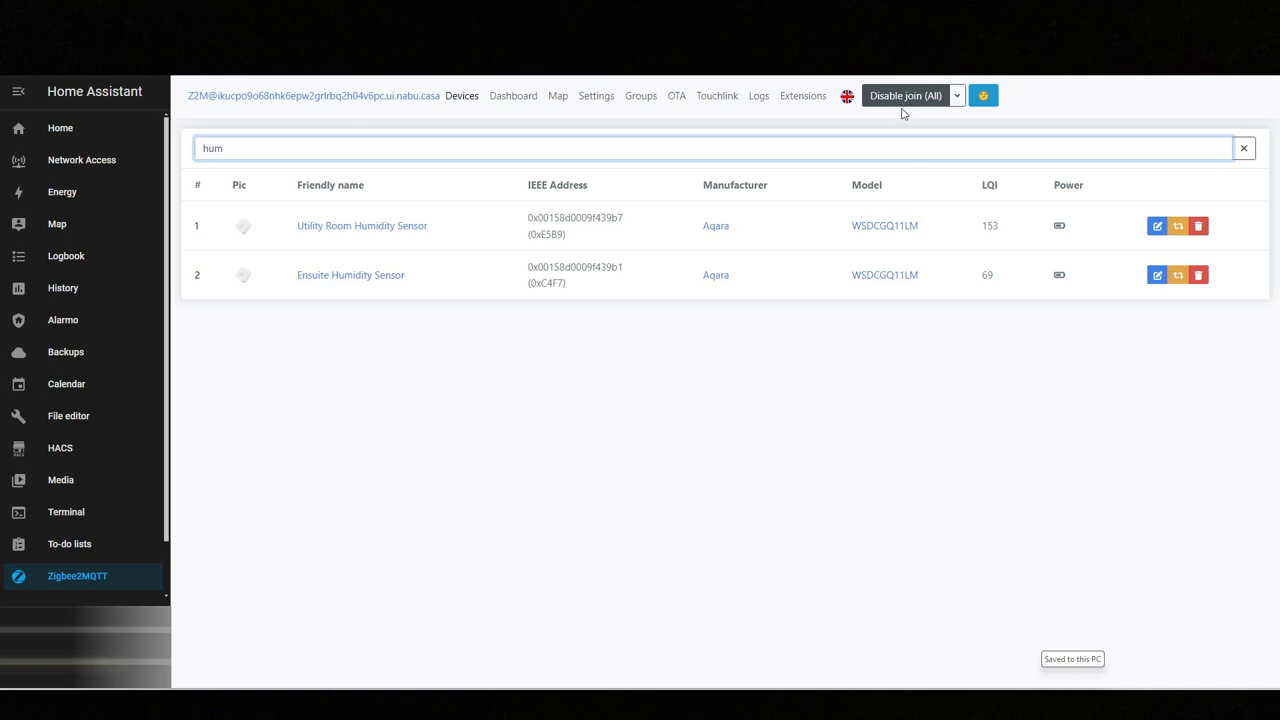
pyautogui.moveTo(758, 346)
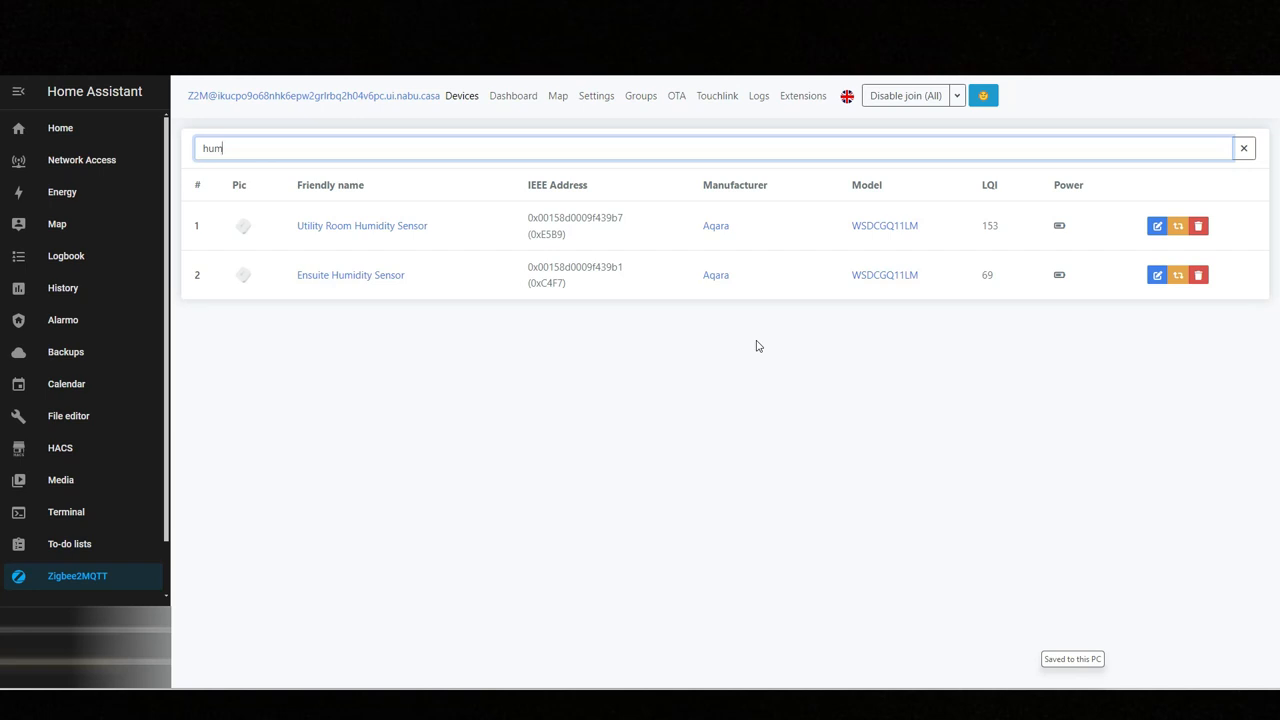
# Disable joining for all devices and open the Utility Room Humidity Sensor page
pyautogui.click(905, 96)
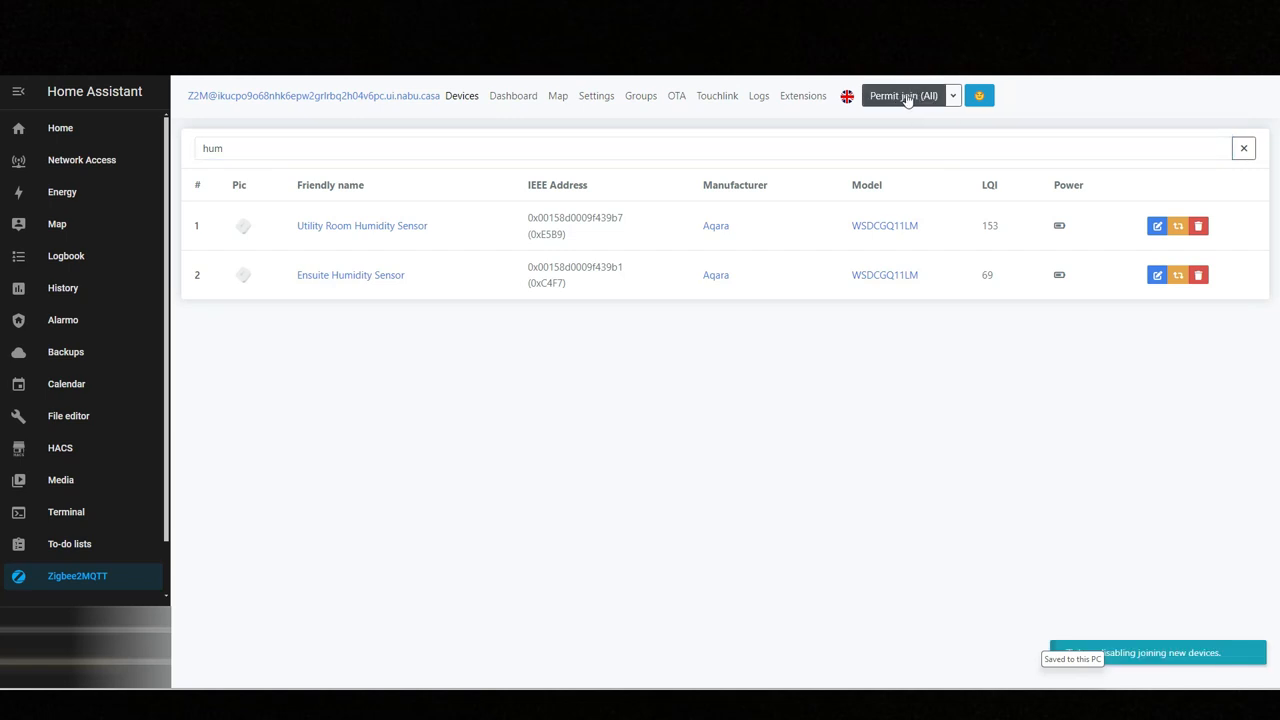
pyautogui.moveTo(917, 107)
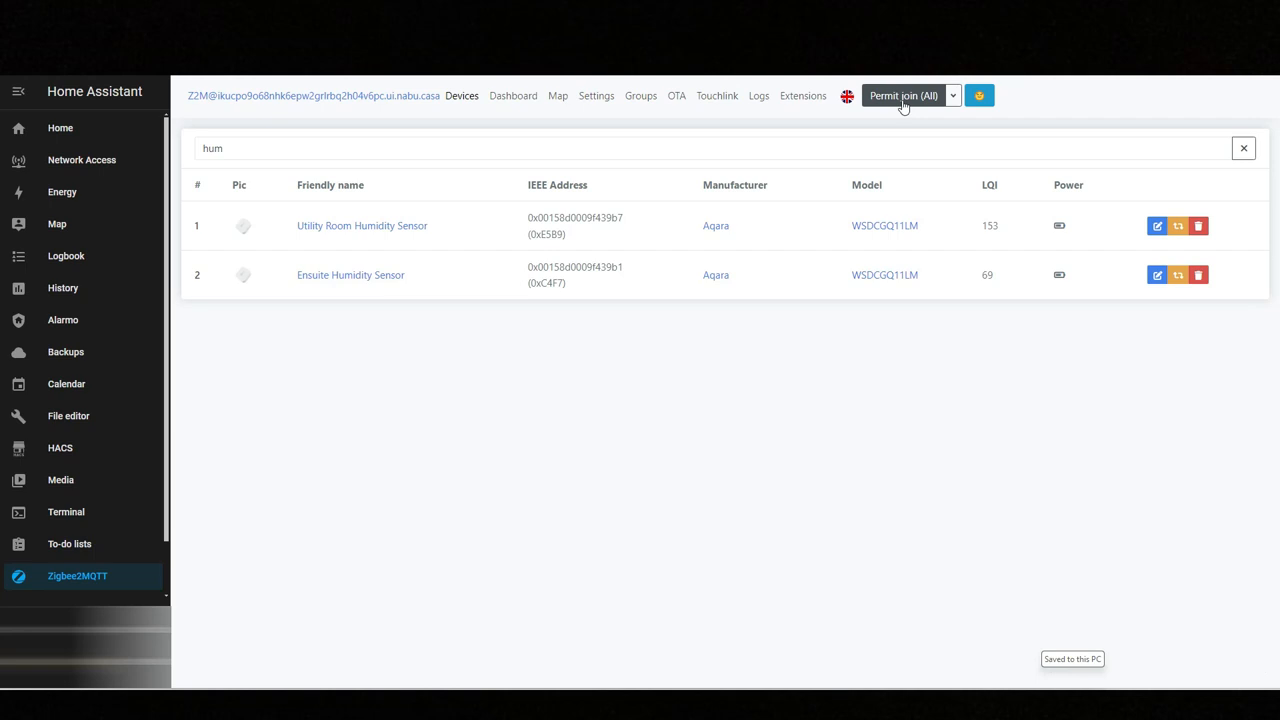
pyautogui.moveTo(822, 391)
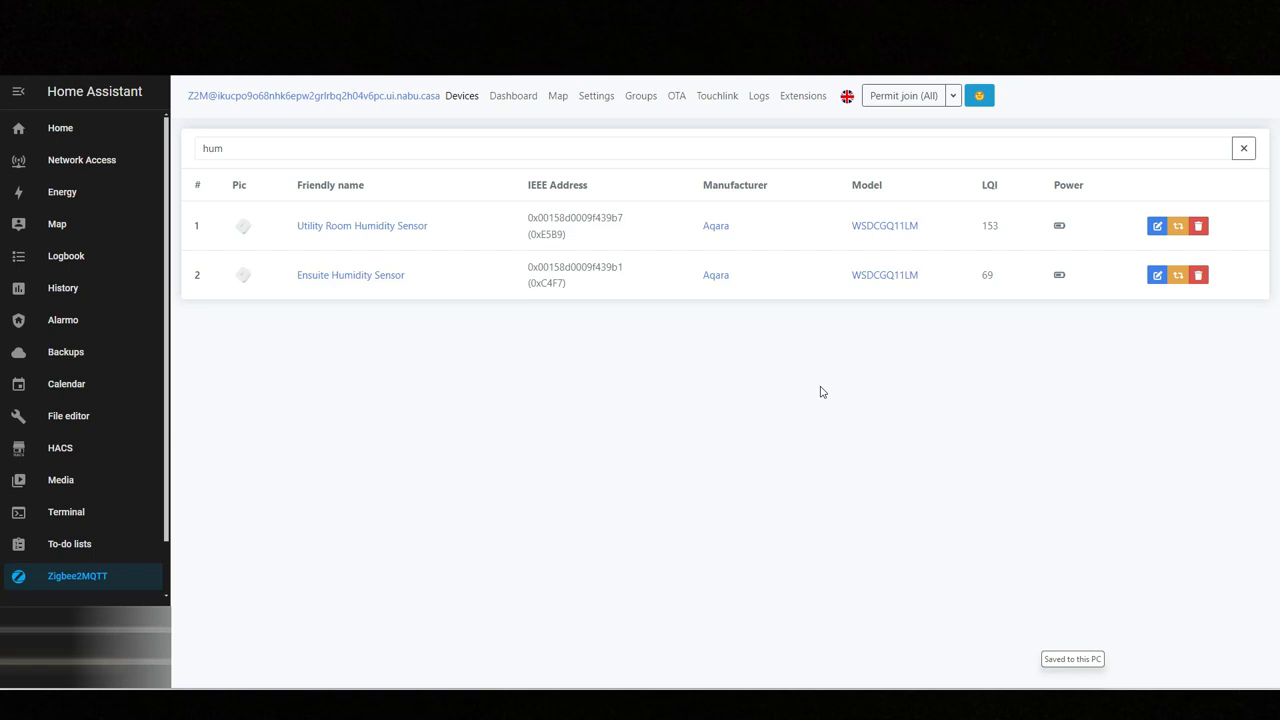
pyautogui.moveTo(809, 388)
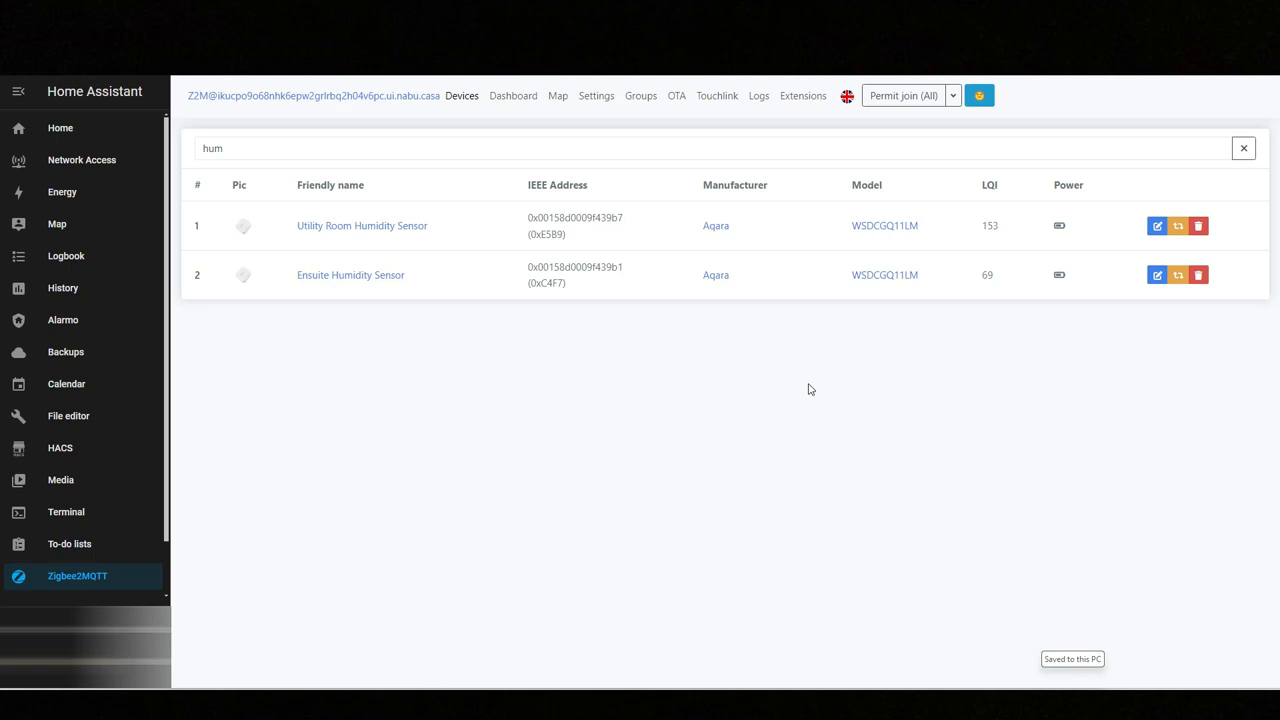
pyautogui.moveTo(493, 442)
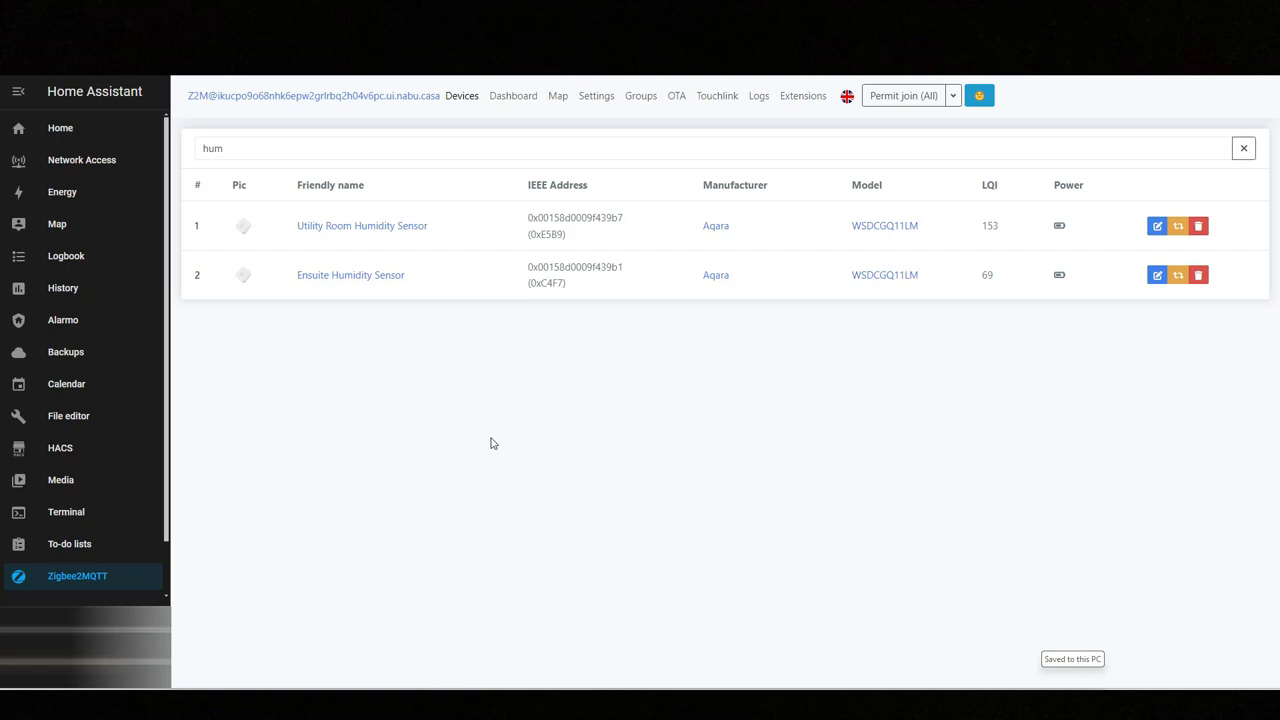
pyautogui.moveTo(666, 486)
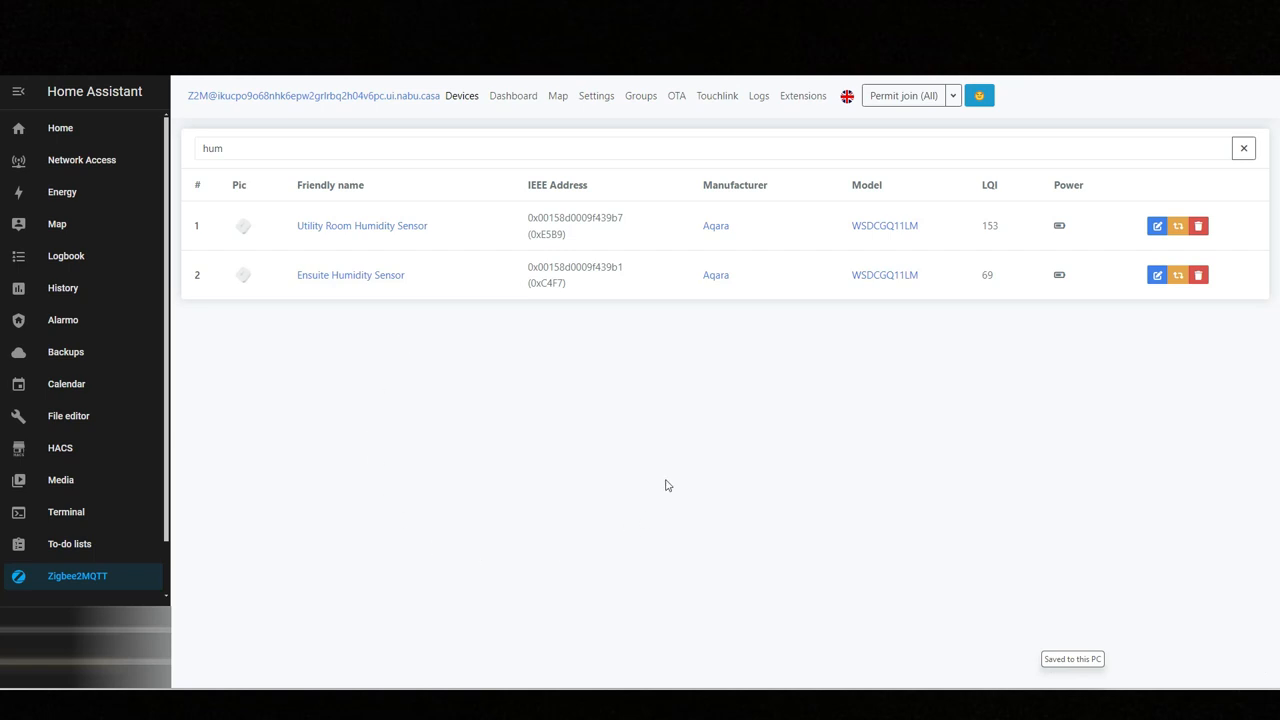
pyautogui.moveTo(446, 337)
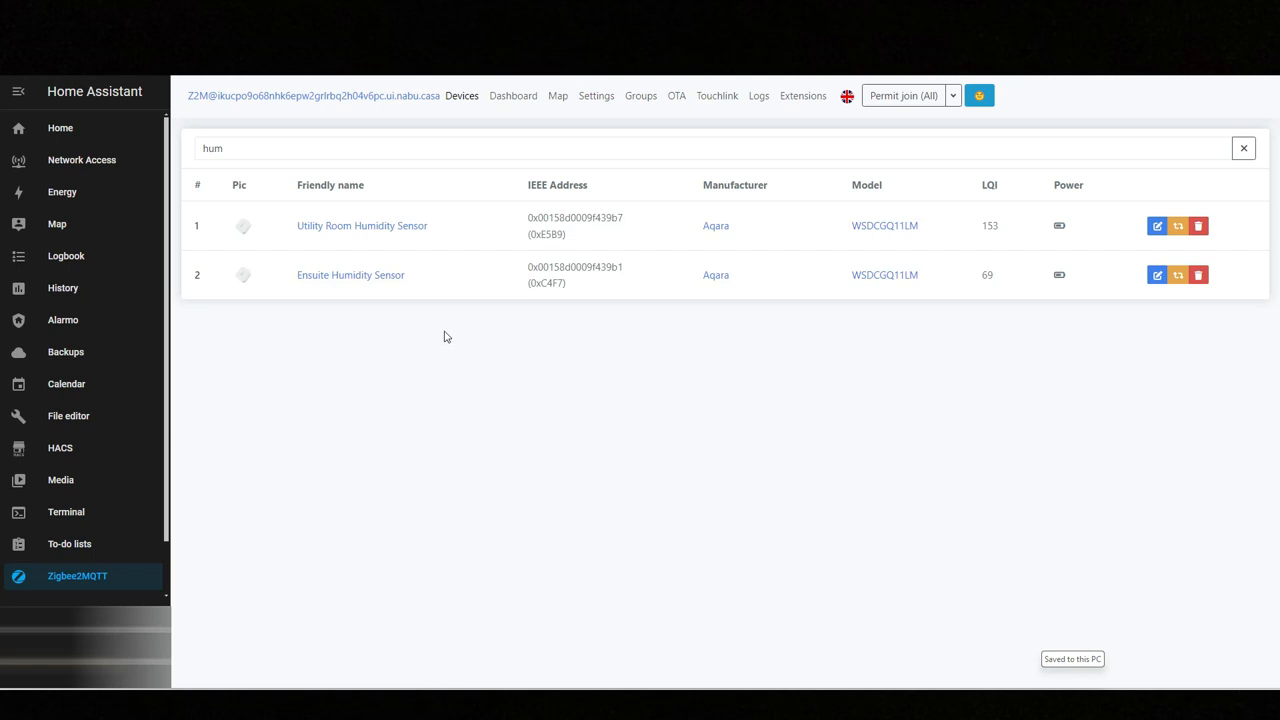
pyautogui.moveTo(467, 363)
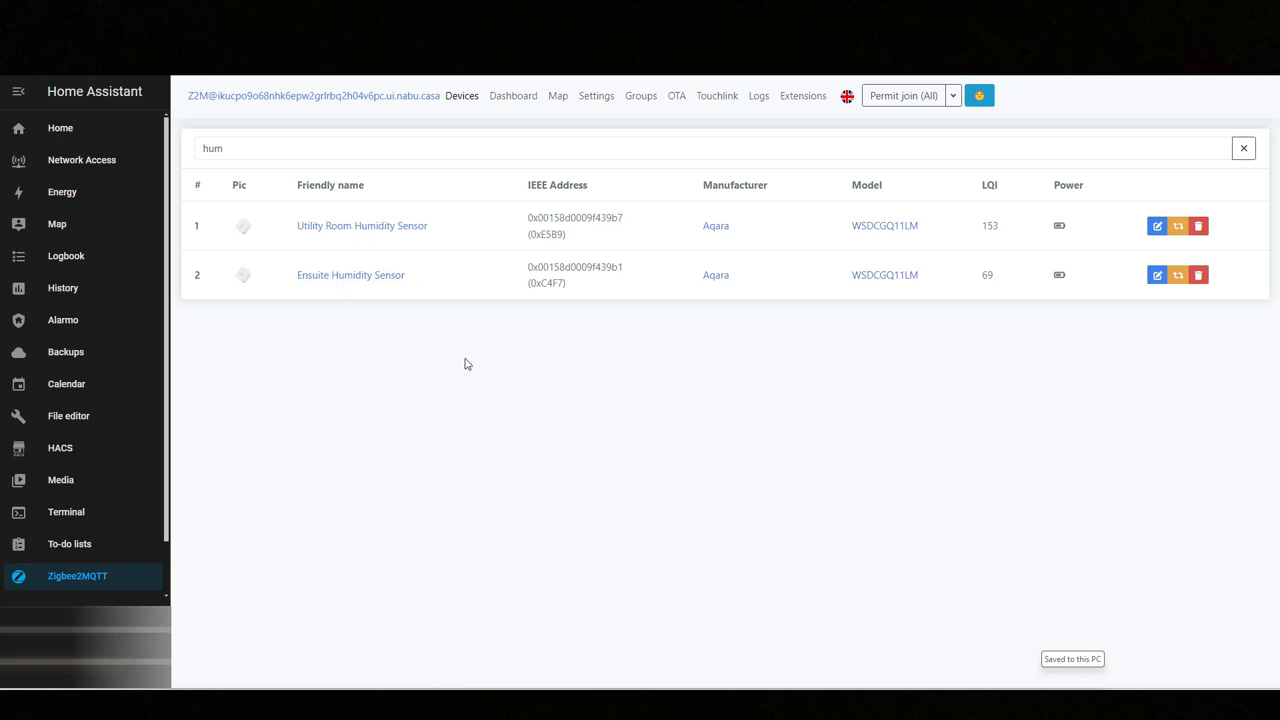
pyautogui.click(361, 225)
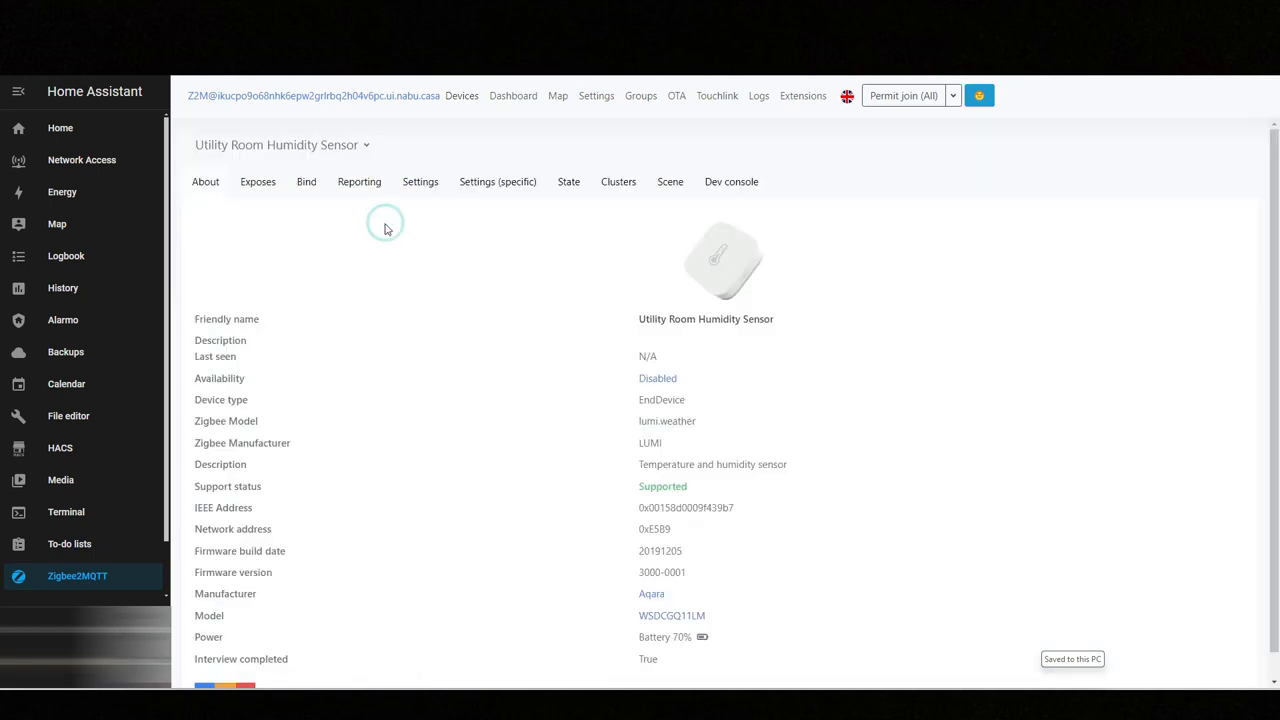
# Show the Utility Room sensor's exposed readings: 20.04 °C, 57.83% humidity, 997 hPa
pyautogui.click(257, 181)
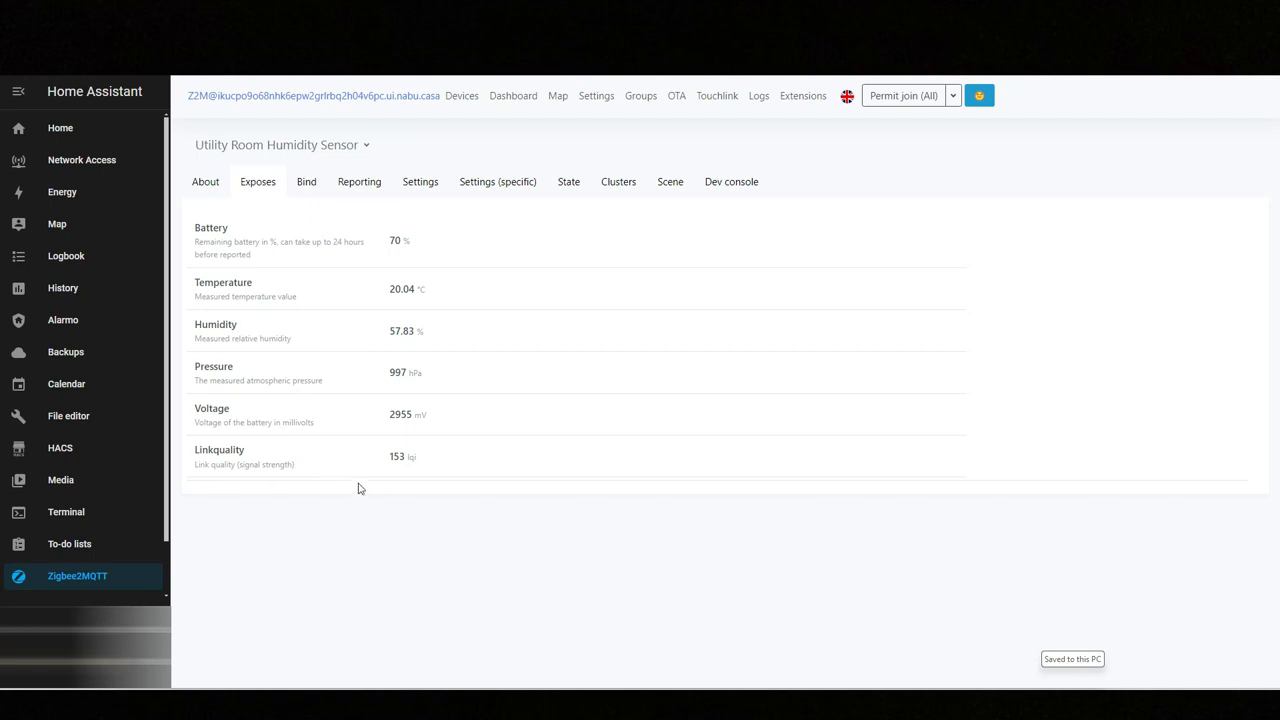
pyautogui.moveTo(367, 506)
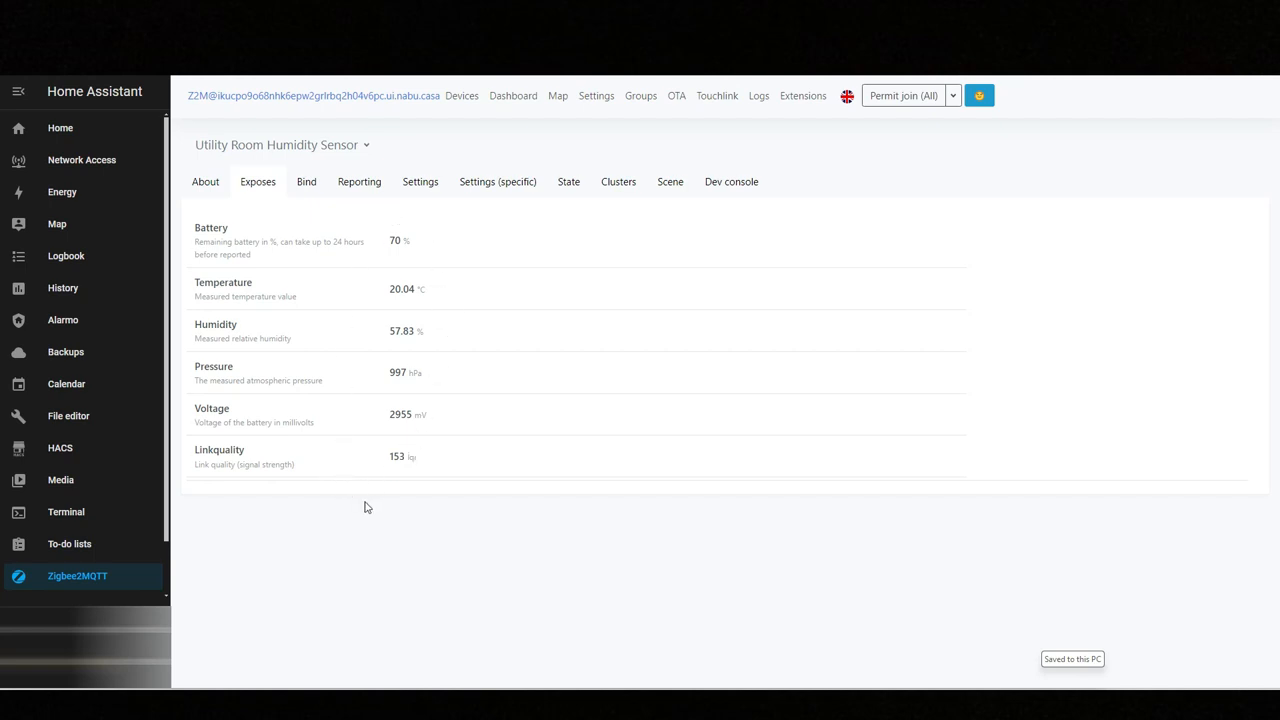
pyautogui.moveTo(452, 488)
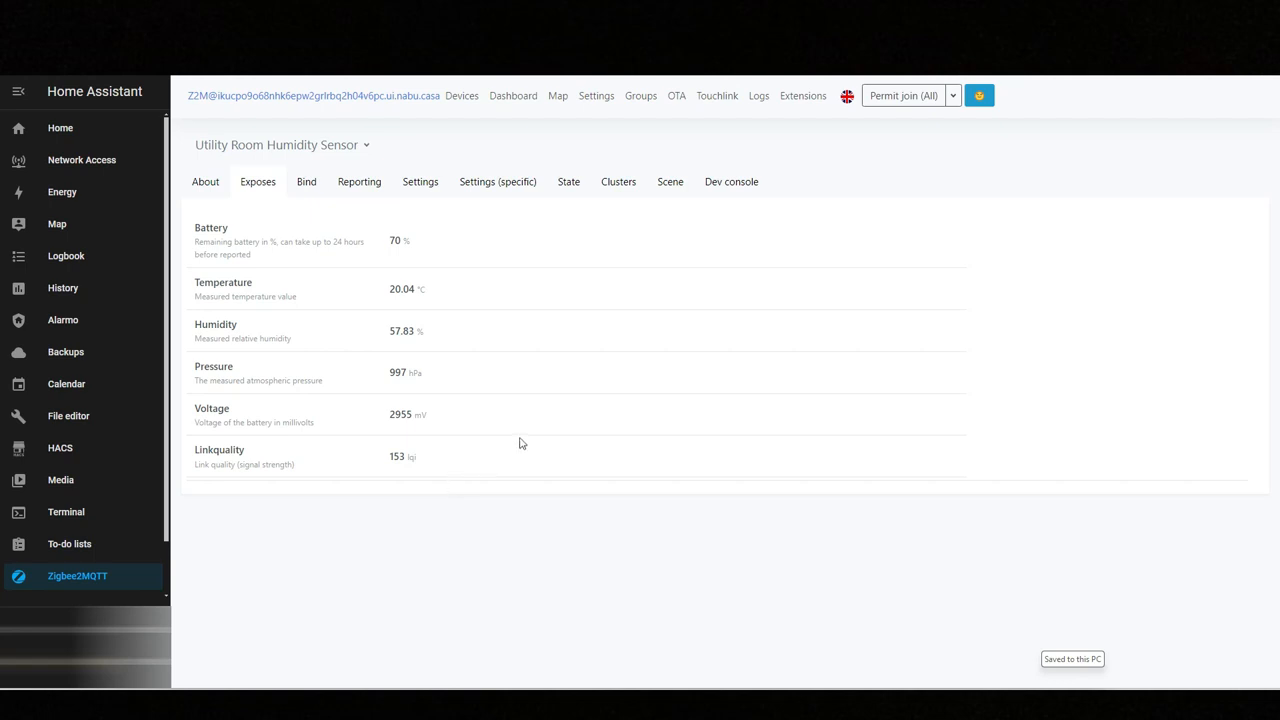
pyautogui.moveTo(522, 420)
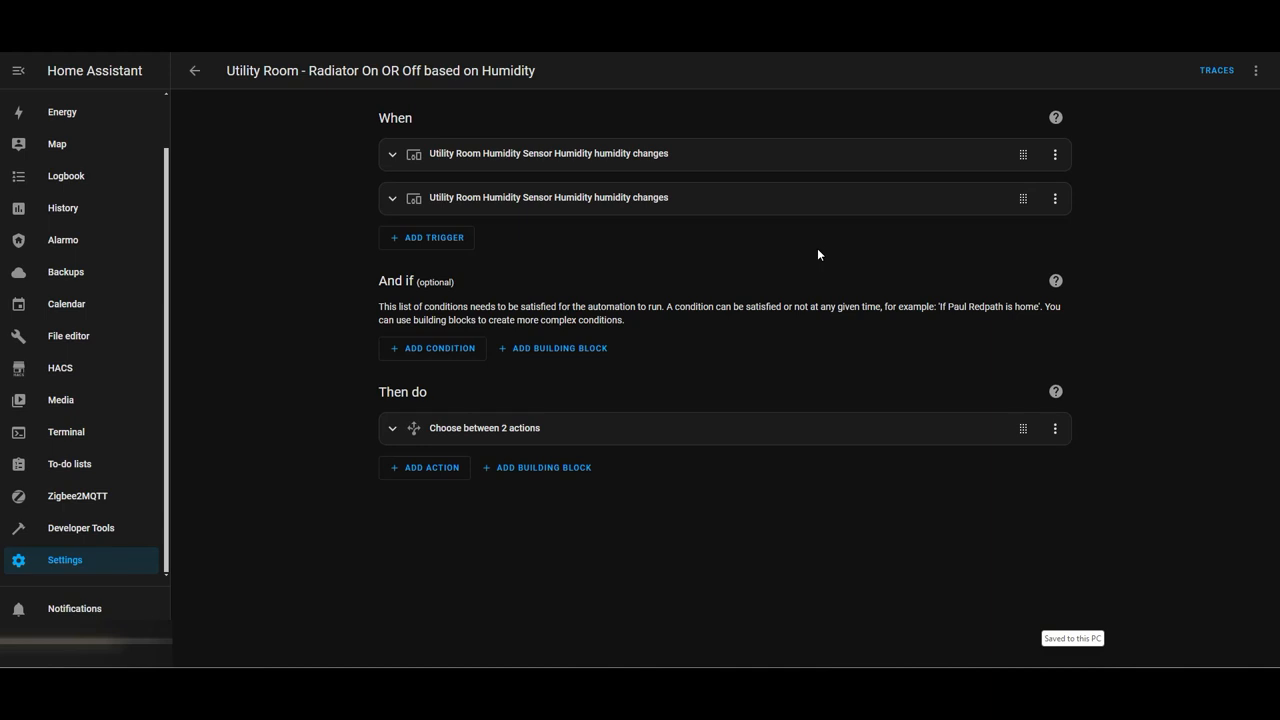
pyautogui.moveTo(290, 197)
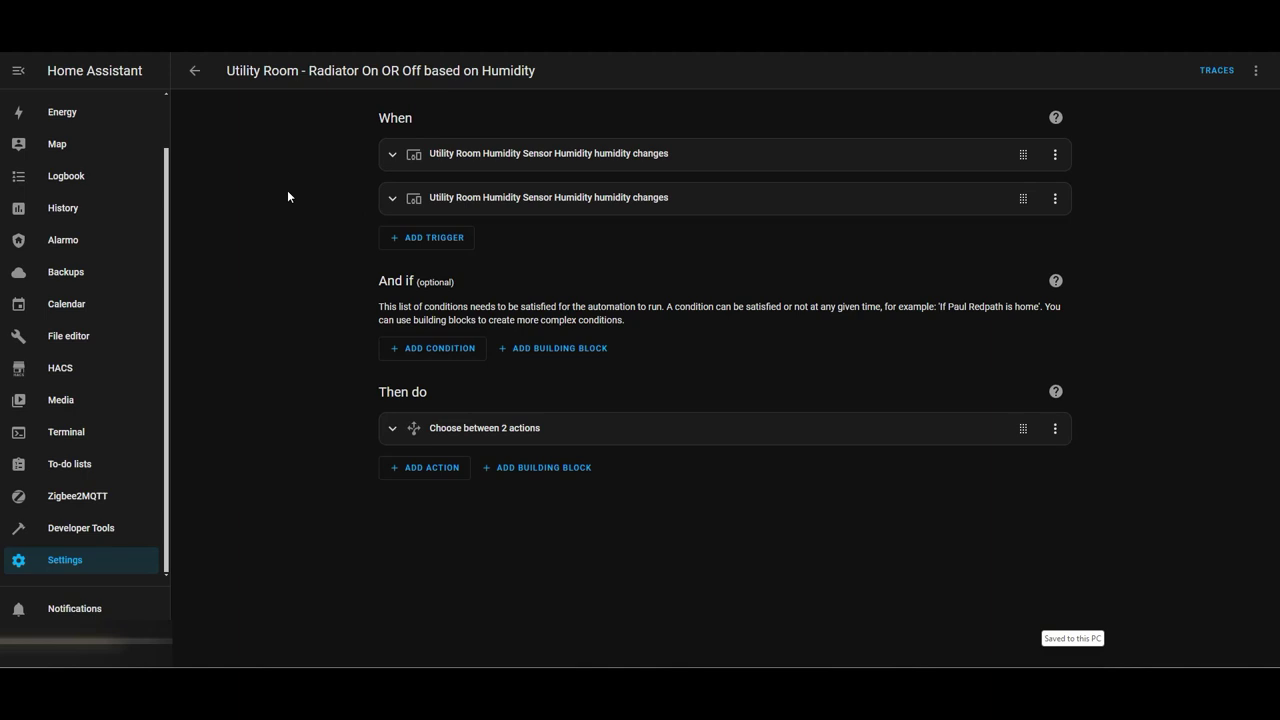
pyautogui.moveTo(354, 187)
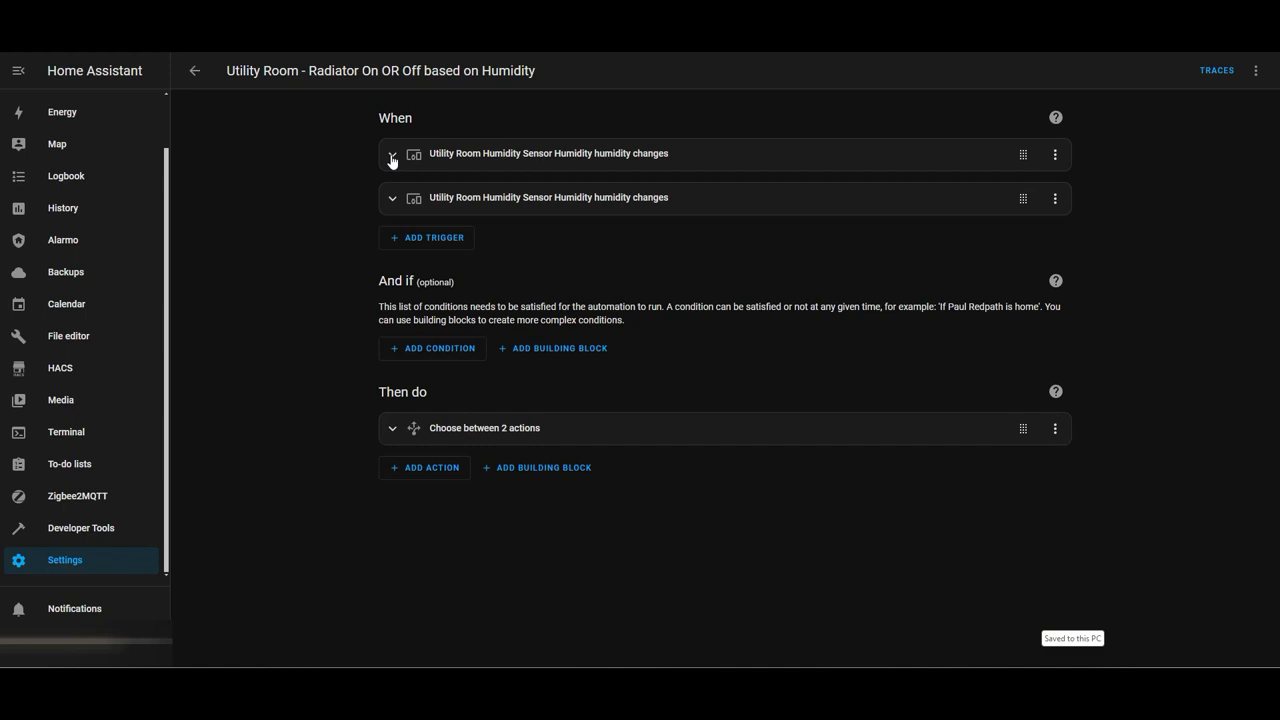
pyautogui.moveTo(500, 163)
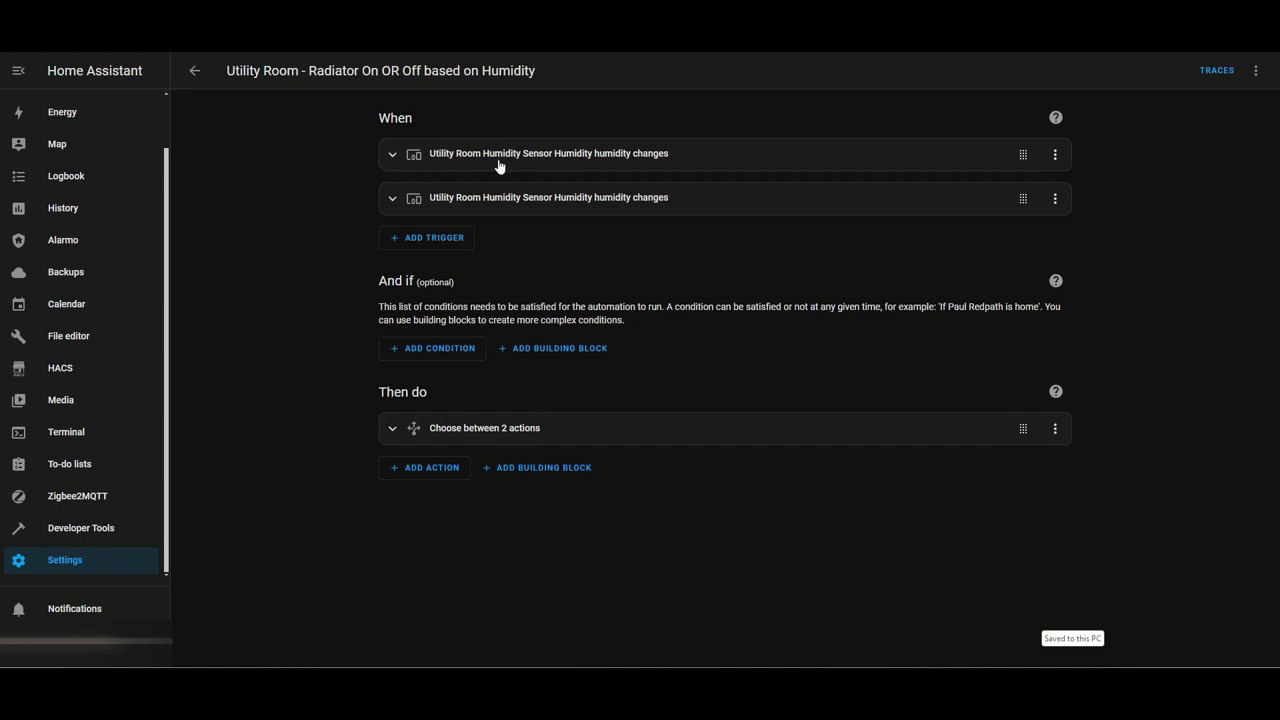
pyautogui.moveTo(577, 173)
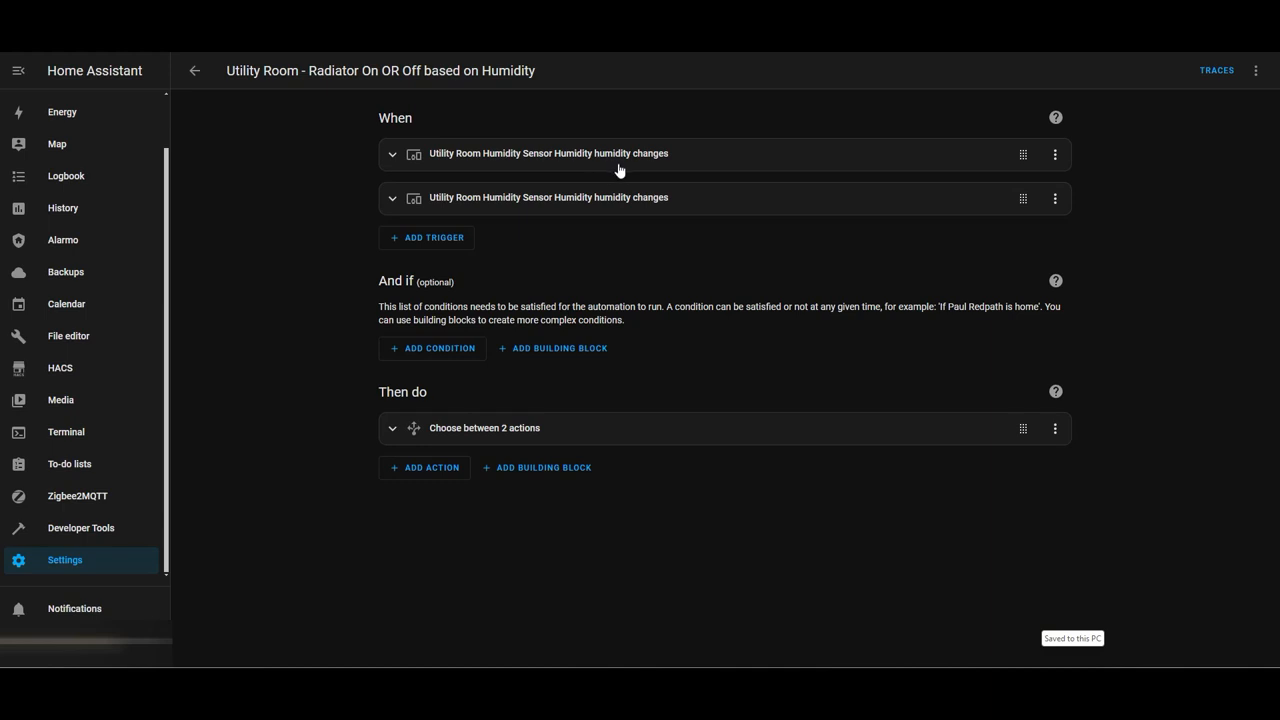
pyautogui.moveTo(470, 213)
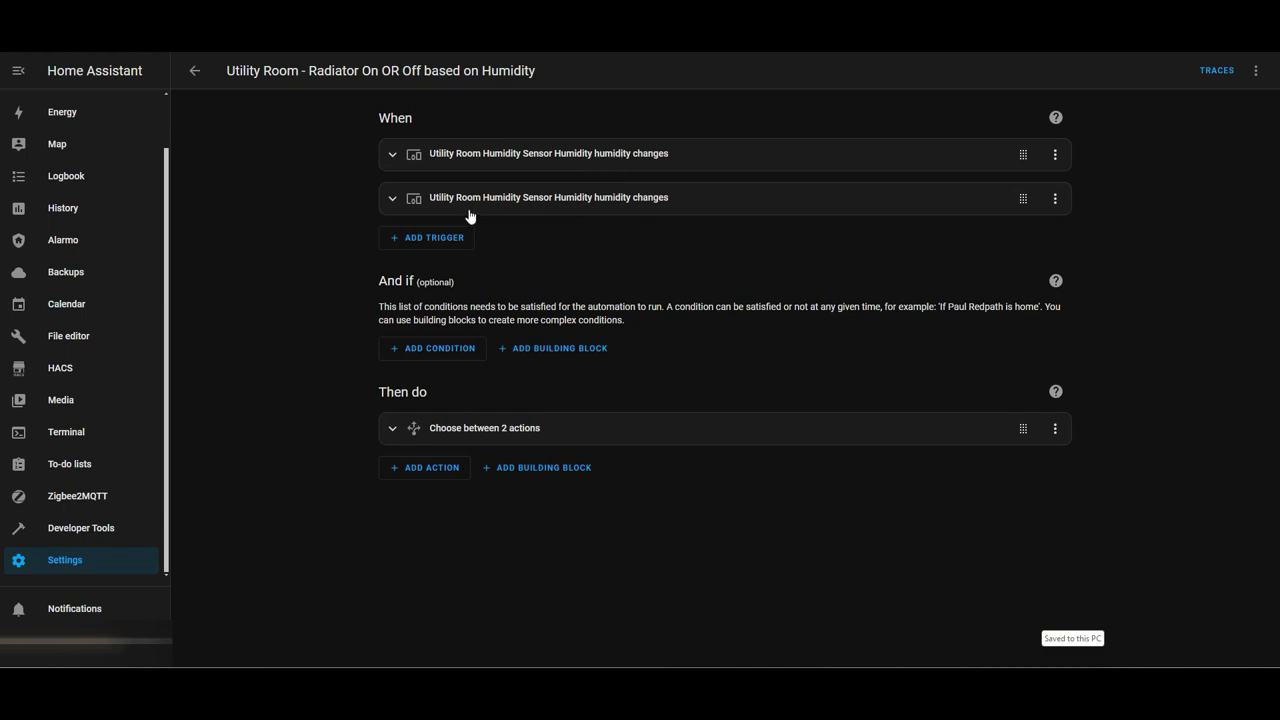
pyautogui.moveTo(487, 211)
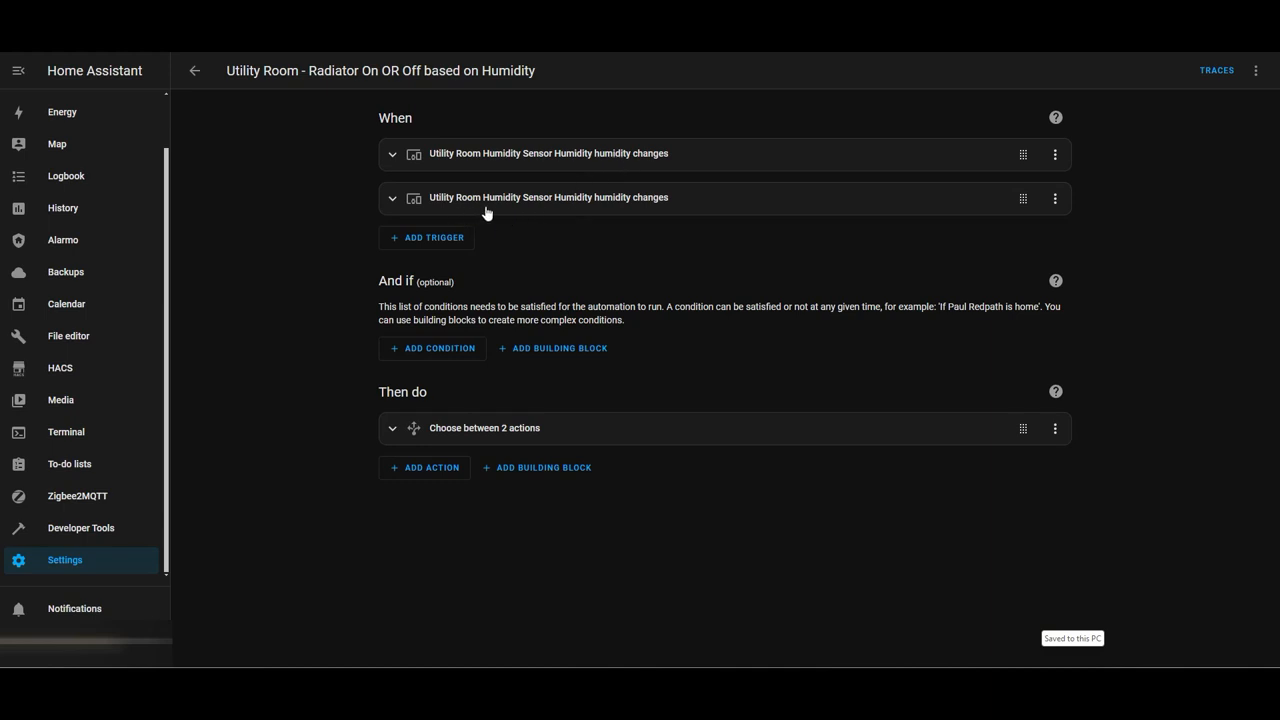
pyautogui.moveTo(584, 225)
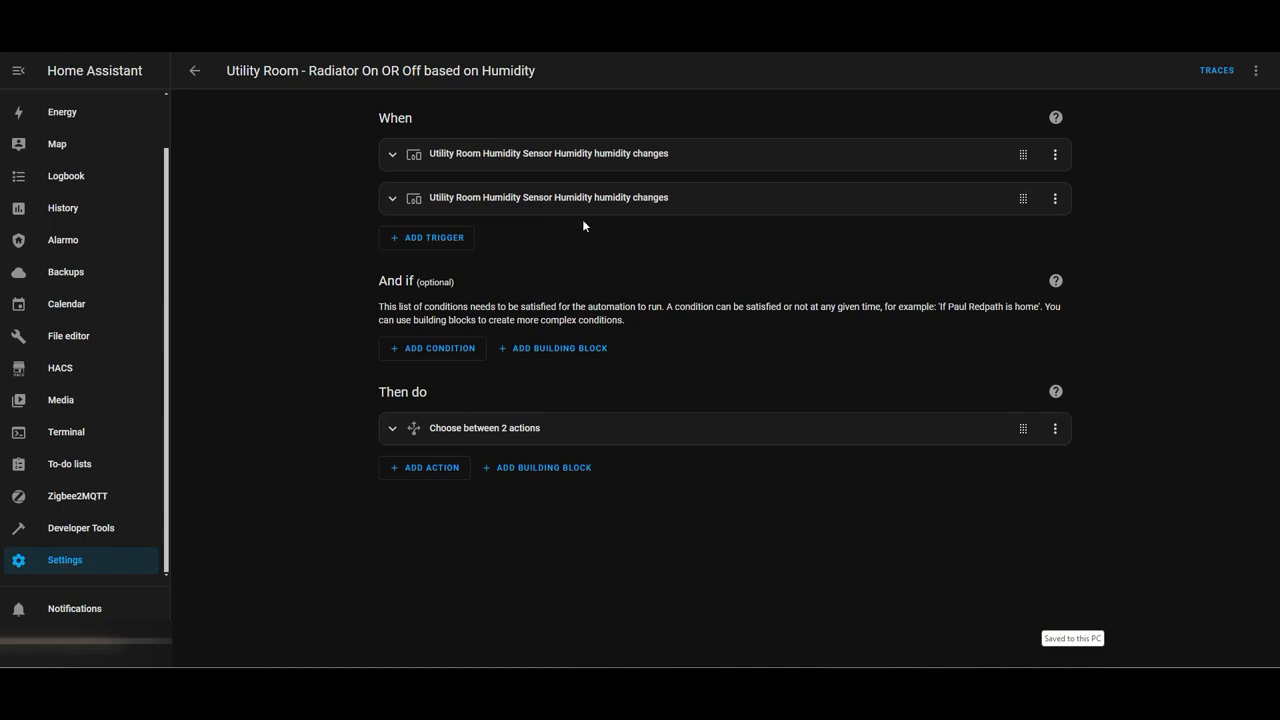
pyautogui.moveTo(618, 230)
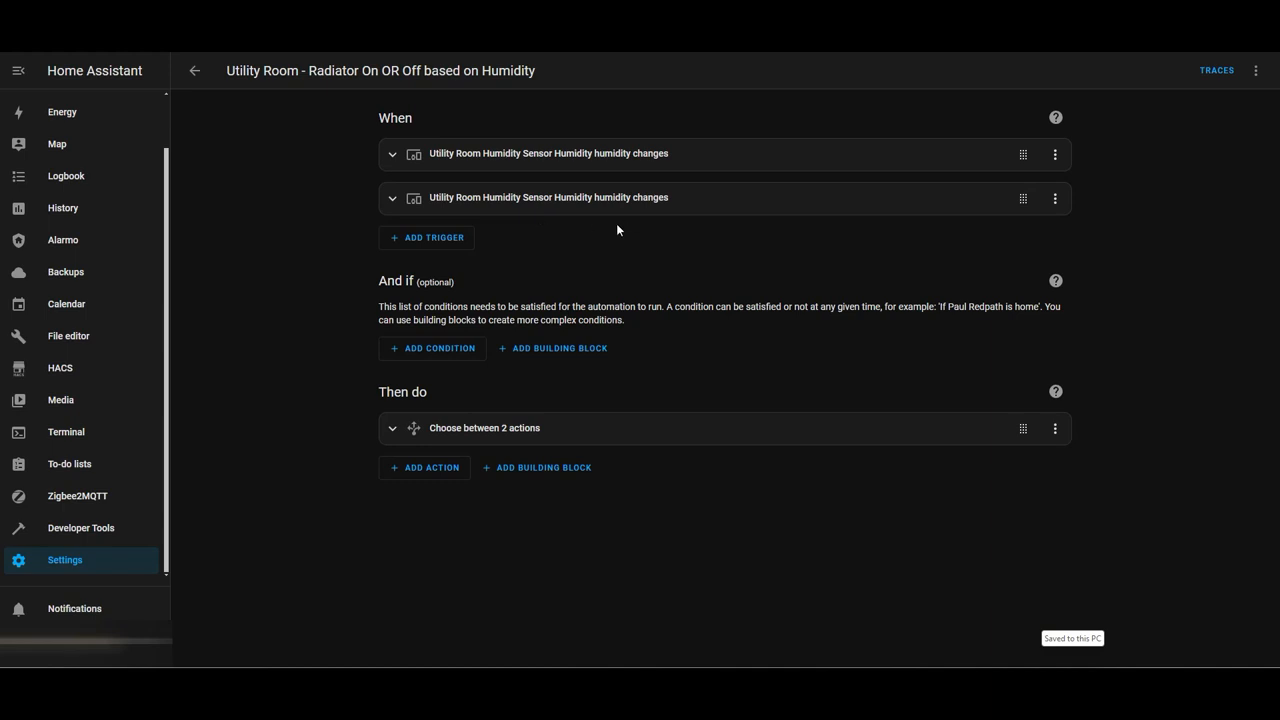
pyautogui.moveTo(420, 196)
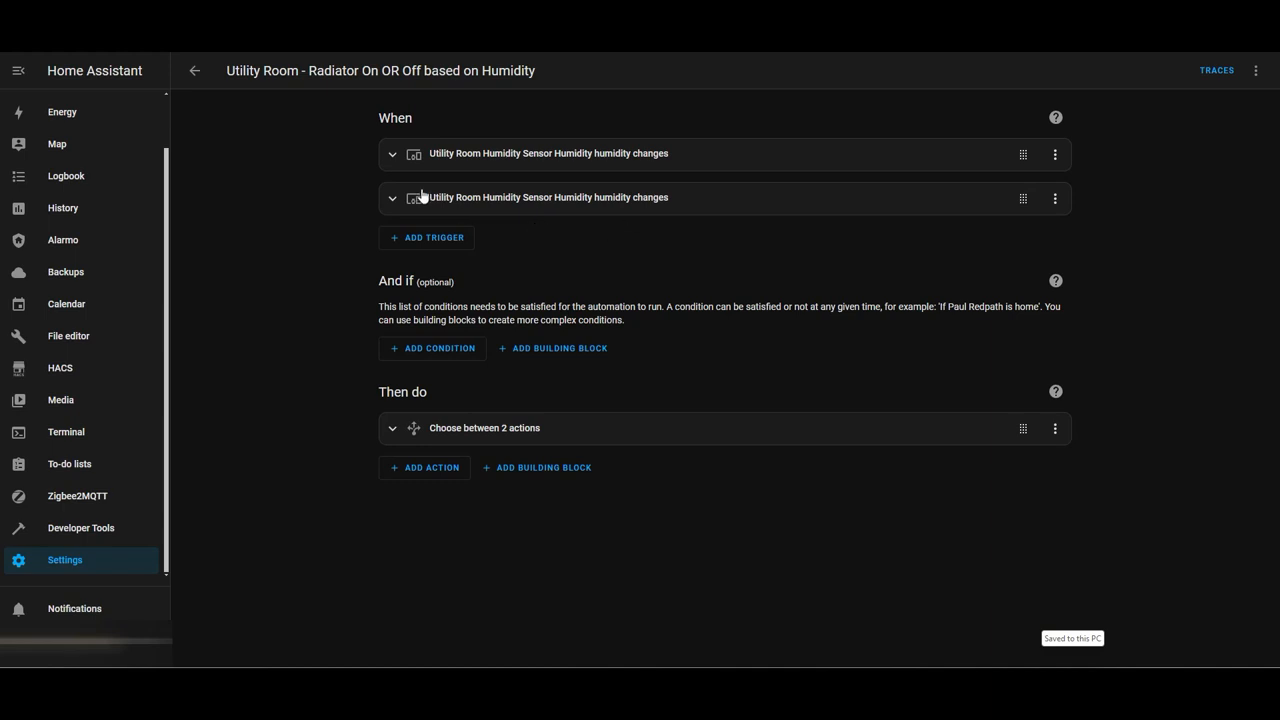
# Expand the Utility-Room-High-Humidity trigger, which fires above 65% humidity
pyautogui.click(392, 154)
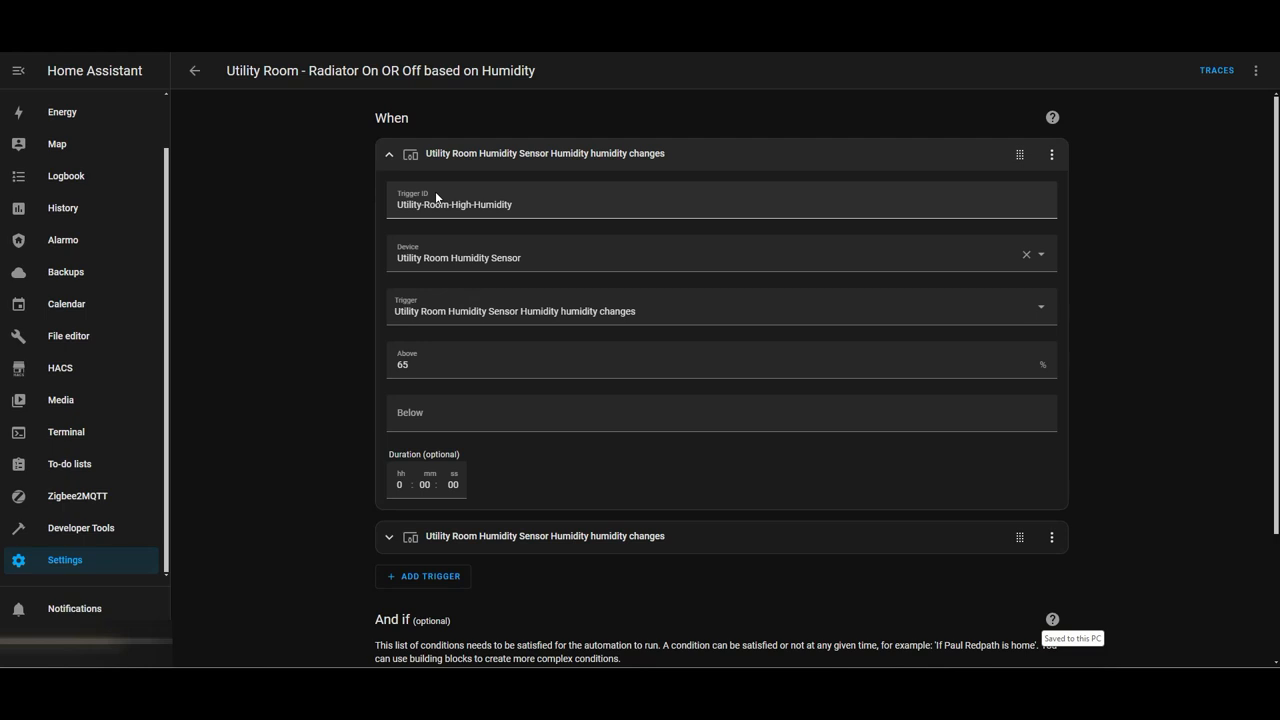
pyautogui.moveTo(465, 165)
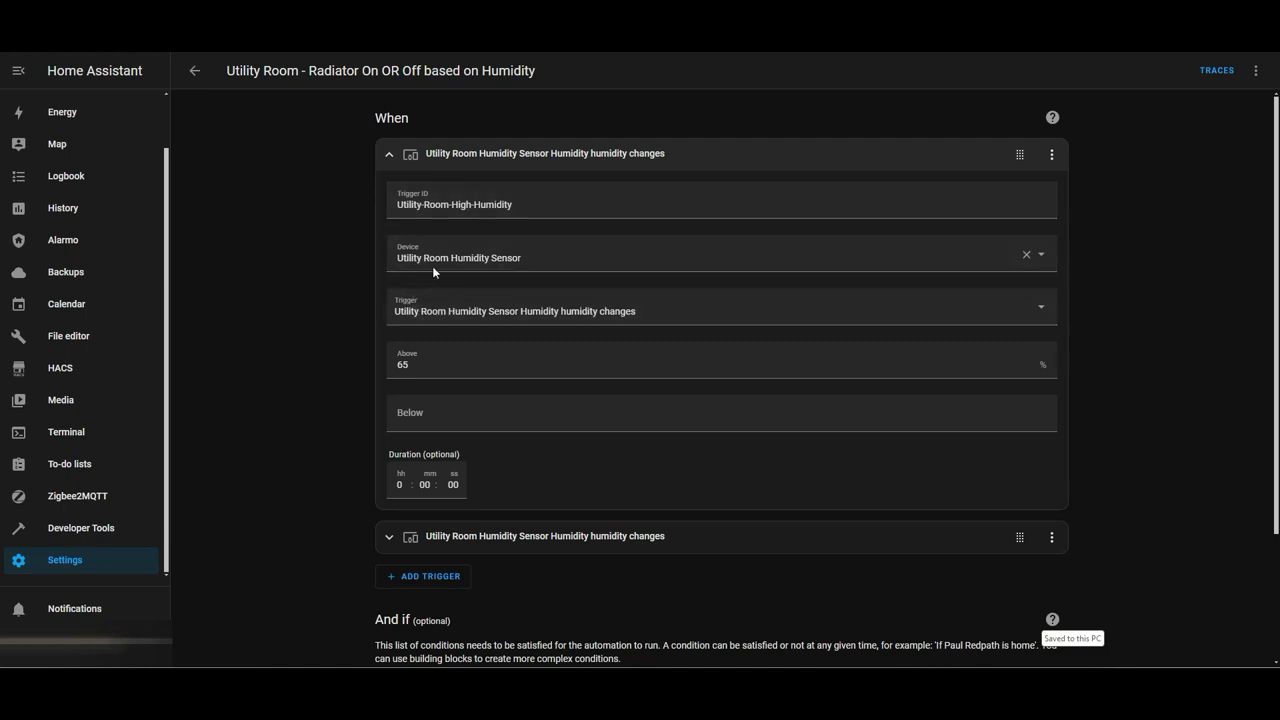
pyautogui.moveTo(515, 322)
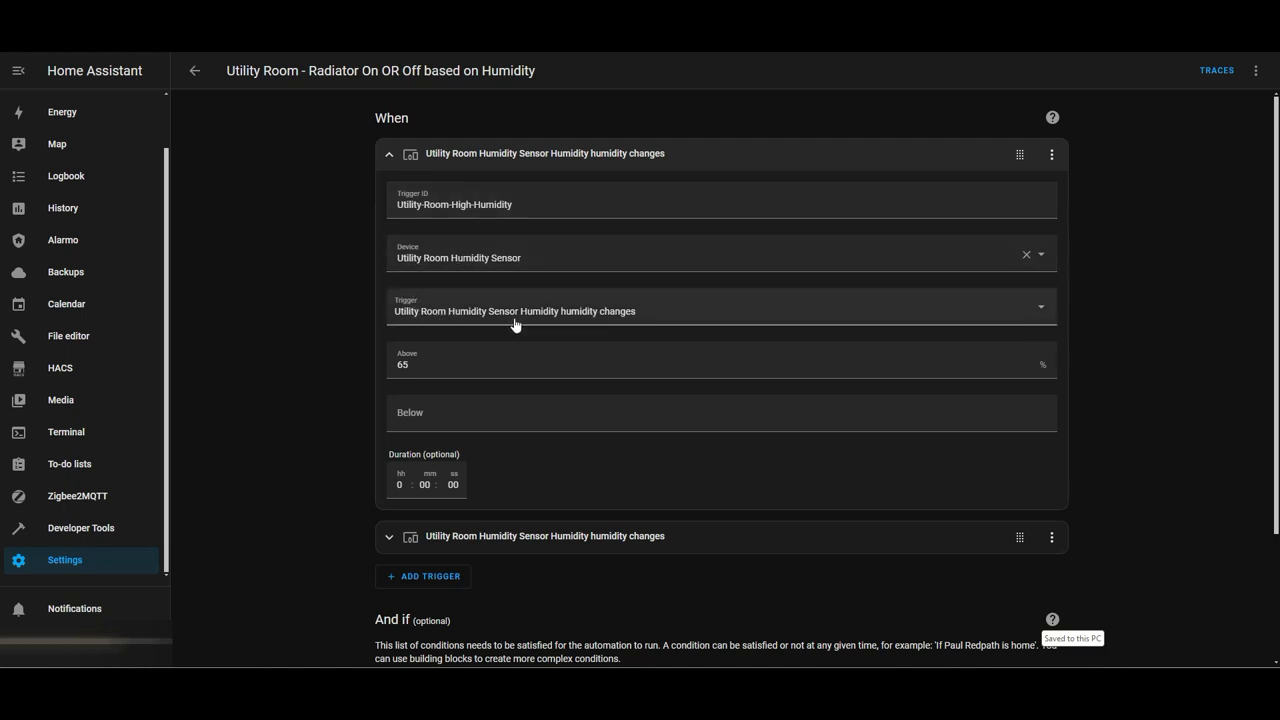
pyautogui.moveTo(566, 330)
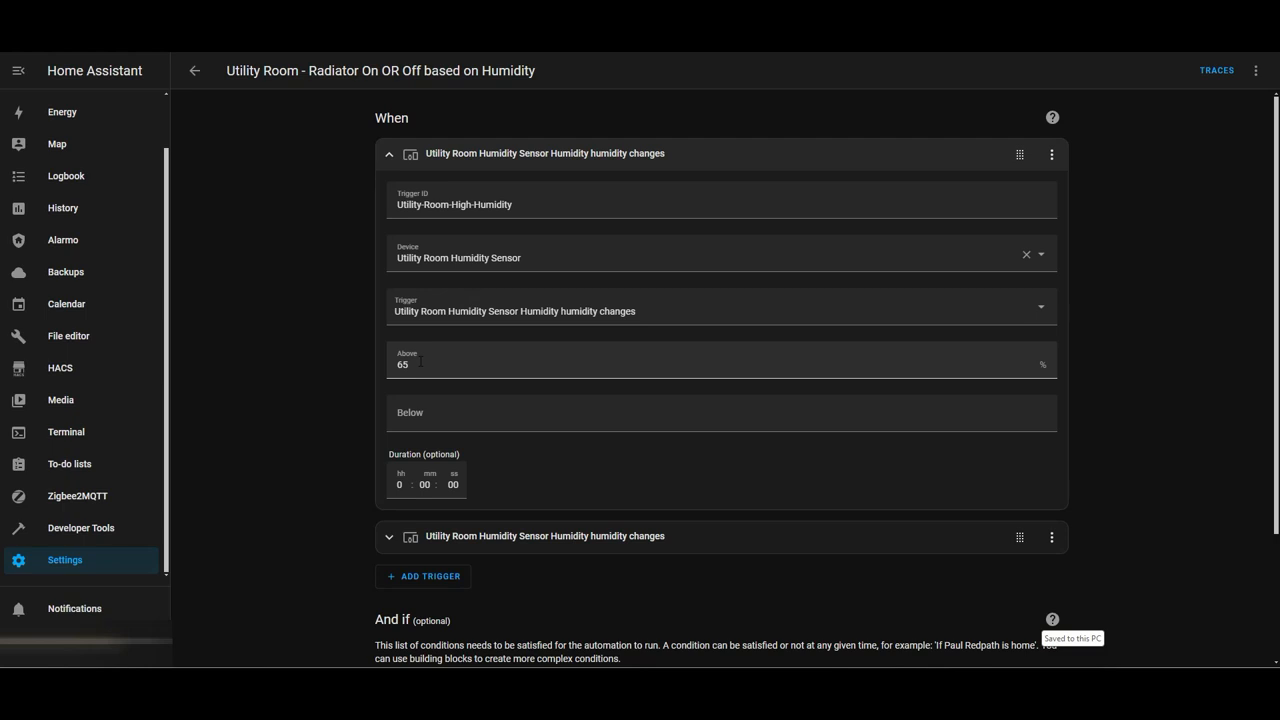
# Expand Option 1's Utility-Room-High-Humidity condition and its turn-on Utility Room Radiator action
pyautogui.scroll(-3)
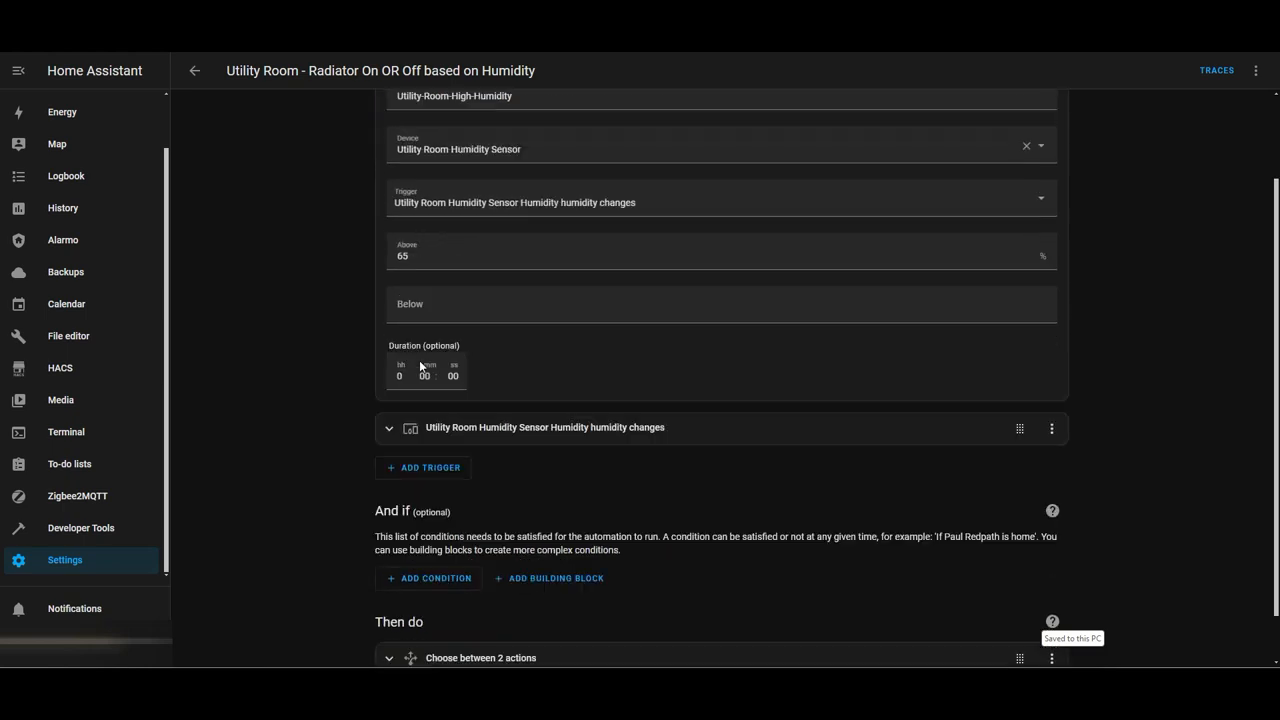
pyautogui.scroll(-3)
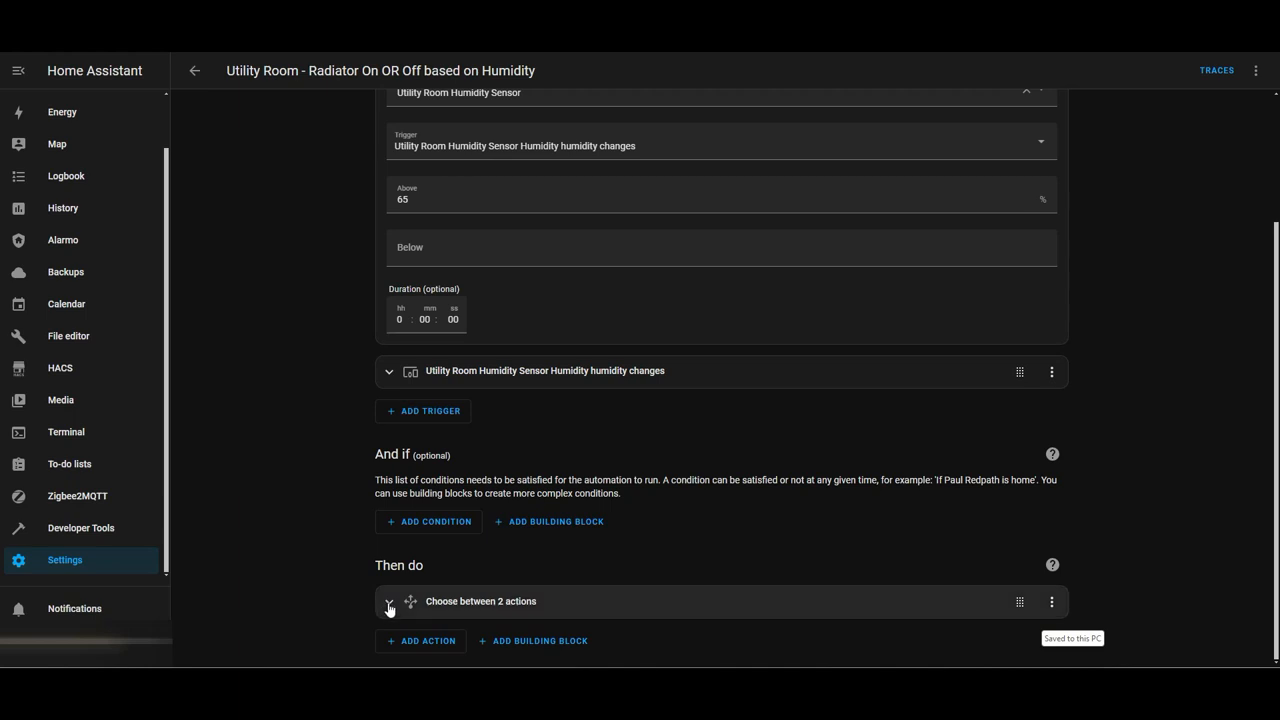
pyautogui.click(388, 602)
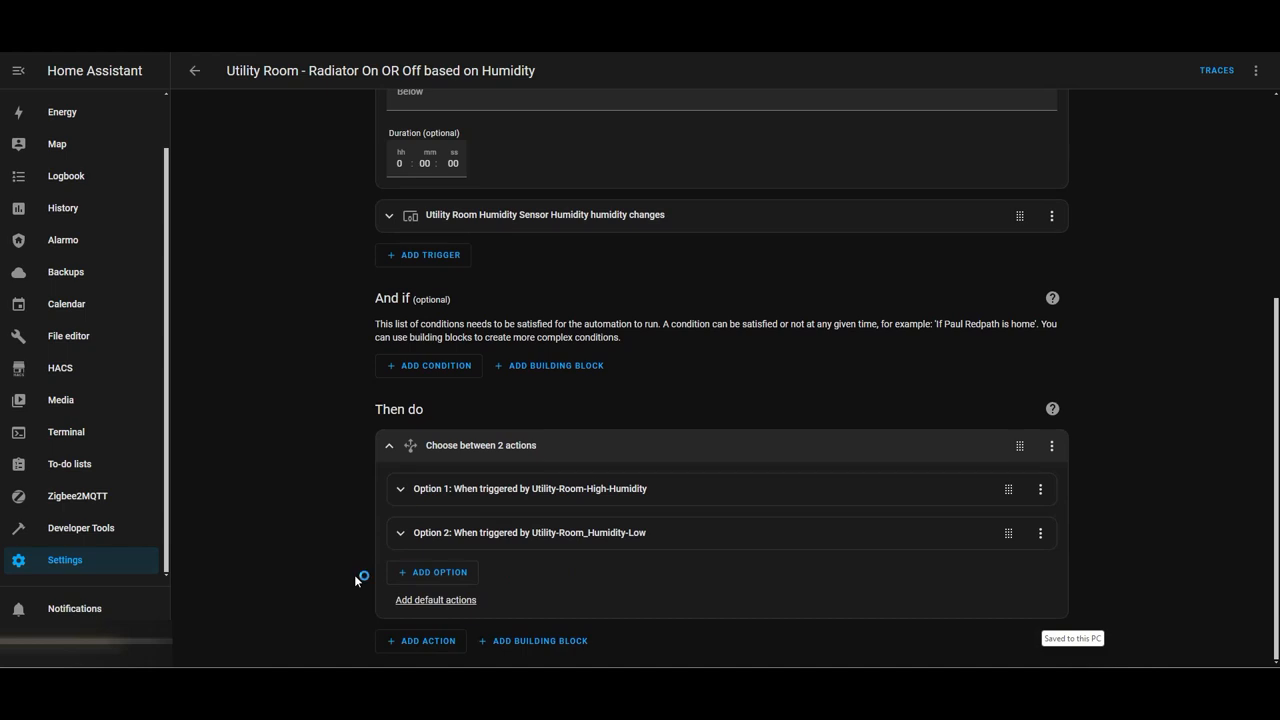
pyautogui.click(401, 489)
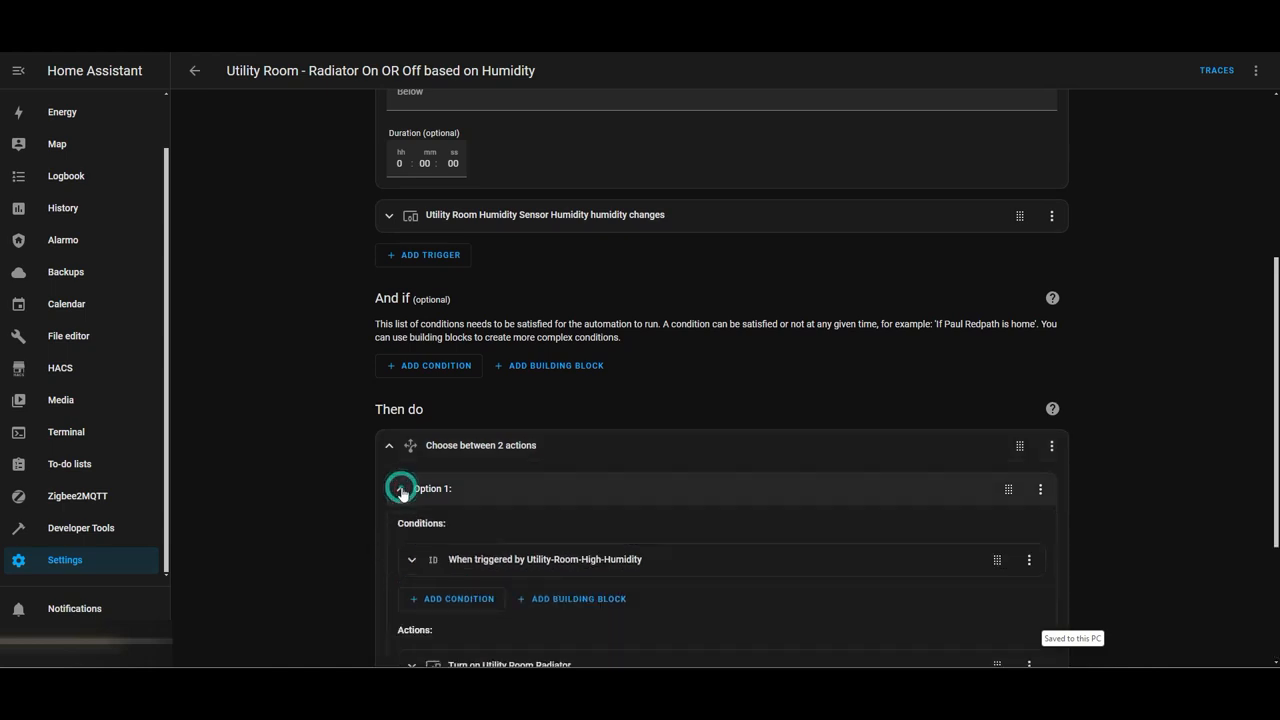
pyautogui.click(411, 559)
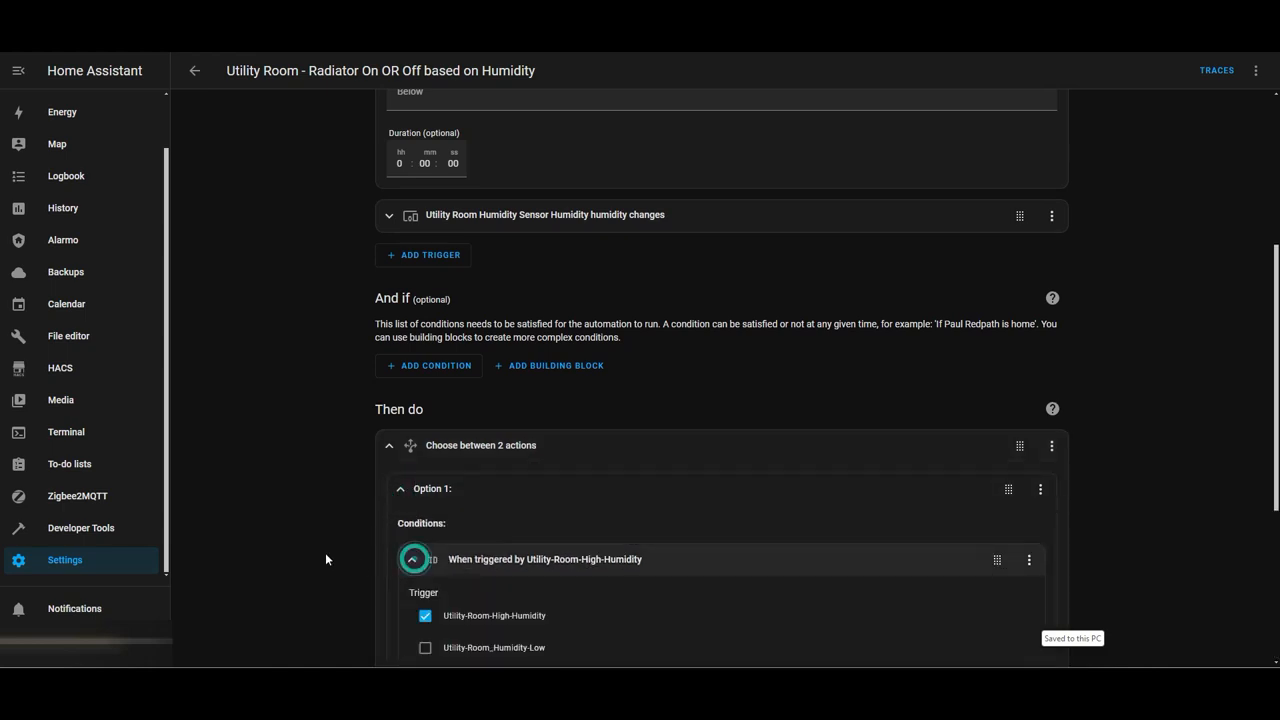
pyautogui.scroll(-3)
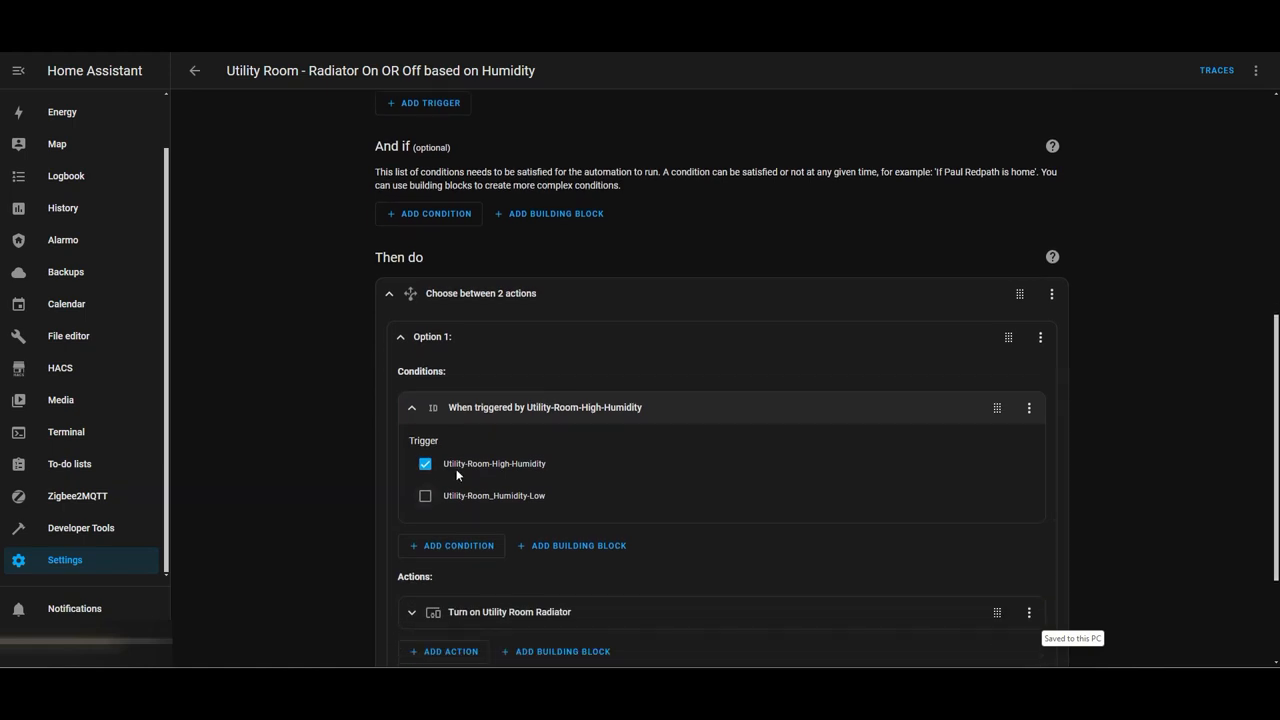
pyautogui.moveTo(503, 473)
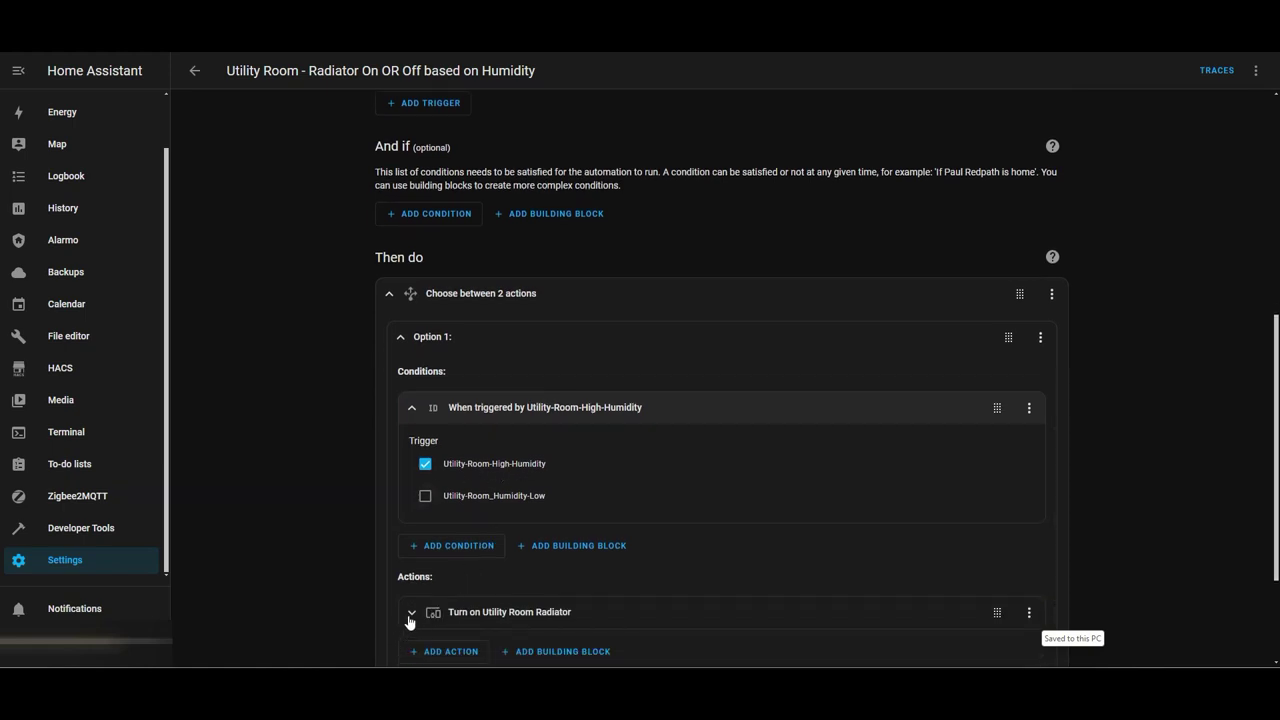
pyautogui.click(410, 612)
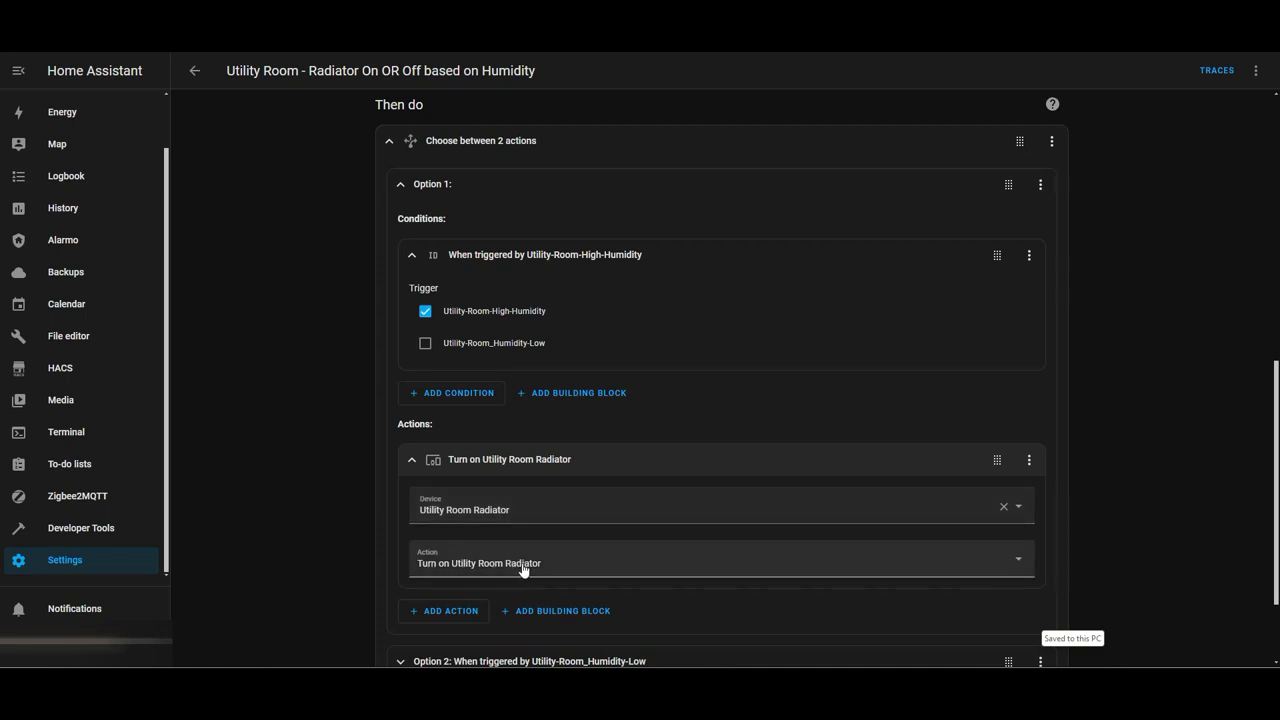
pyautogui.moveTo(475, 575)
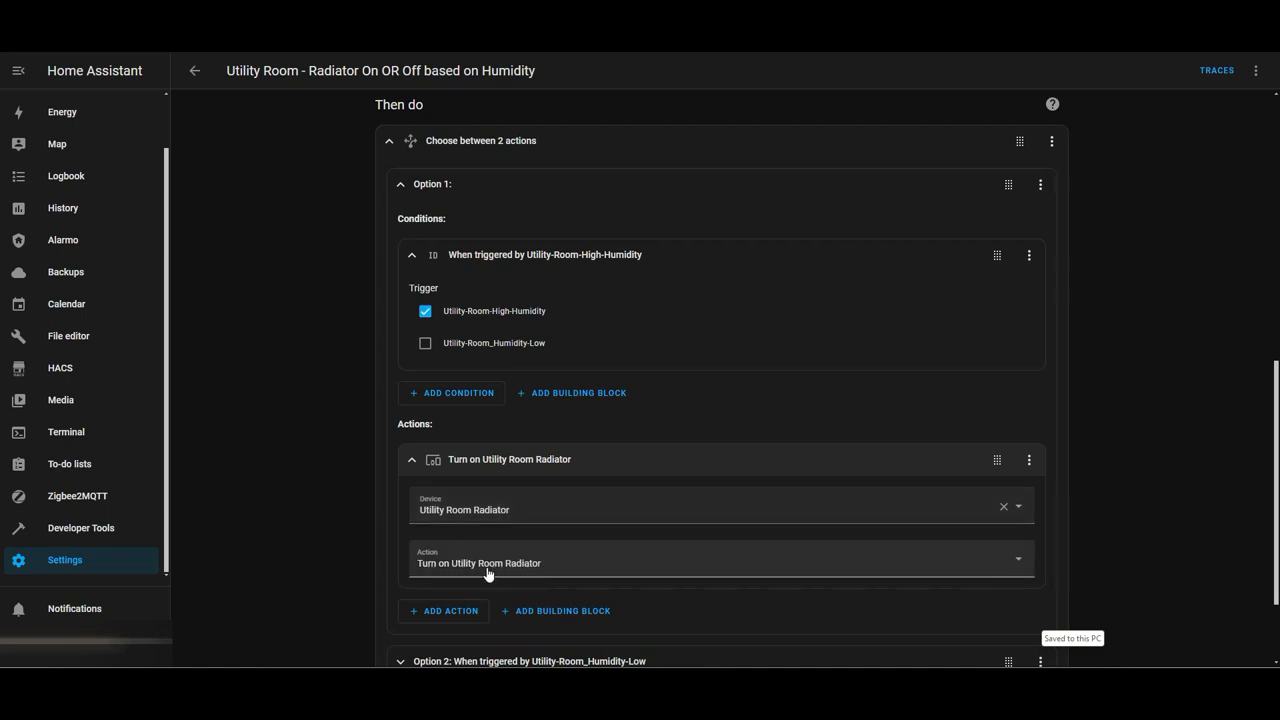
pyautogui.moveTo(521, 572)
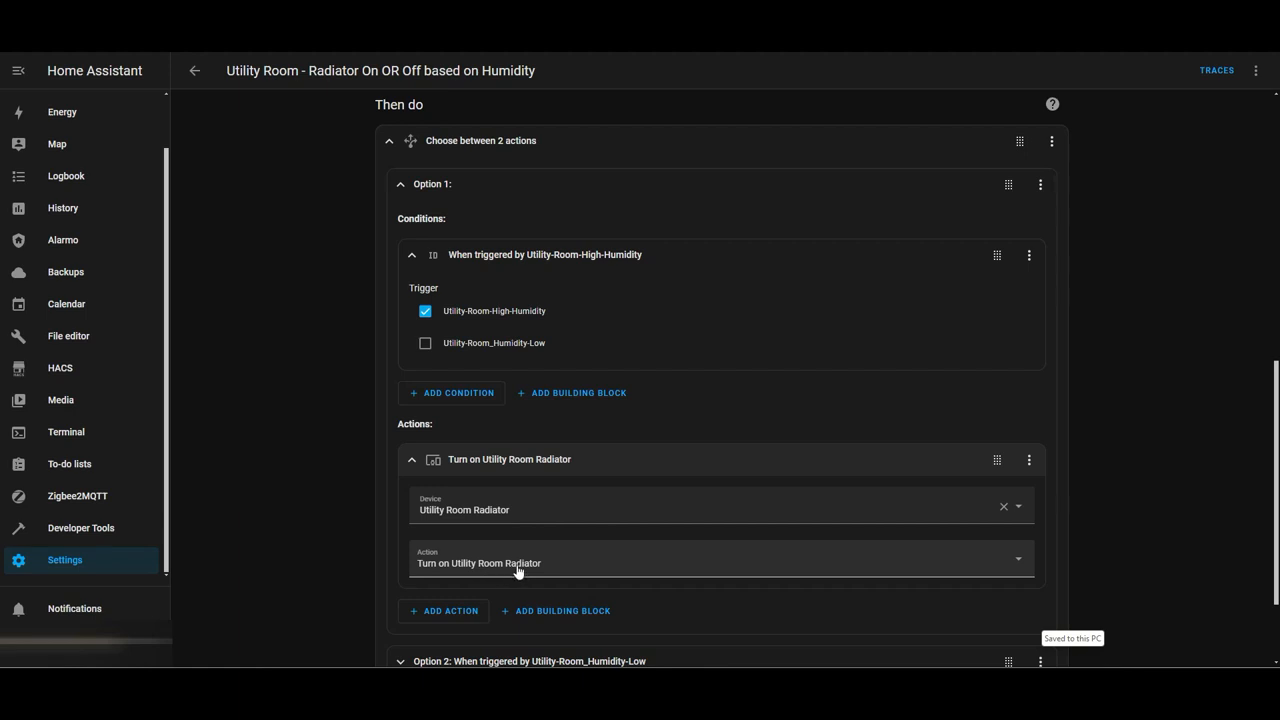
pyautogui.moveTo(486, 469)
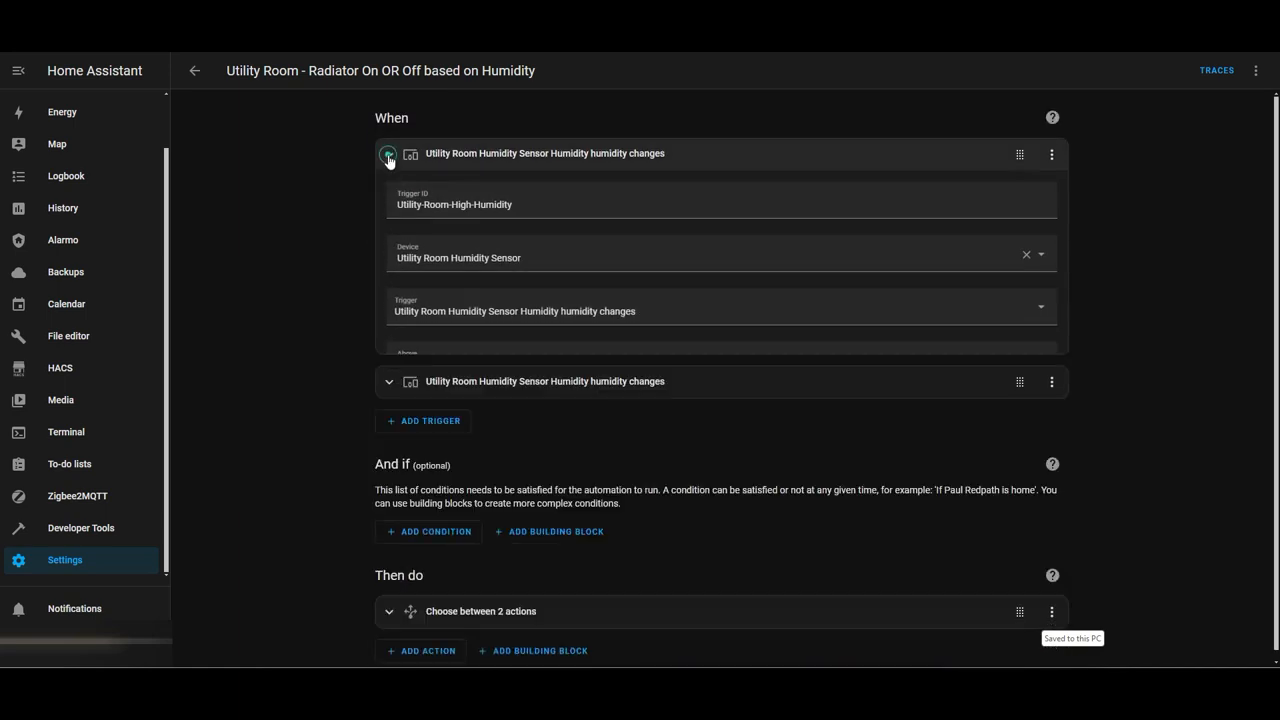
# Collapse the high-humidity trigger and review the Utility-Room_Humidity-Low trigger below 55%
pyautogui.click(388, 197)
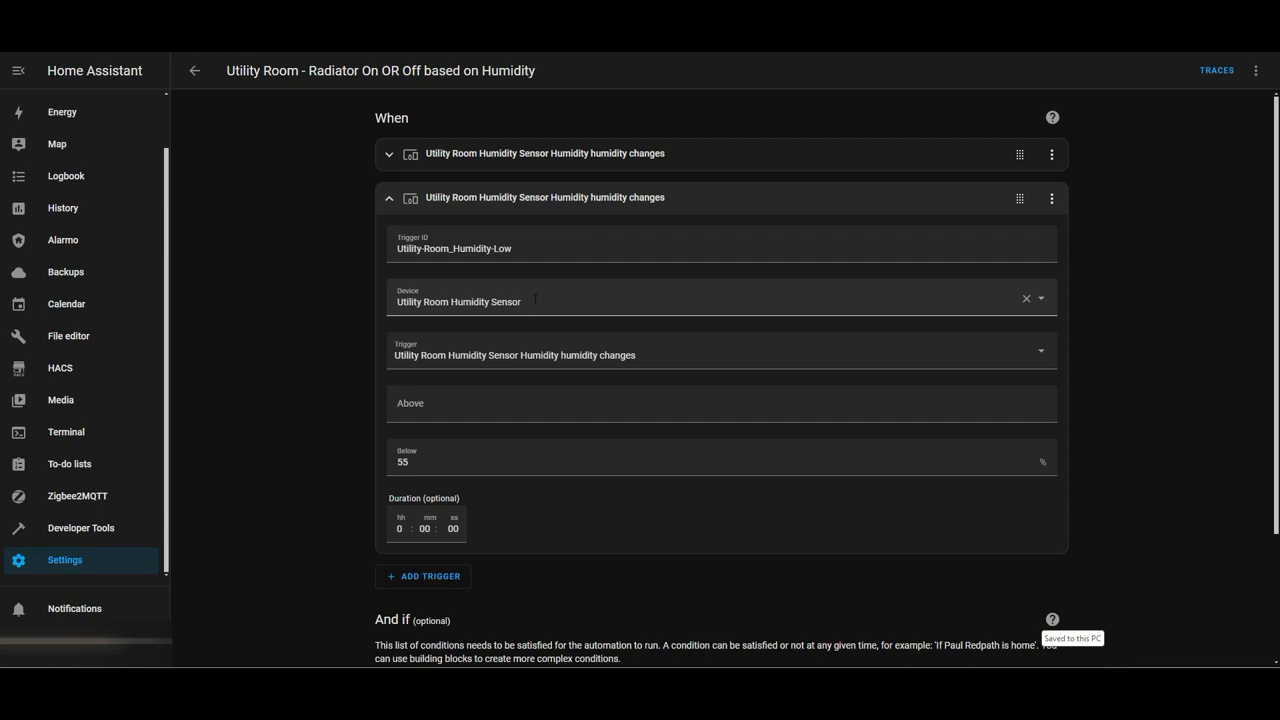
pyautogui.moveTo(507, 361)
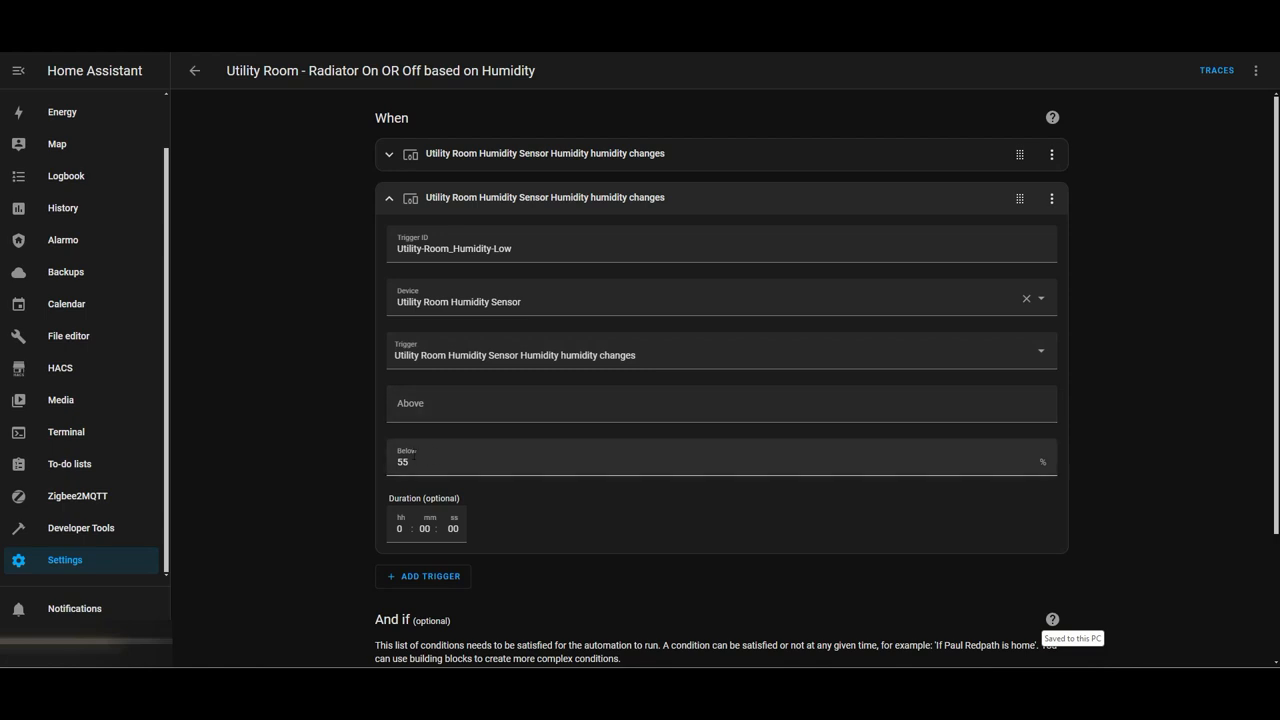
pyautogui.moveTo(428, 376)
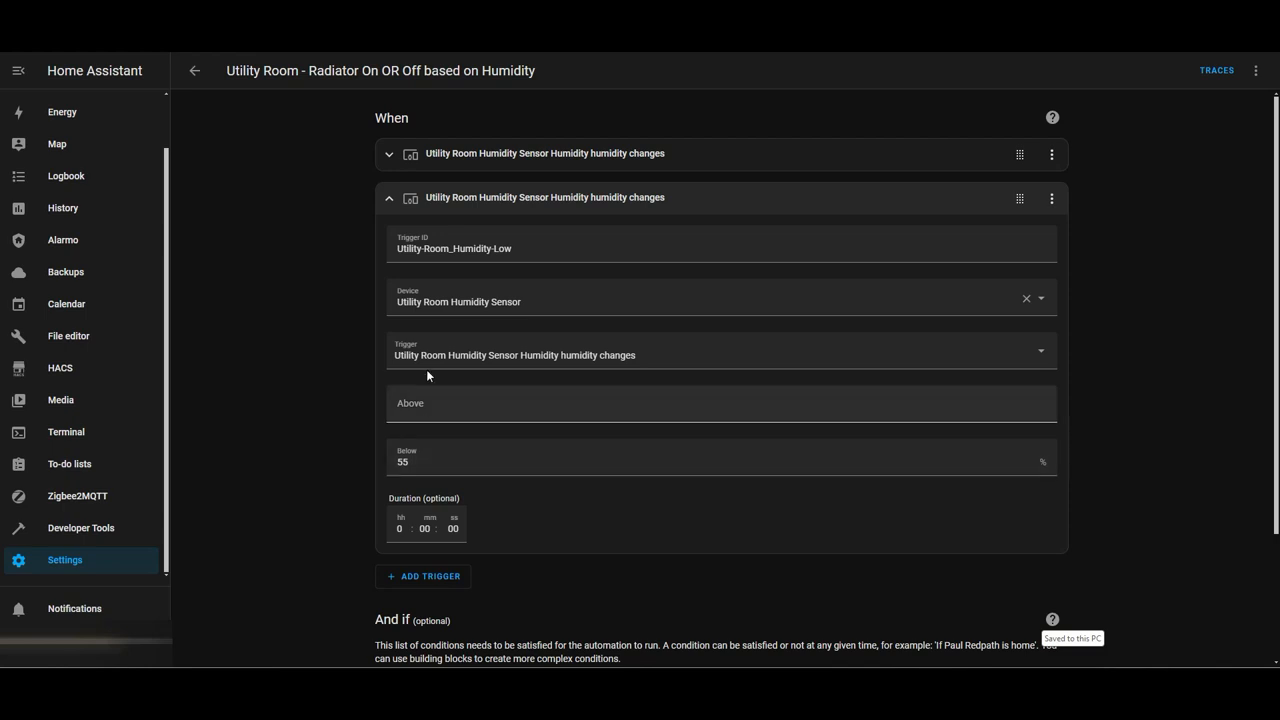
pyautogui.moveTo(510, 158)
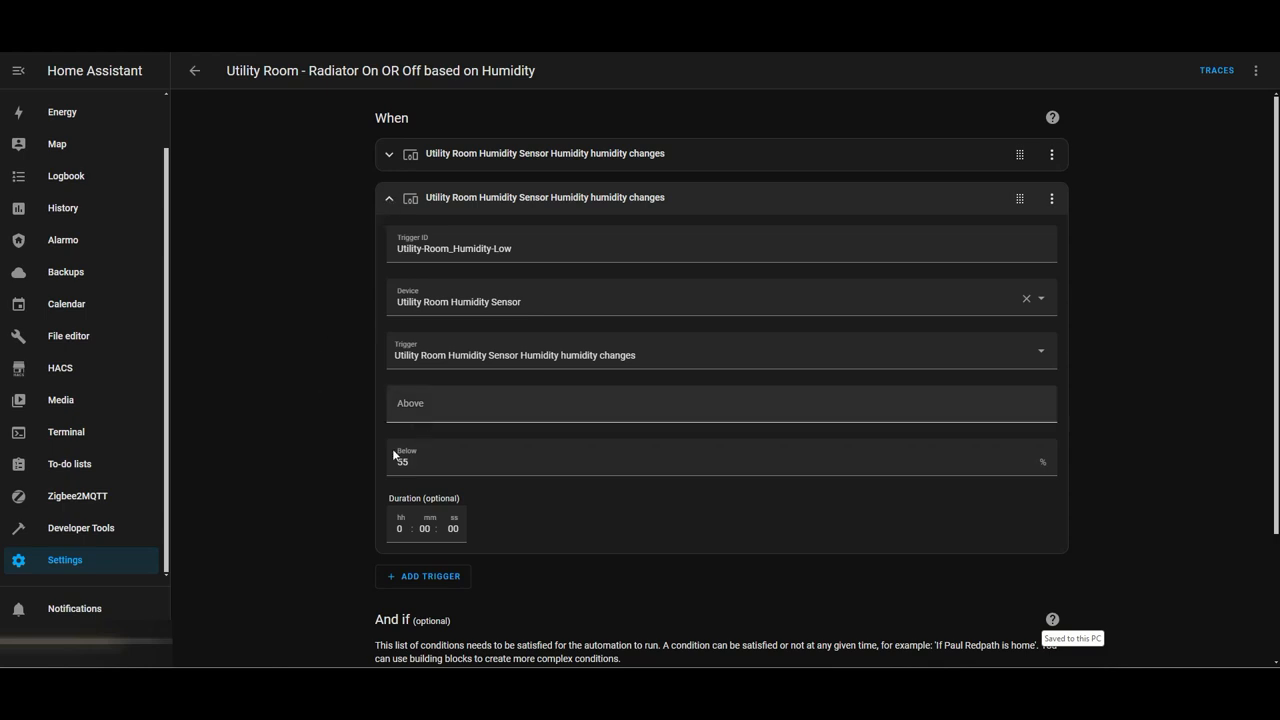
pyautogui.scroll(-3)
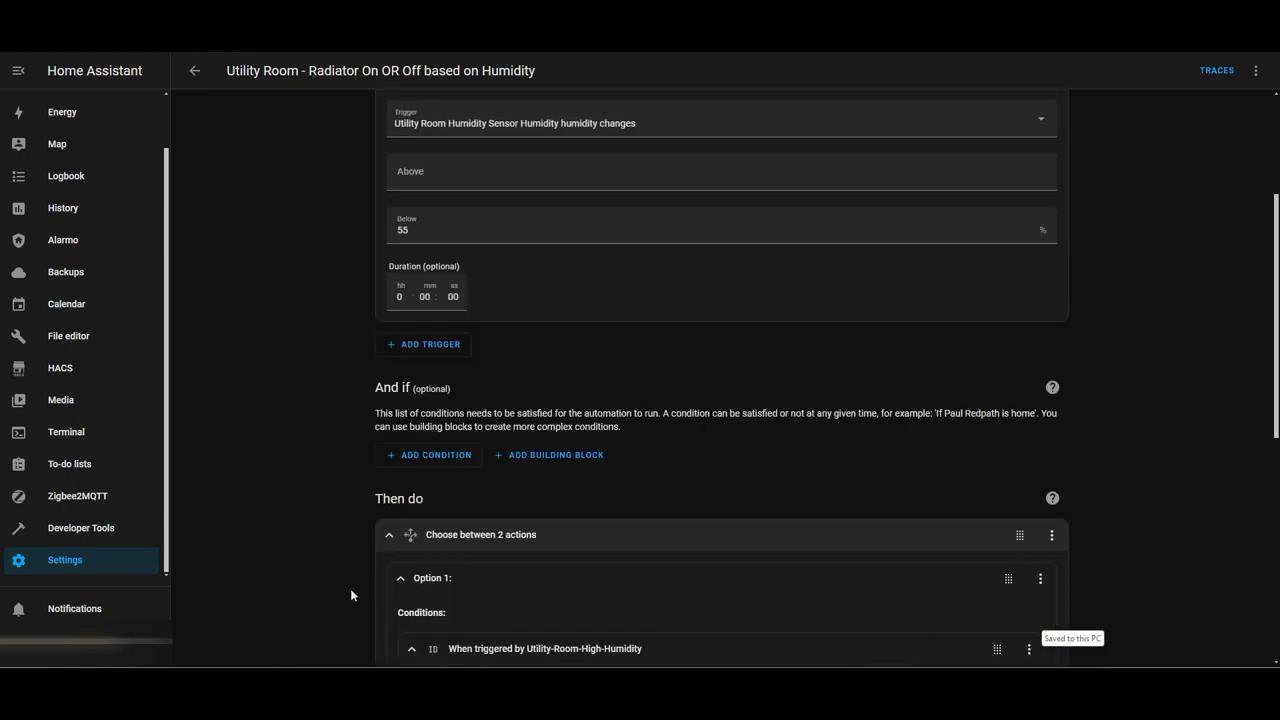
# Expand Option 2's Utility-Room_Humidity-Low condition and its turn-off Utility Room Radiator action
pyautogui.scroll(-3)
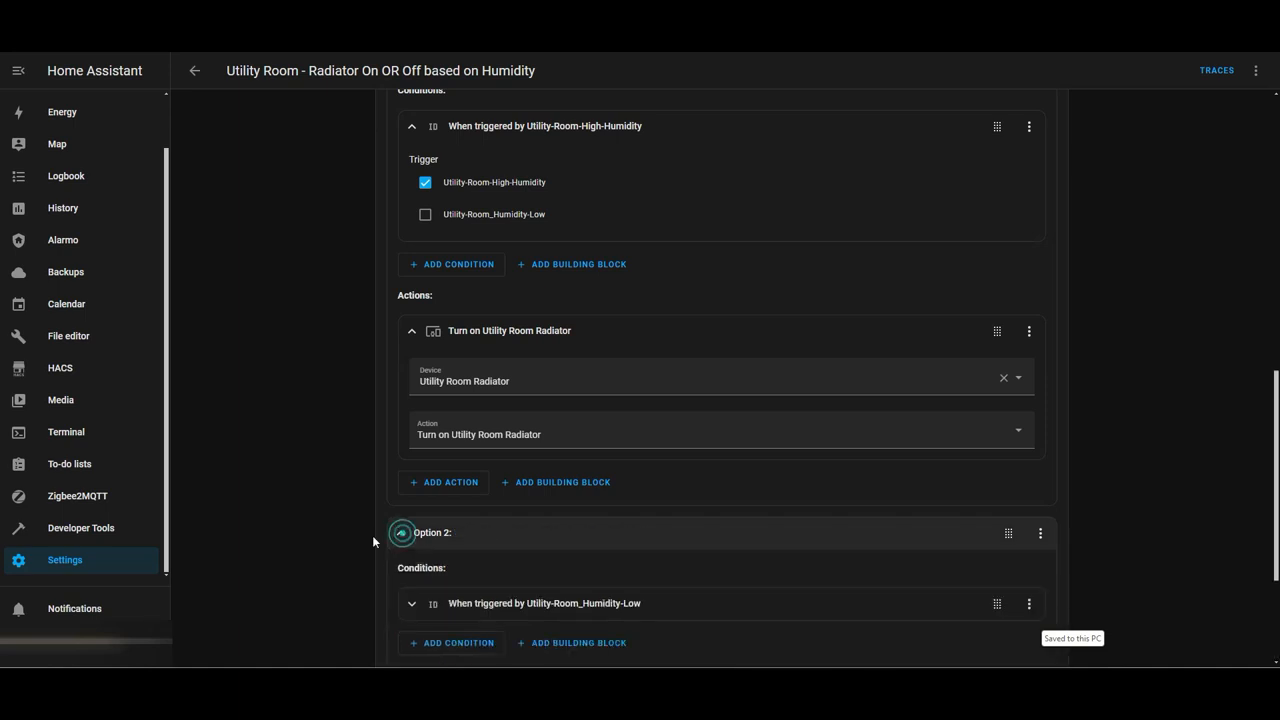
pyautogui.scroll(-3)
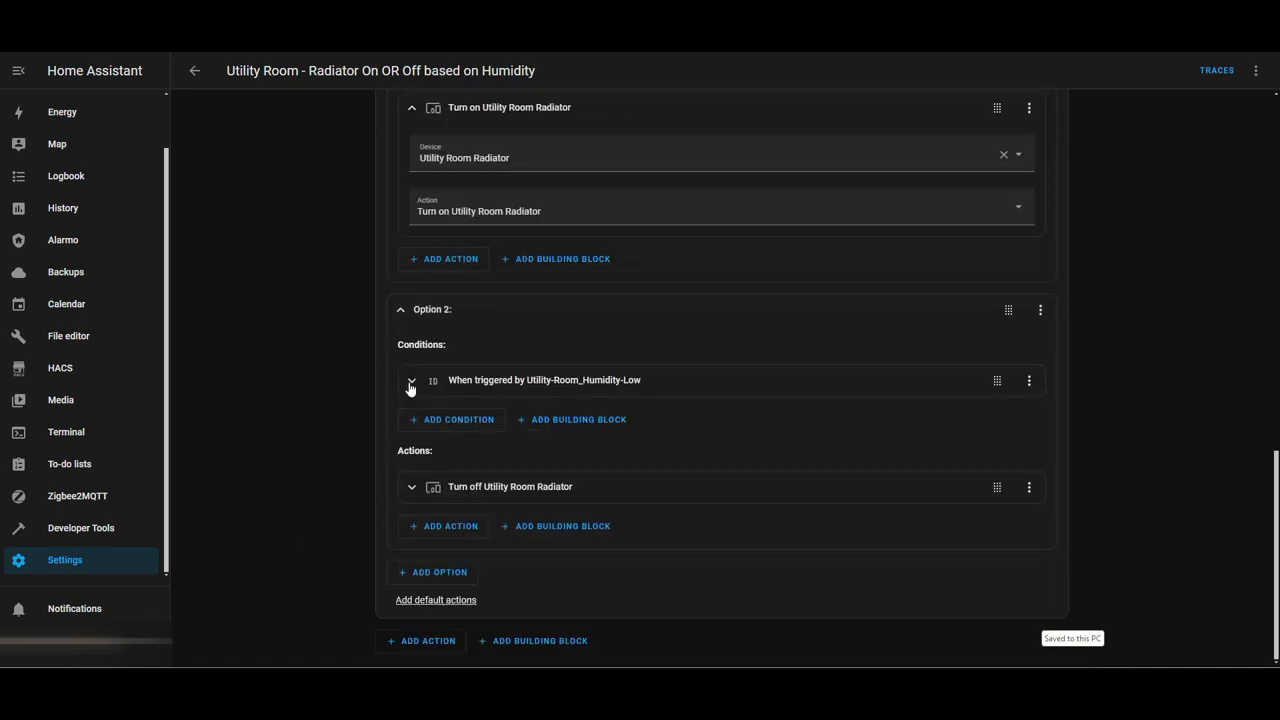
pyautogui.click(411, 380)
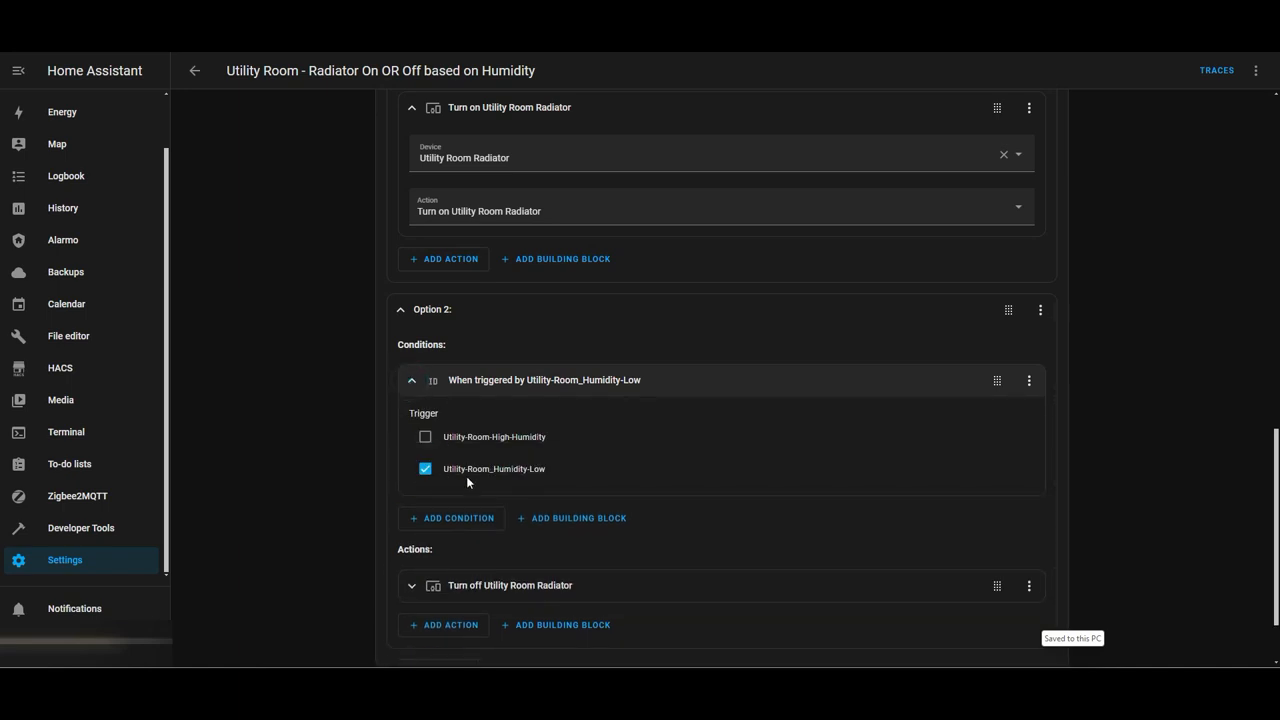
pyautogui.scroll(-3)
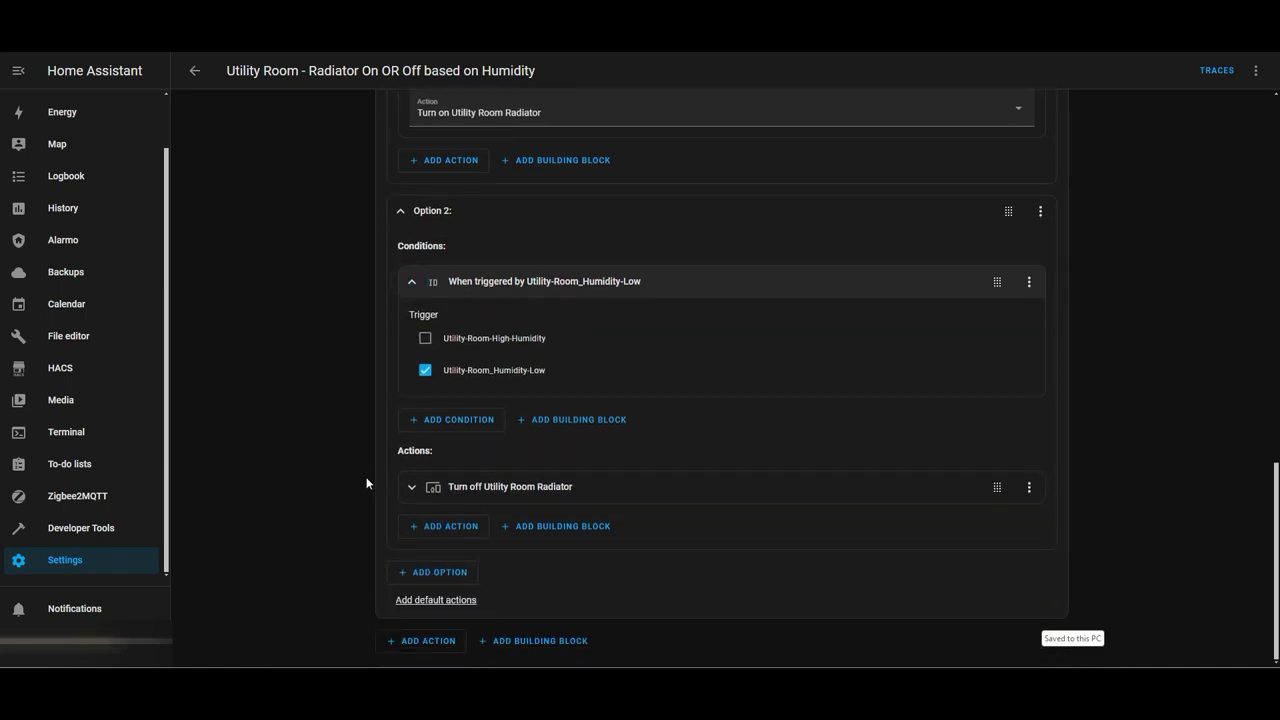
pyautogui.click(412, 487)
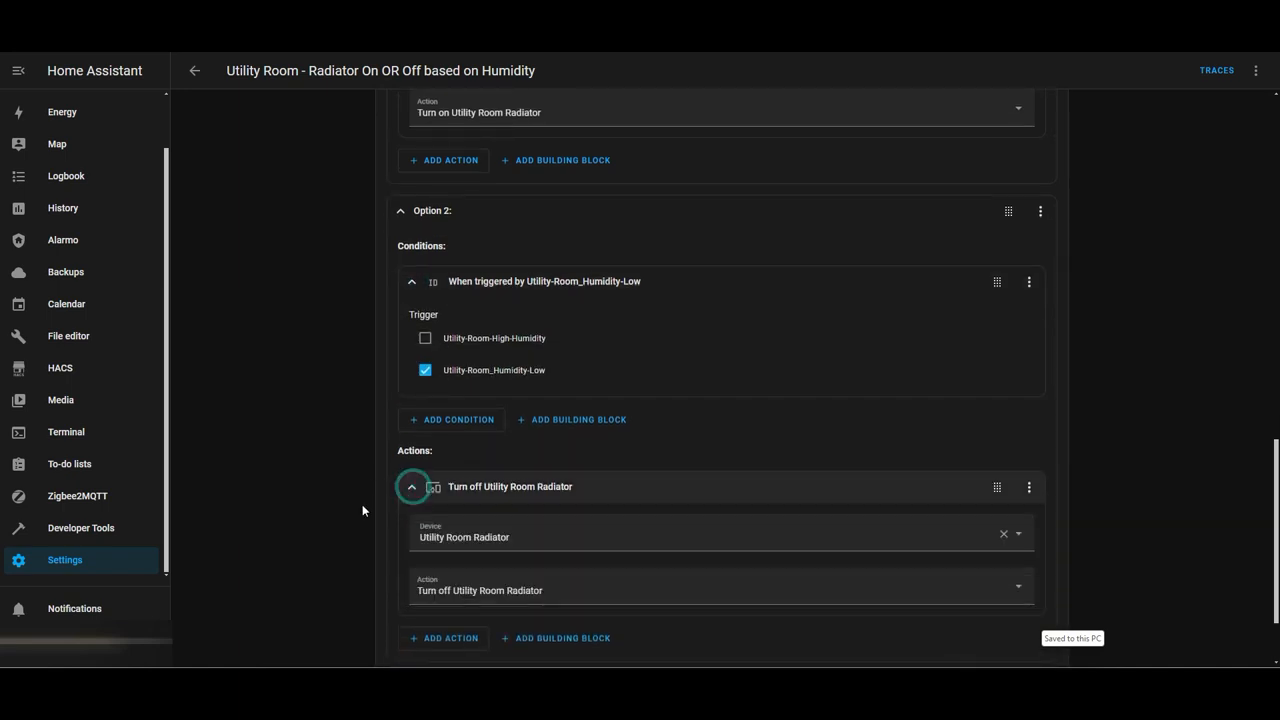
pyautogui.scroll(-3)
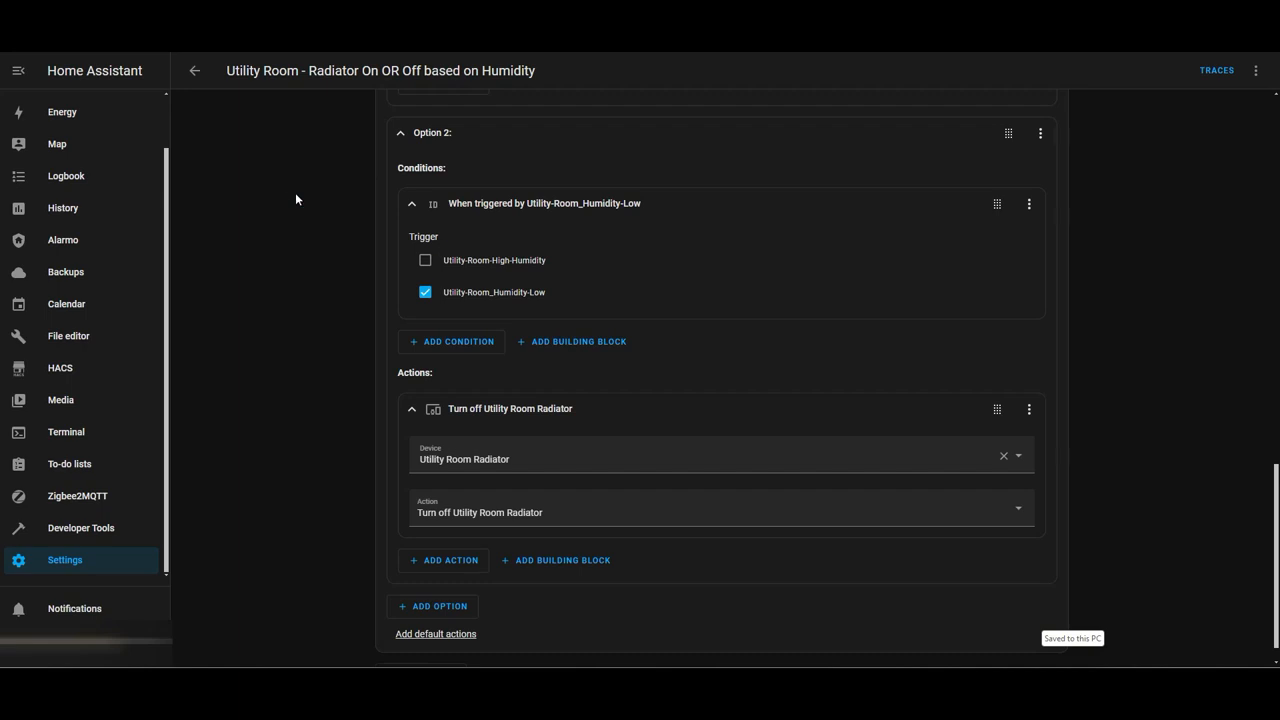
pyautogui.click(195, 70)
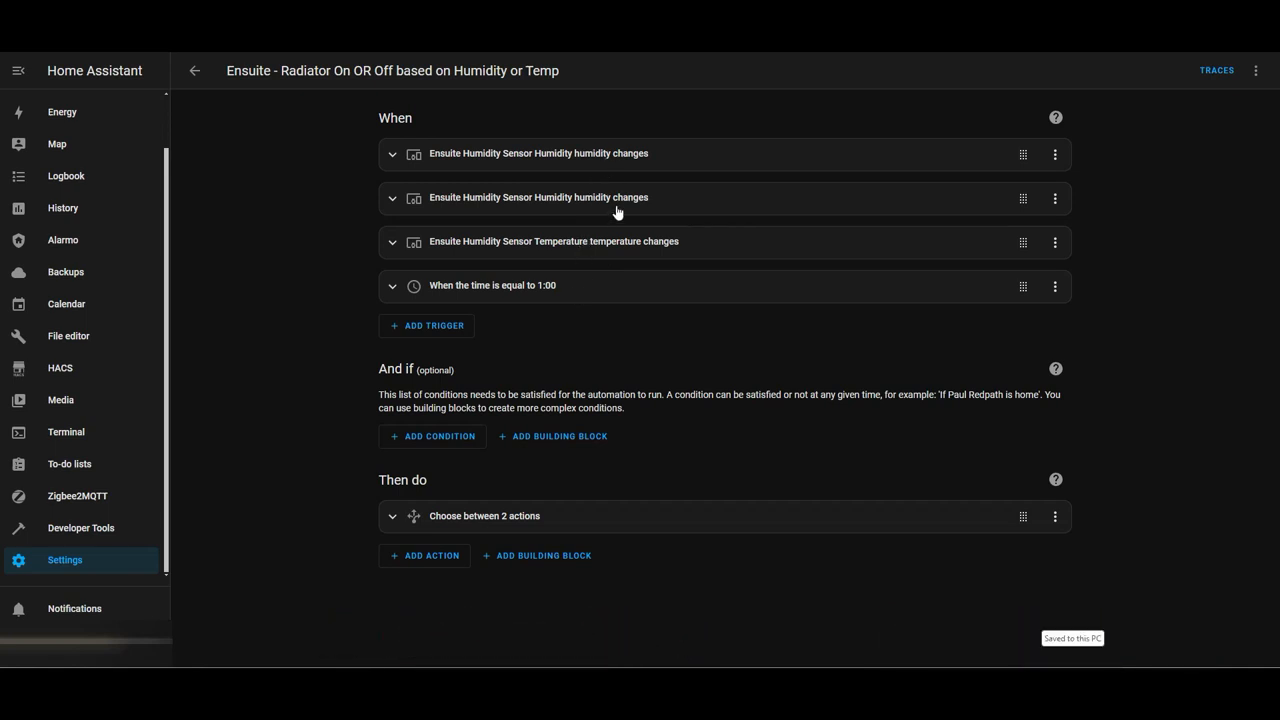
pyautogui.moveTo(658, 335)
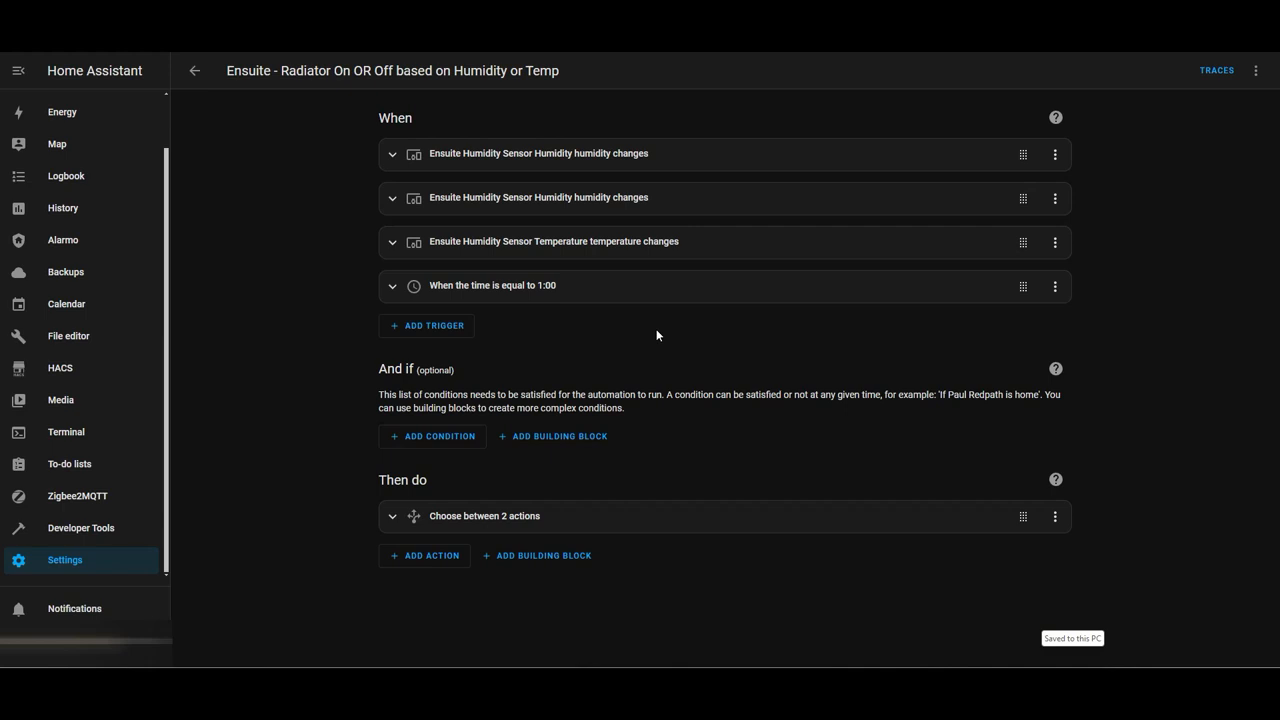
pyautogui.moveTo(485, 286)
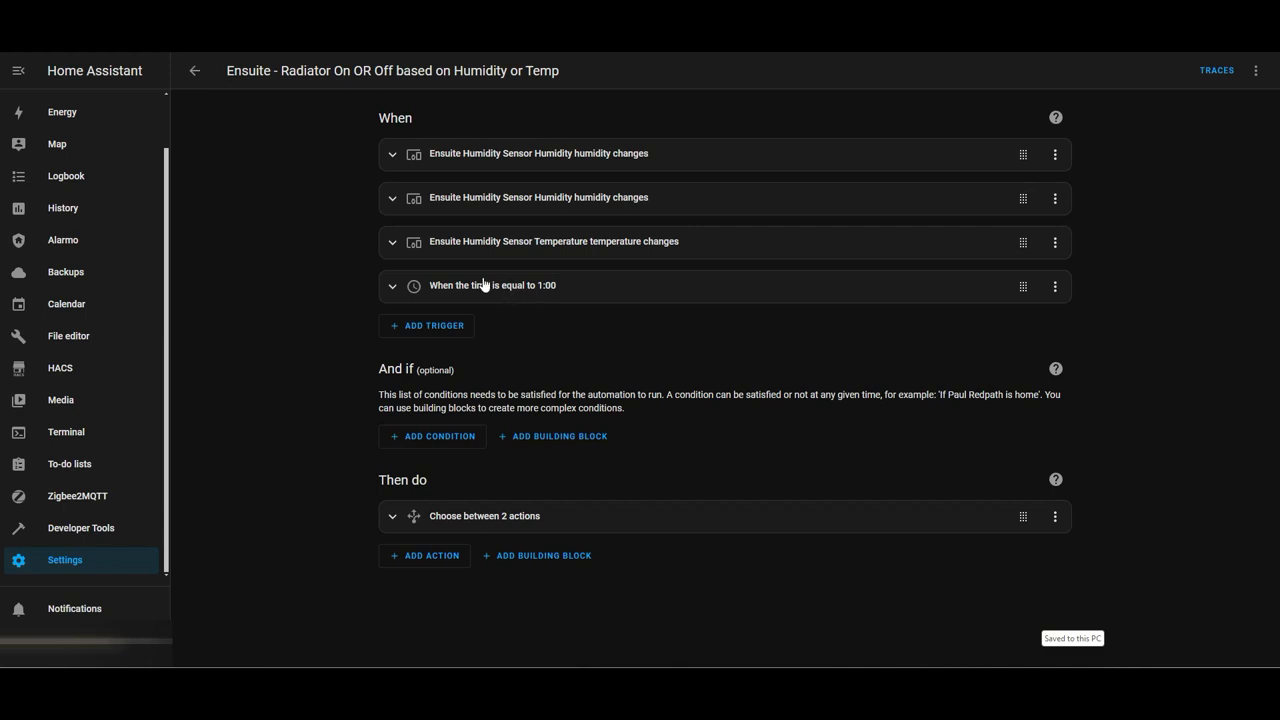
pyautogui.moveTo(392, 249)
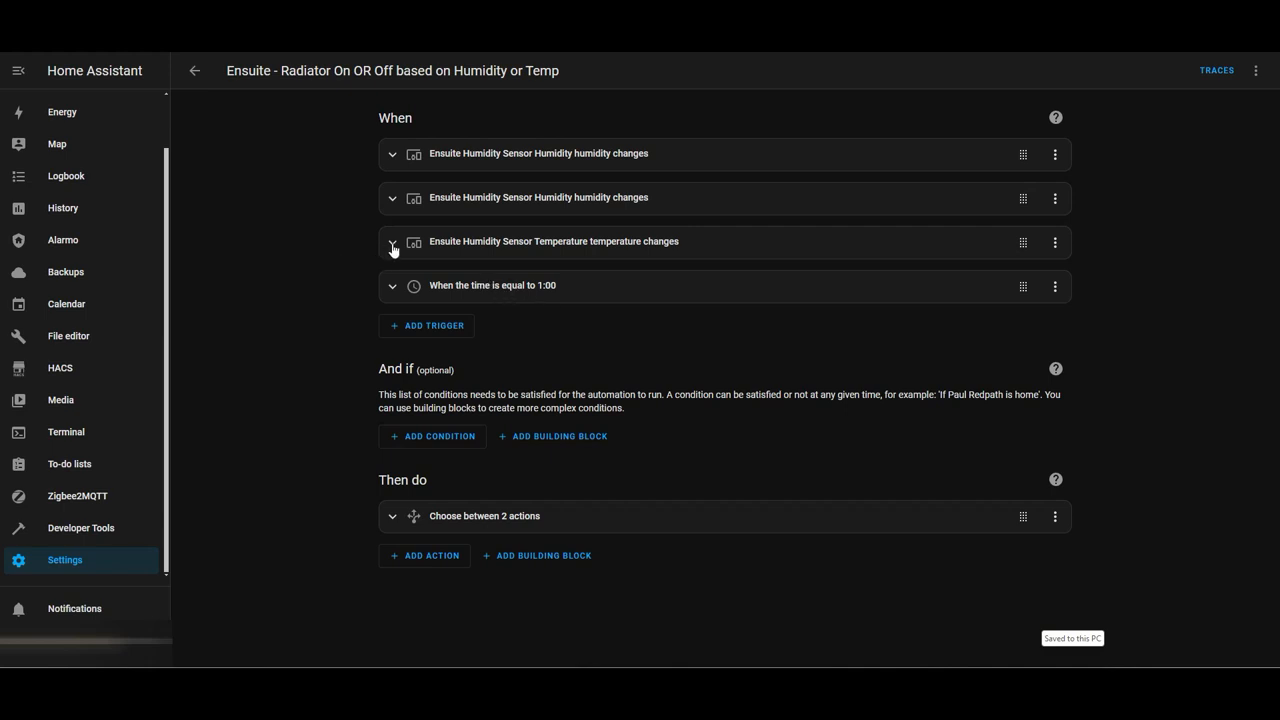
pyautogui.click(392, 247)
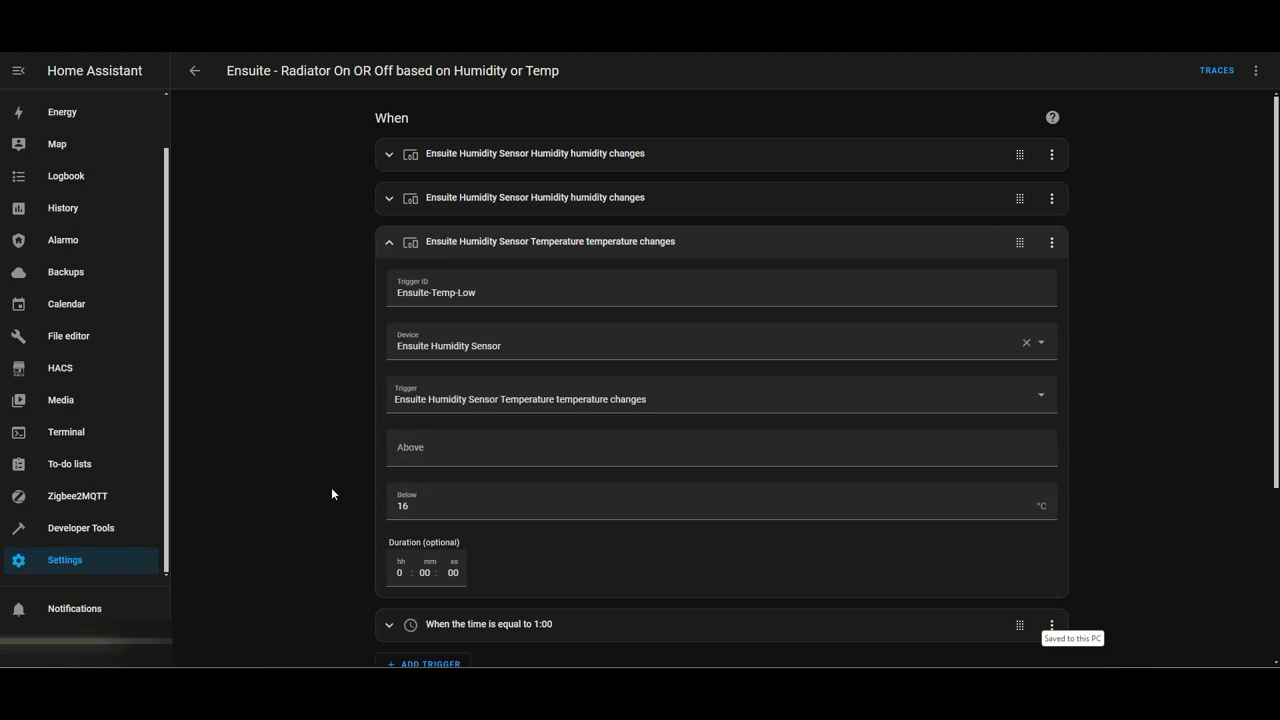
pyautogui.scroll(-3)
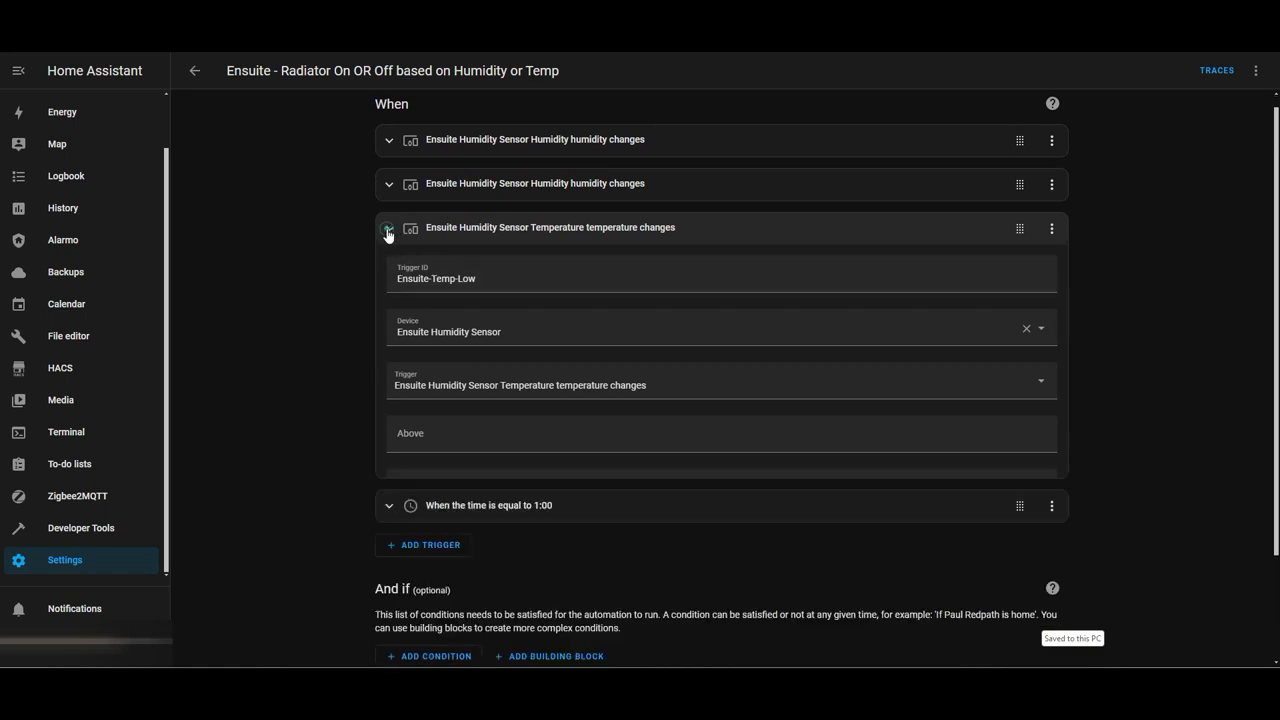
pyautogui.click(388, 228)
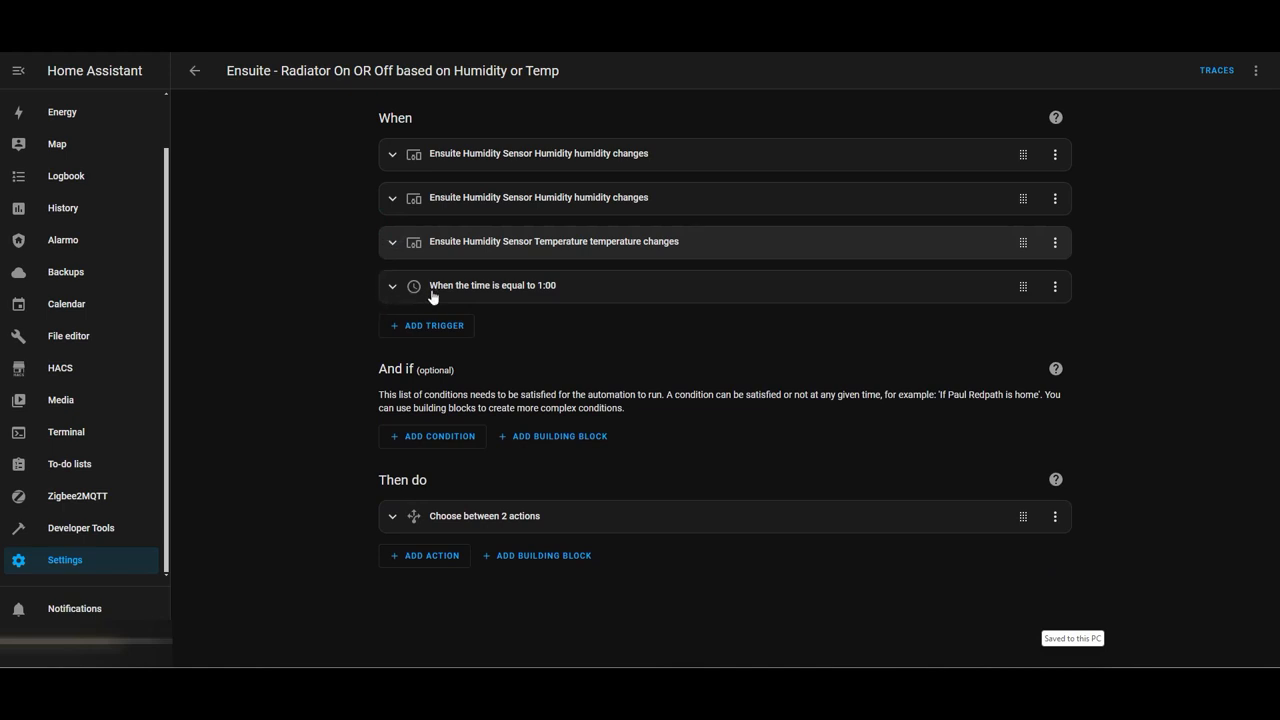
pyautogui.moveTo(547, 303)
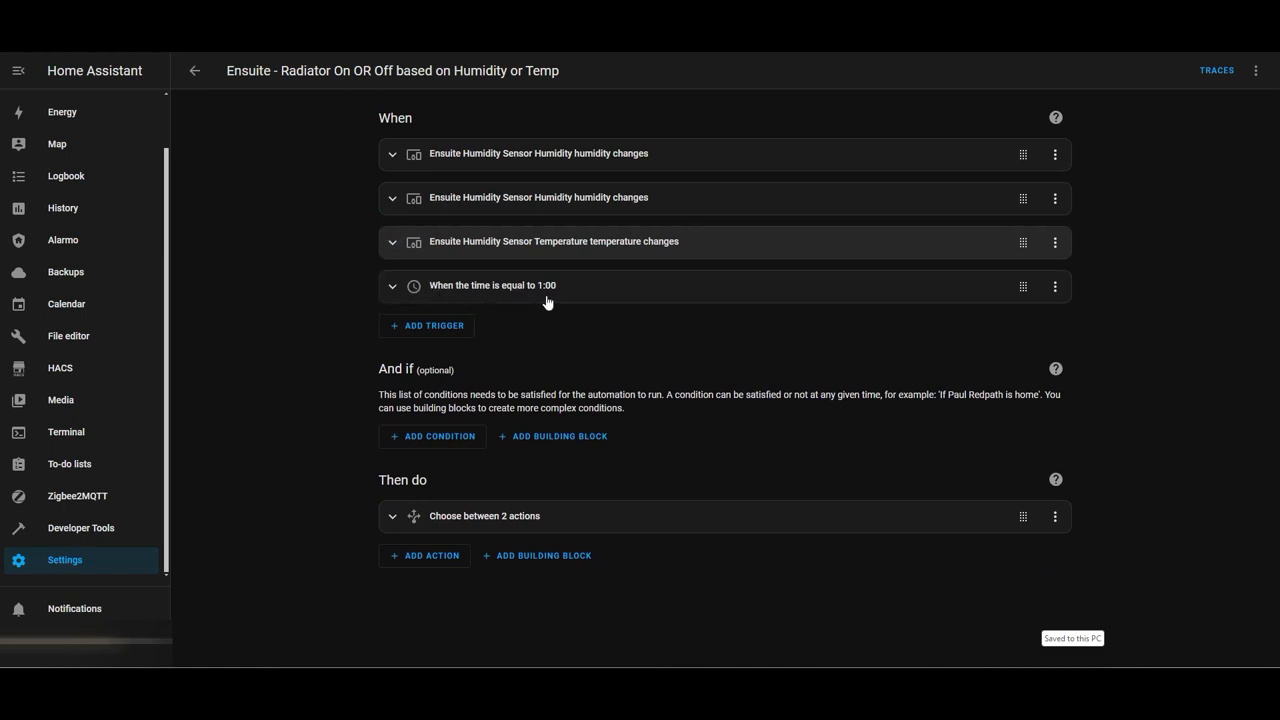
pyautogui.moveTo(562, 310)
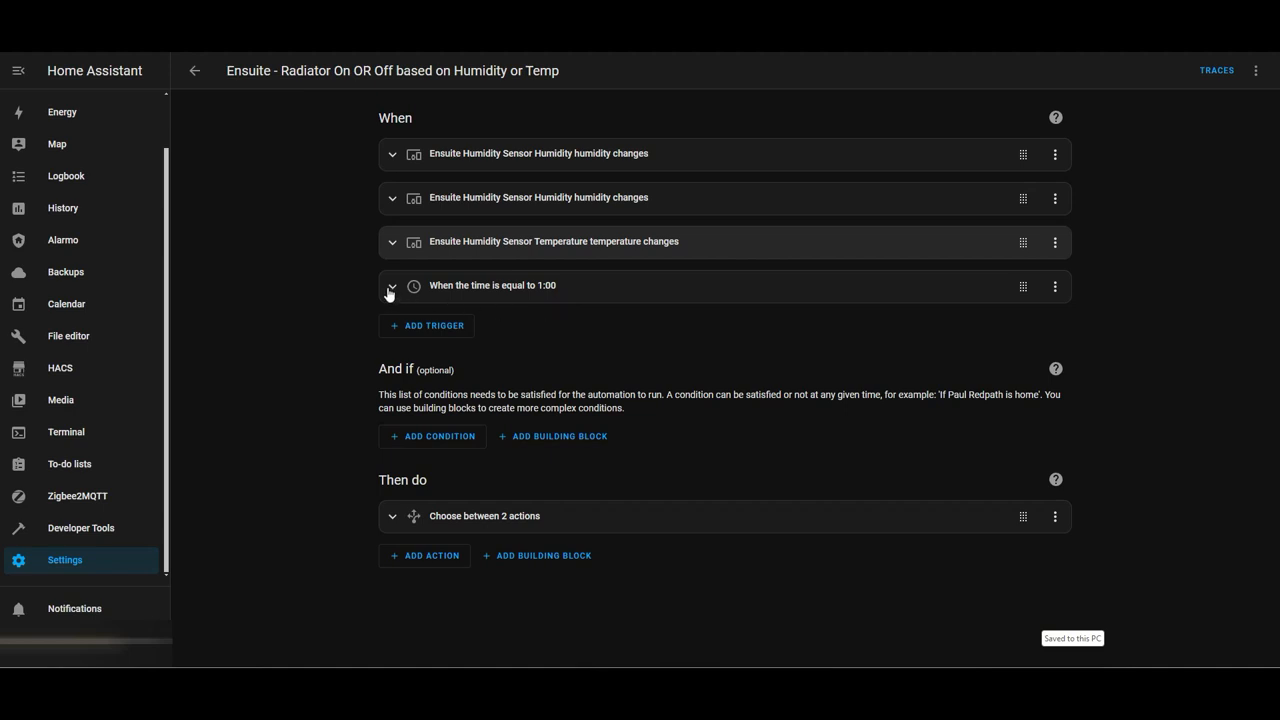
pyautogui.click(390, 286)
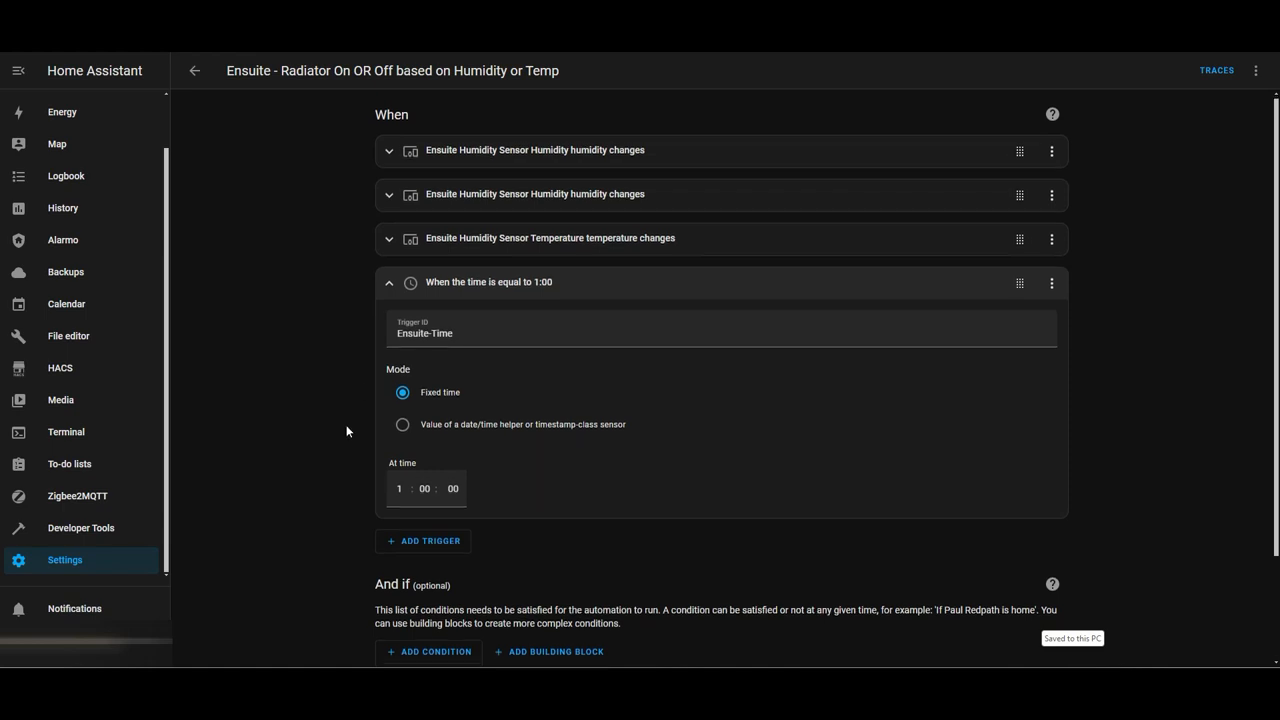
# Scroll through the Ensuite-Time 1:00:00 trigger to Option 2, which turns off Ensuite Radiator
pyautogui.scroll(-3)
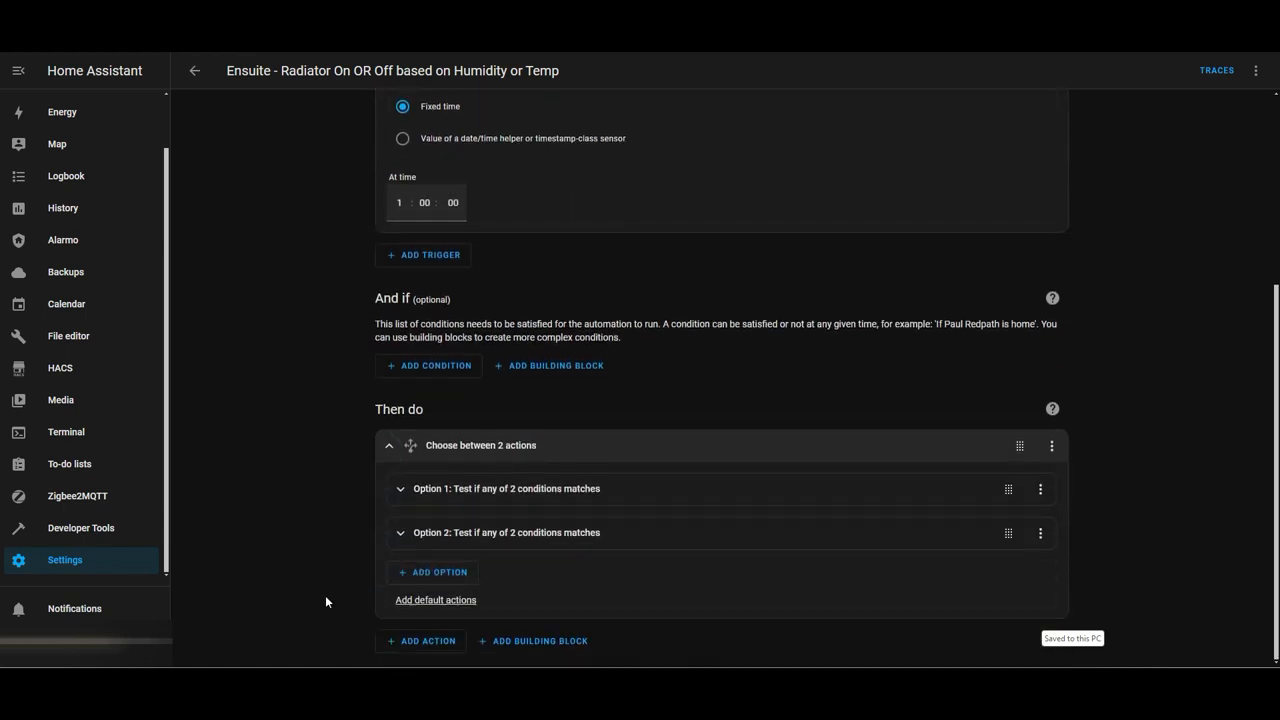
pyautogui.moveTo(400, 541)
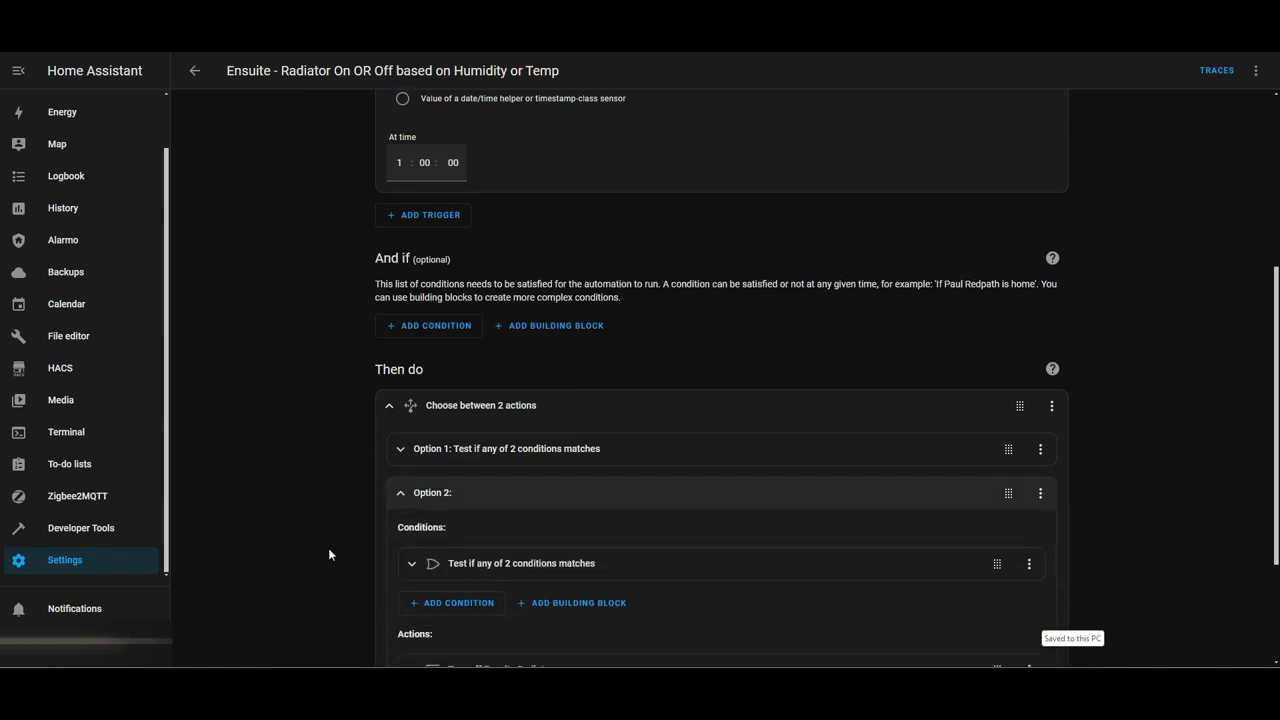
pyautogui.scroll(-3)
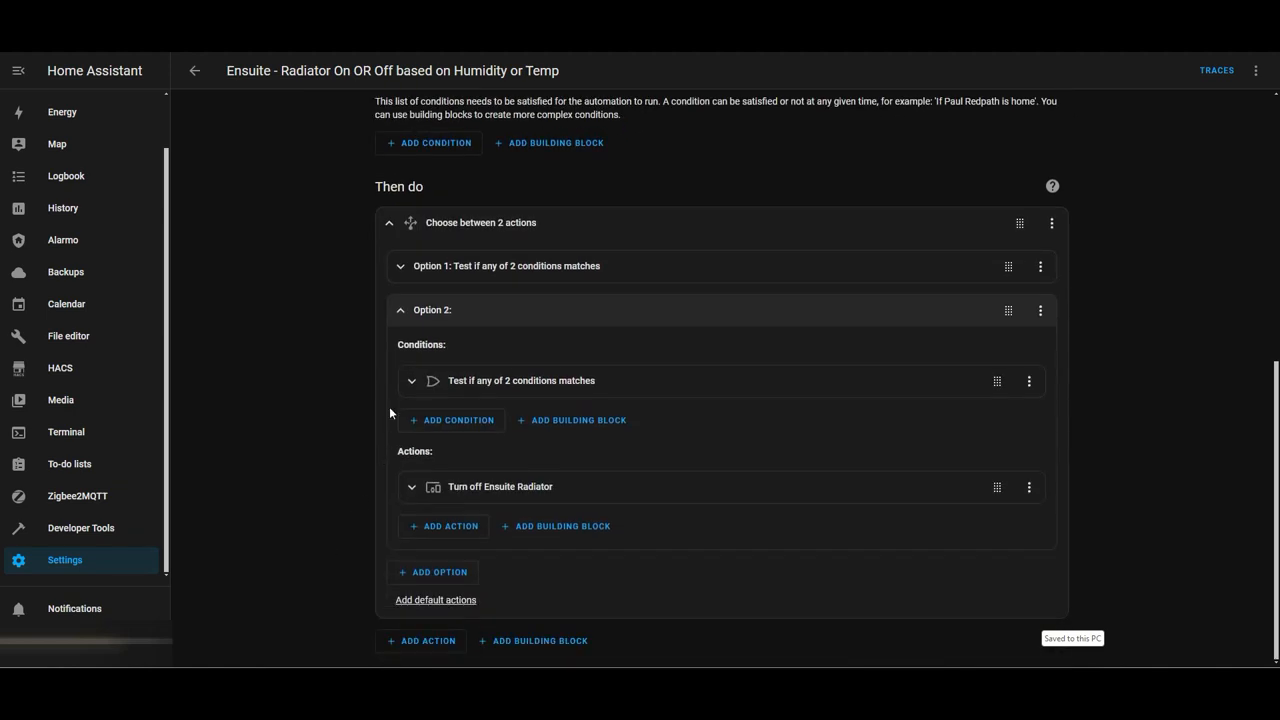
# Expand Option 2's 'any of 2' conditions: Ensuite-Time or Ensuite-Humidity-Low
pyautogui.click(411, 381)
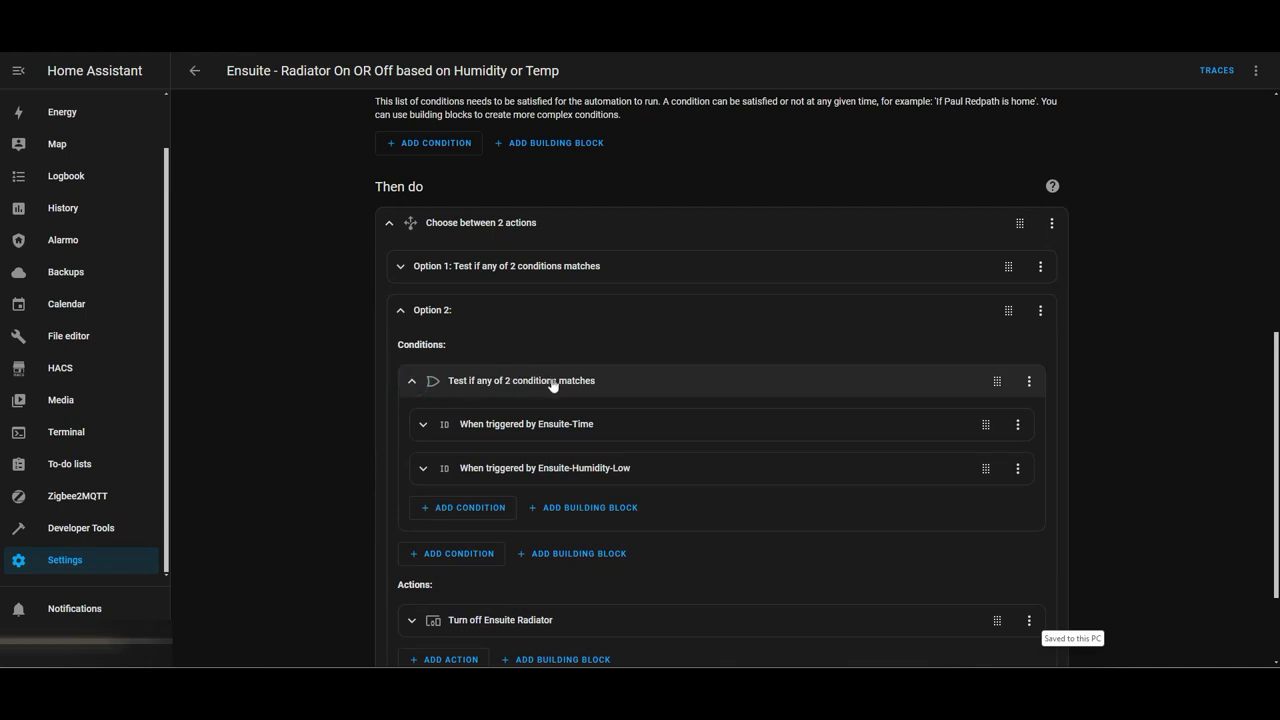
pyautogui.moveTo(580, 434)
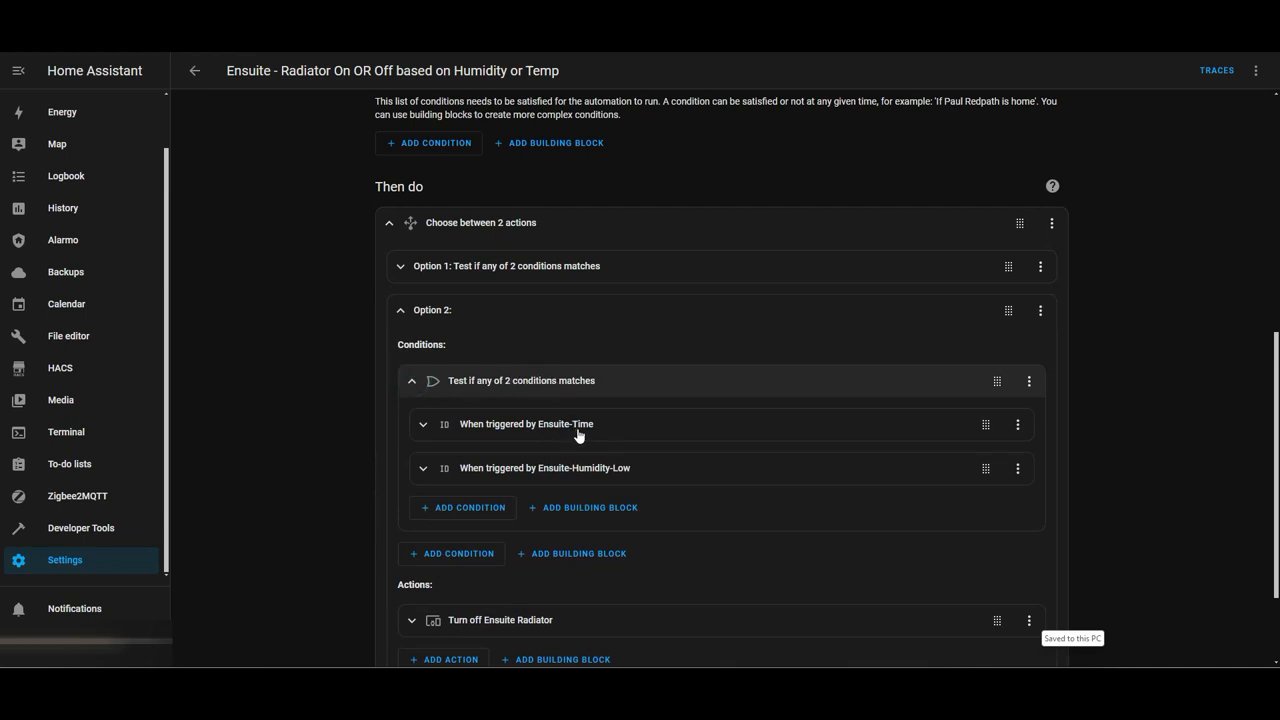
pyautogui.moveTo(405, 585)
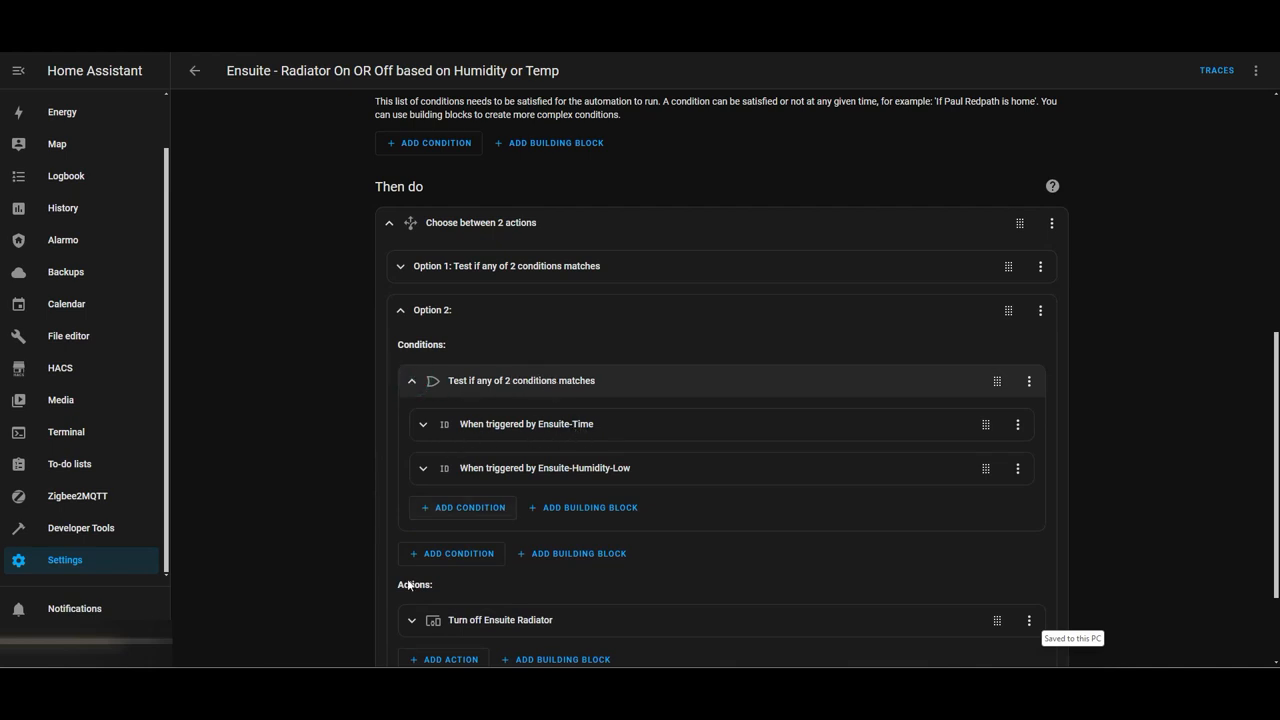
pyautogui.scroll(-3)
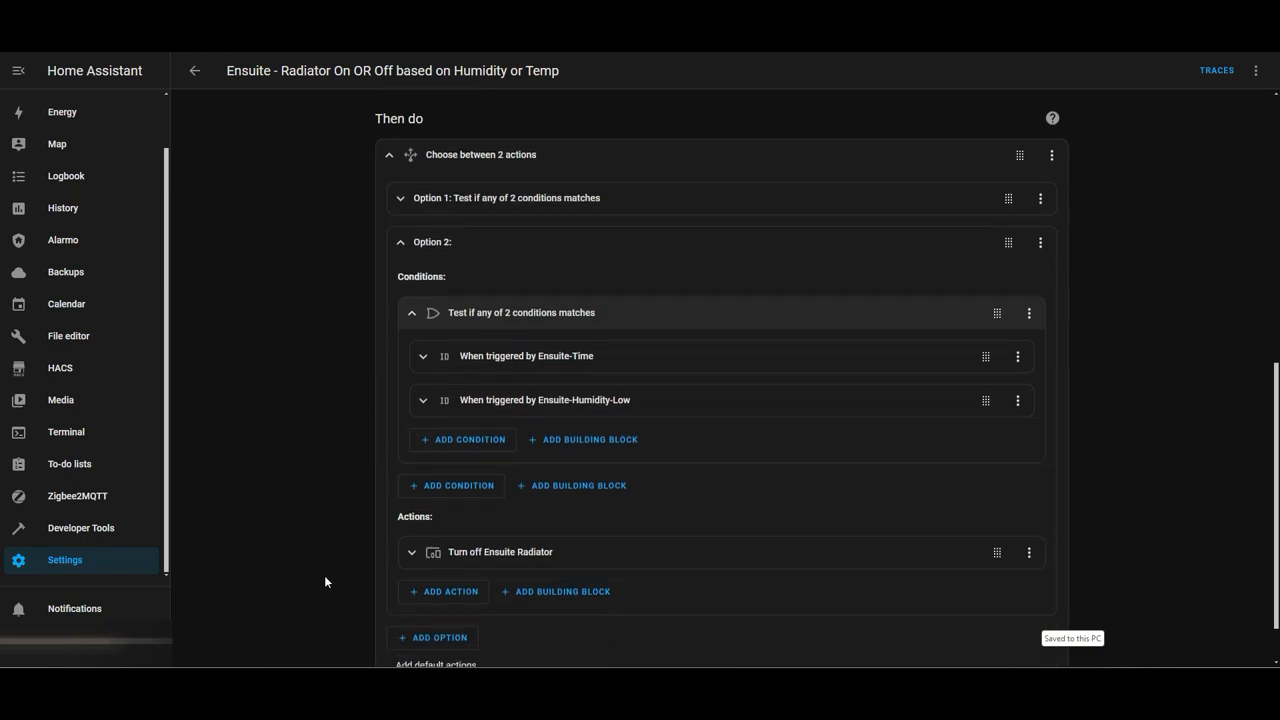
pyautogui.moveTo(502, 396)
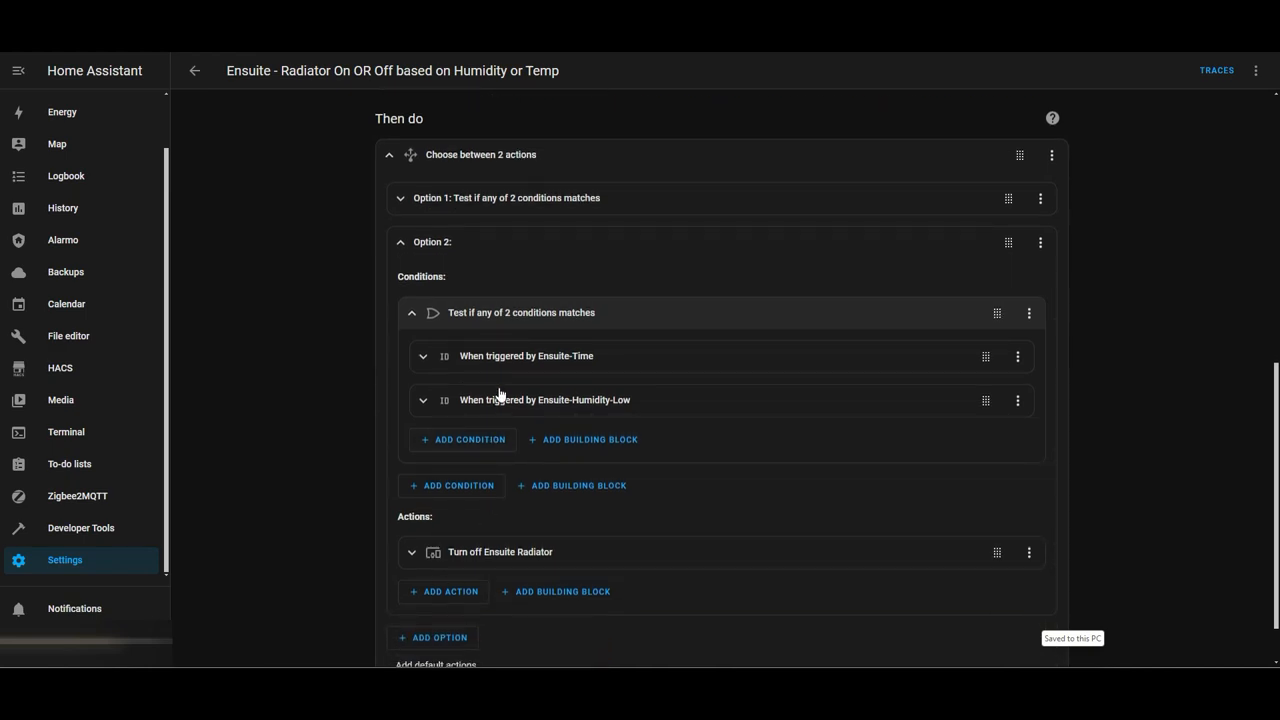
pyautogui.moveTo(422, 364)
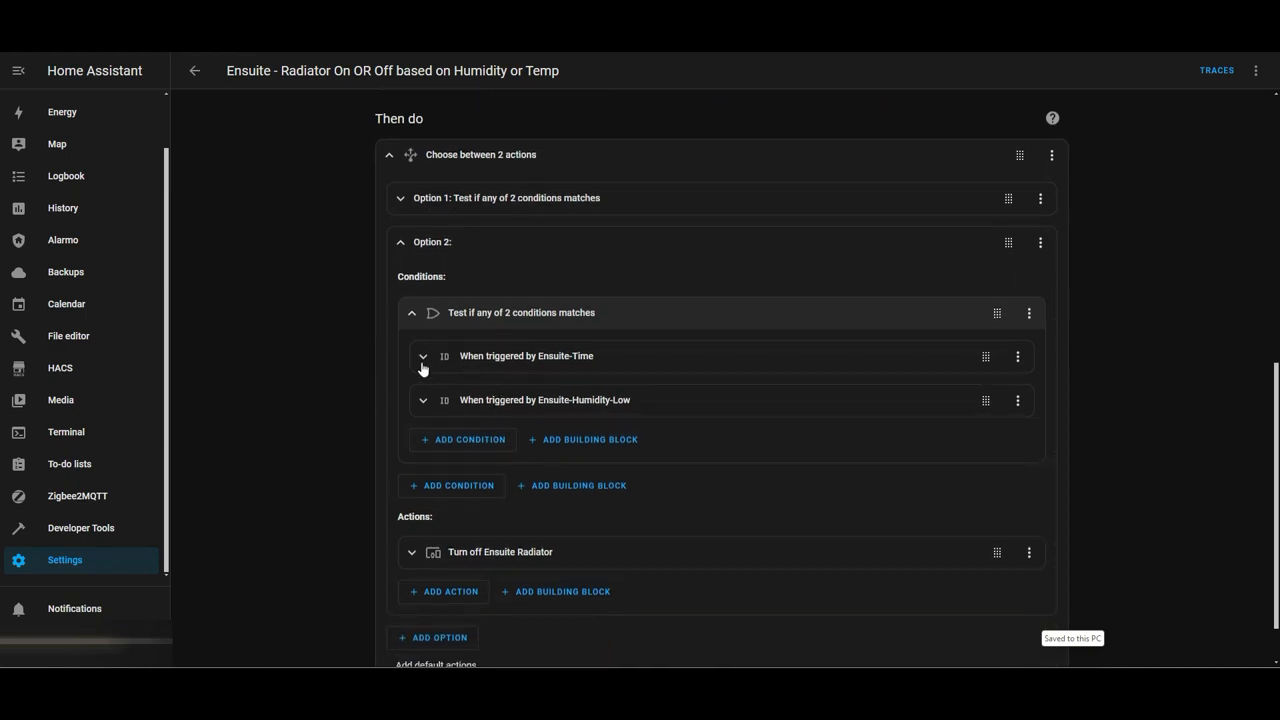
pyautogui.moveTo(571, 365)
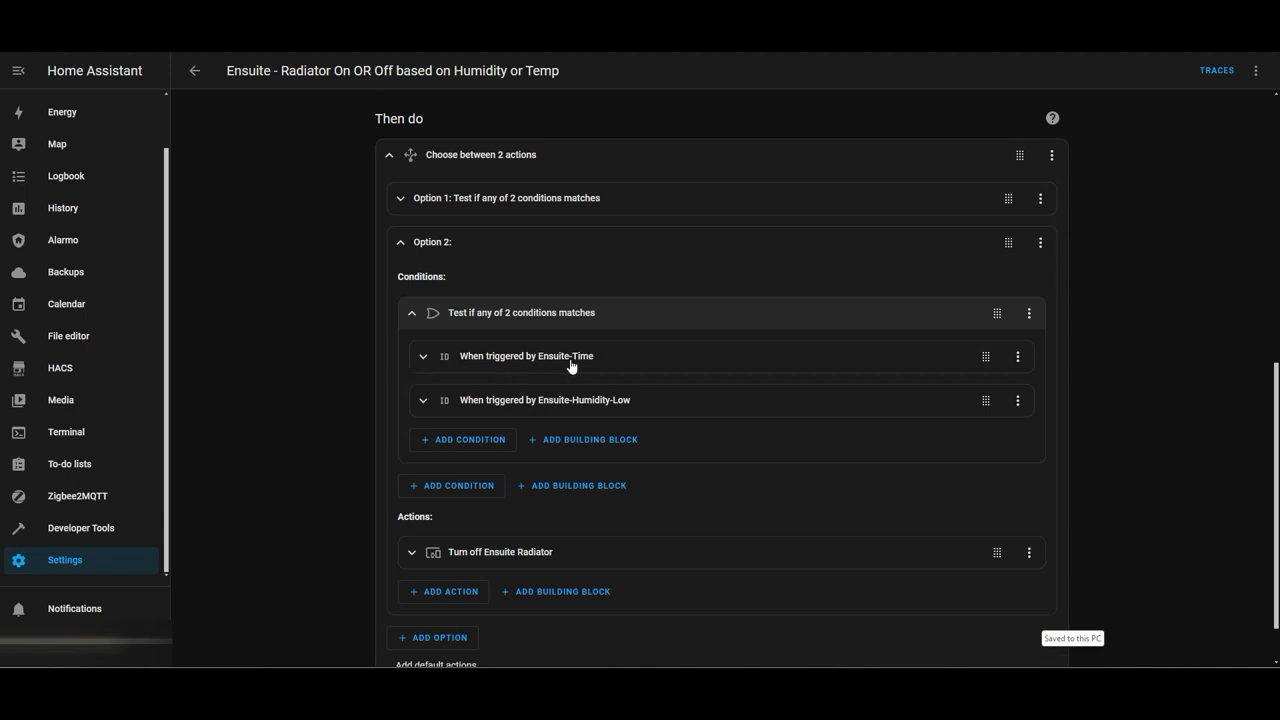
pyautogui.moveTo(386, 605)
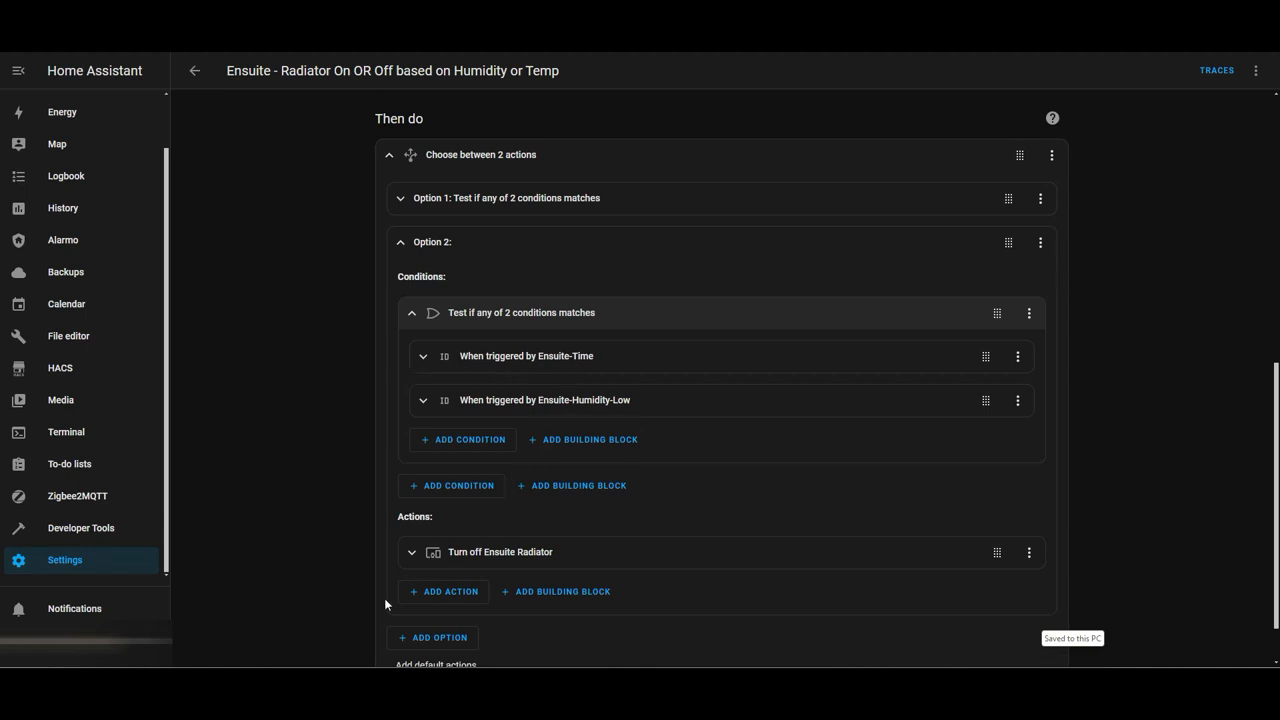
pyautogui.scroll(-3)
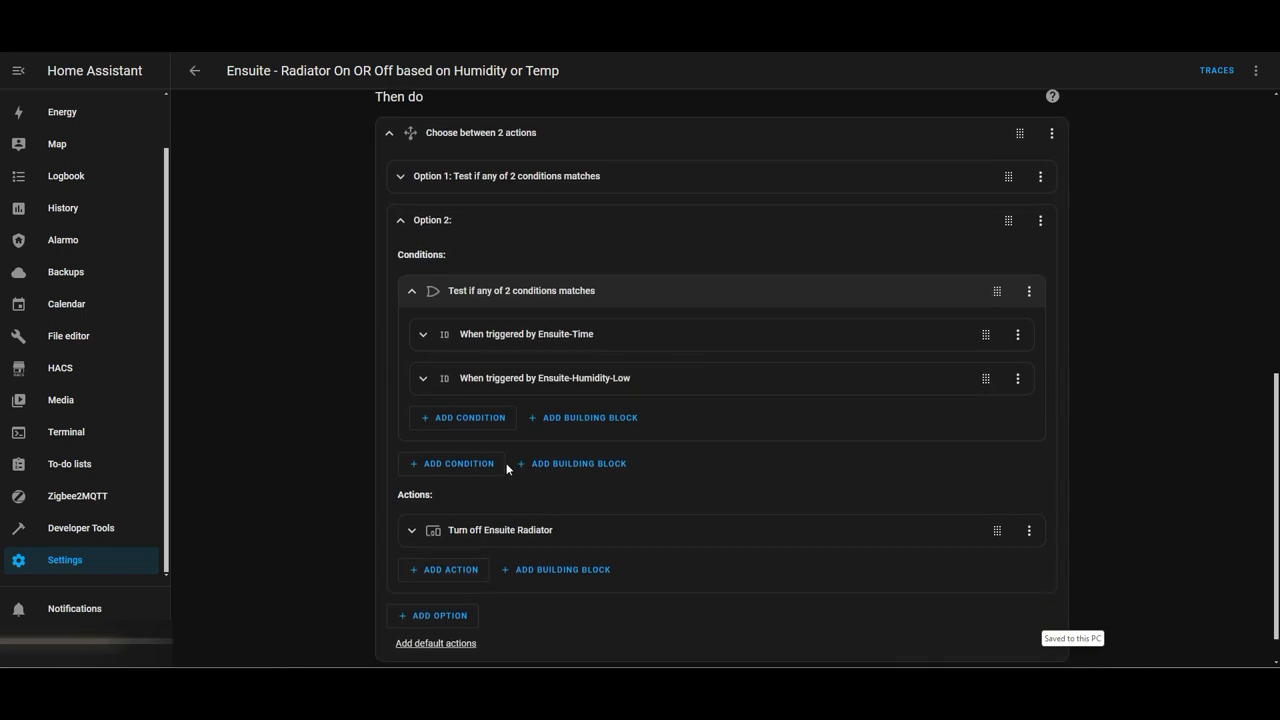
pyautogui.moveTo(670, 277)
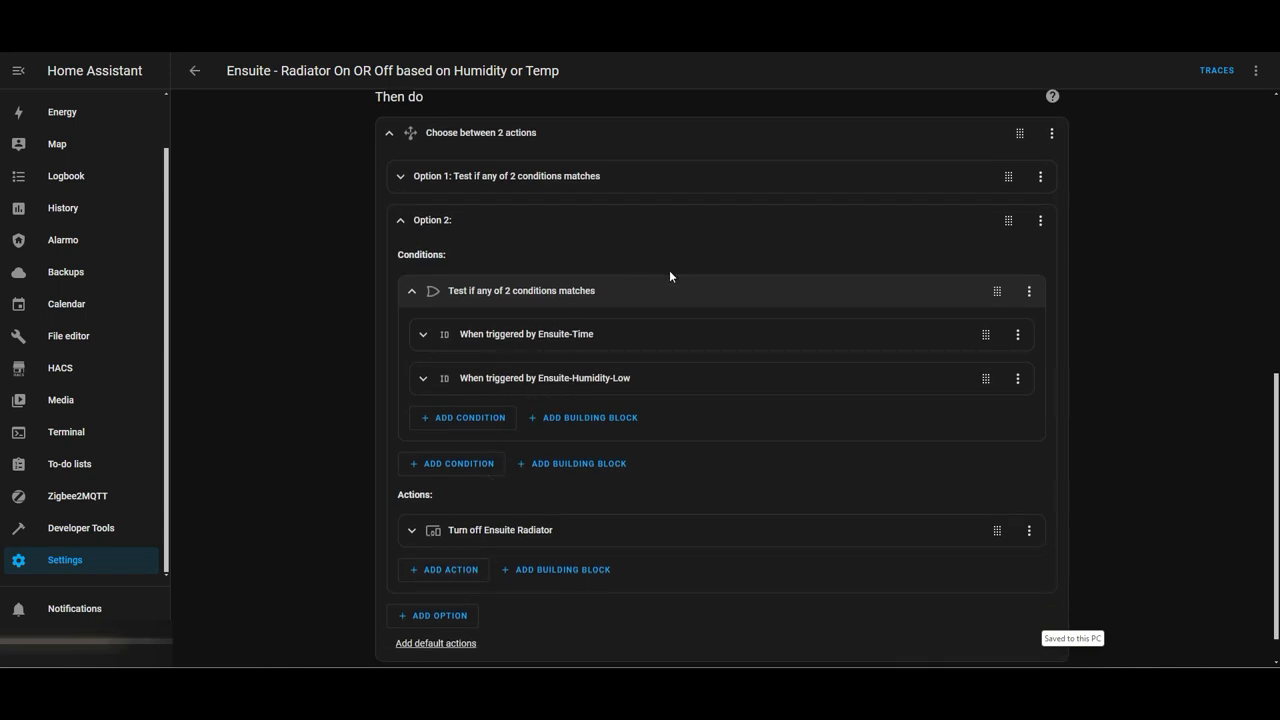
pyautogui.moveTo(539, 423)
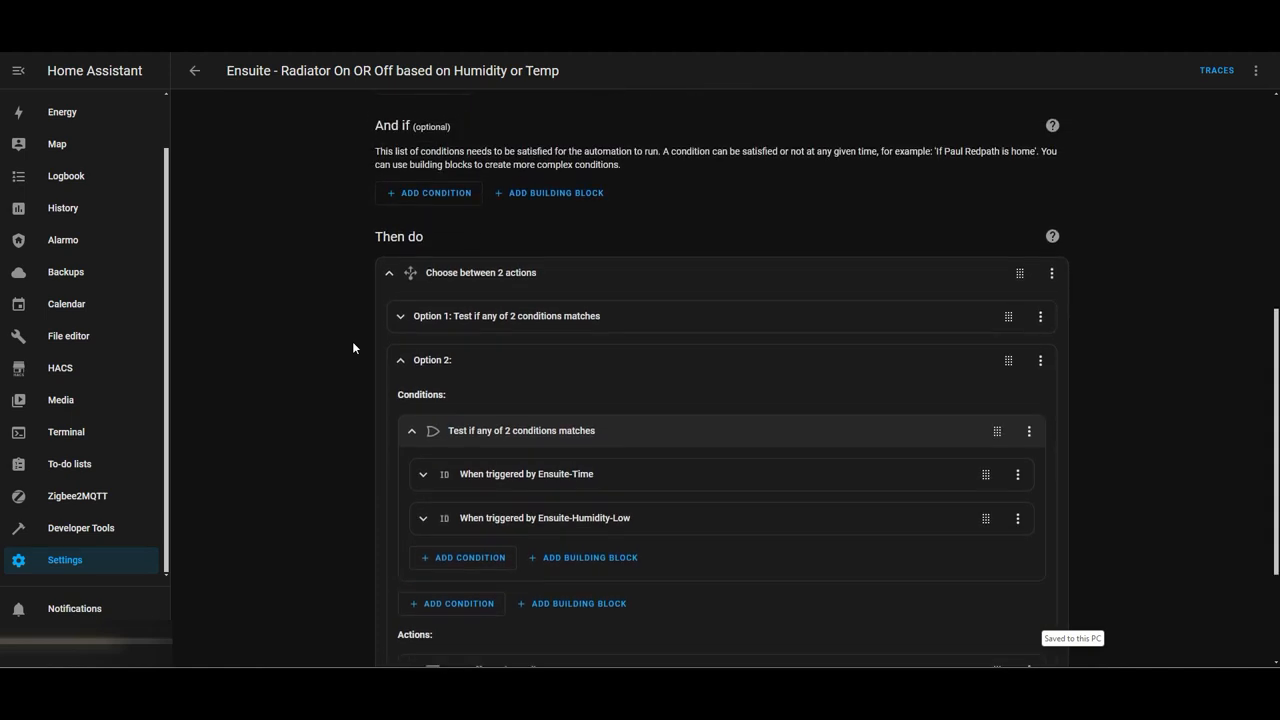
pyautogui.scroll(3)
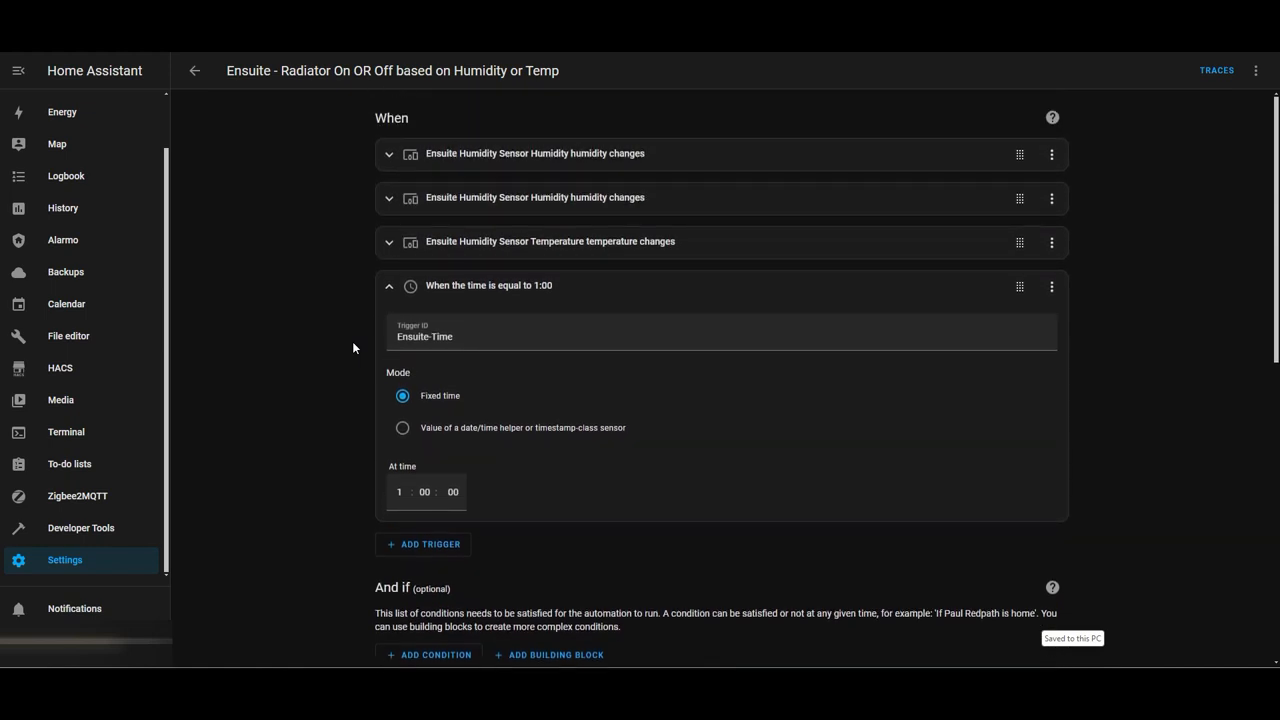
pyautogui.moveTo(345, 153)
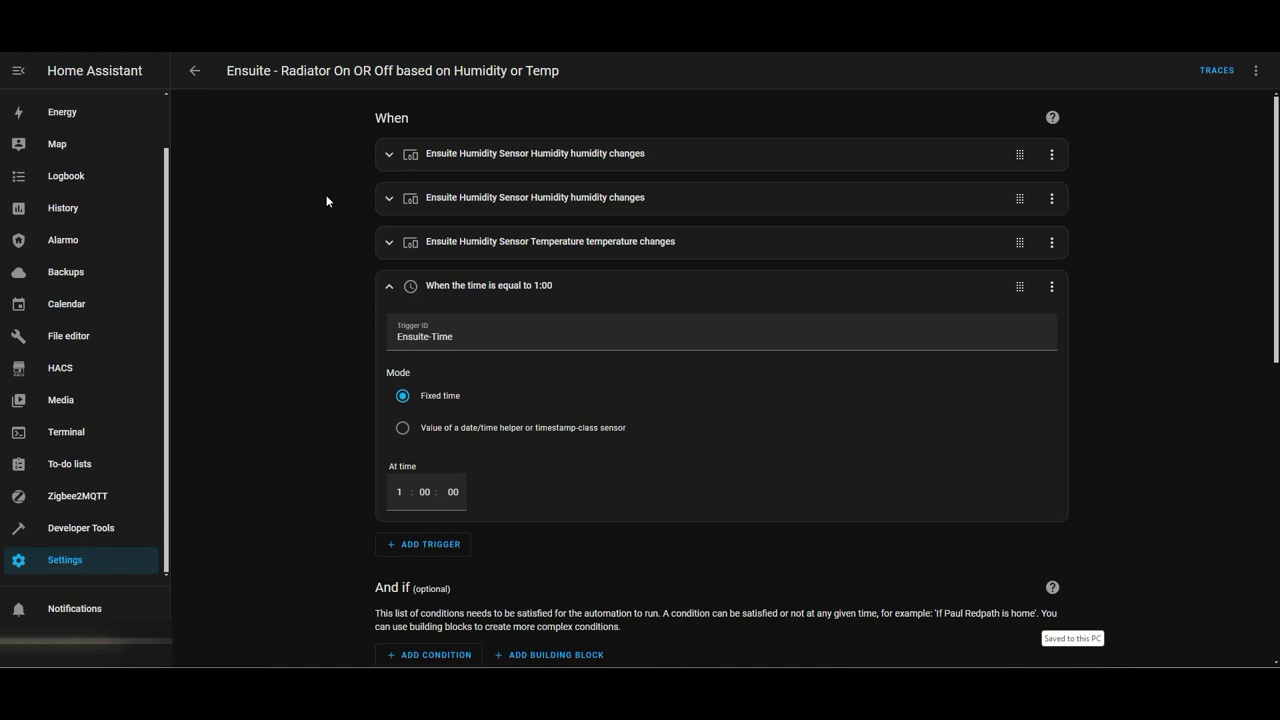
pyautogui.moveTo(303, 313)
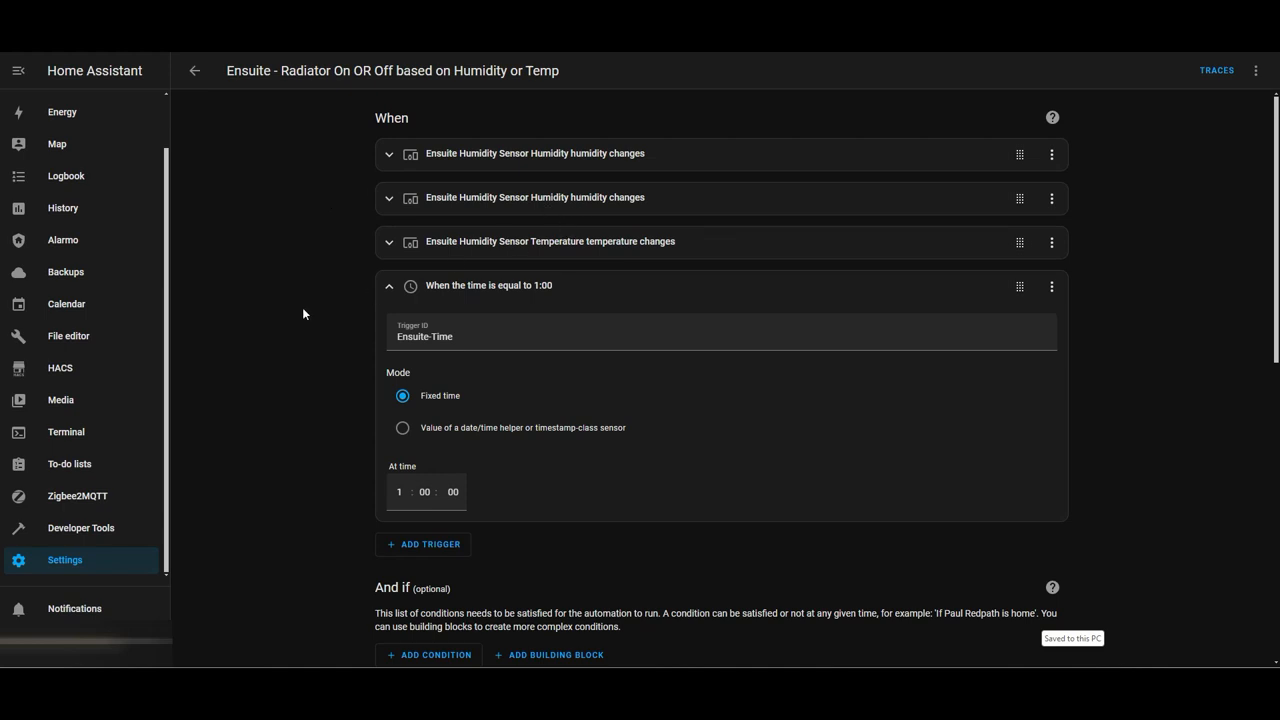
pyautogui.scroll(-3)
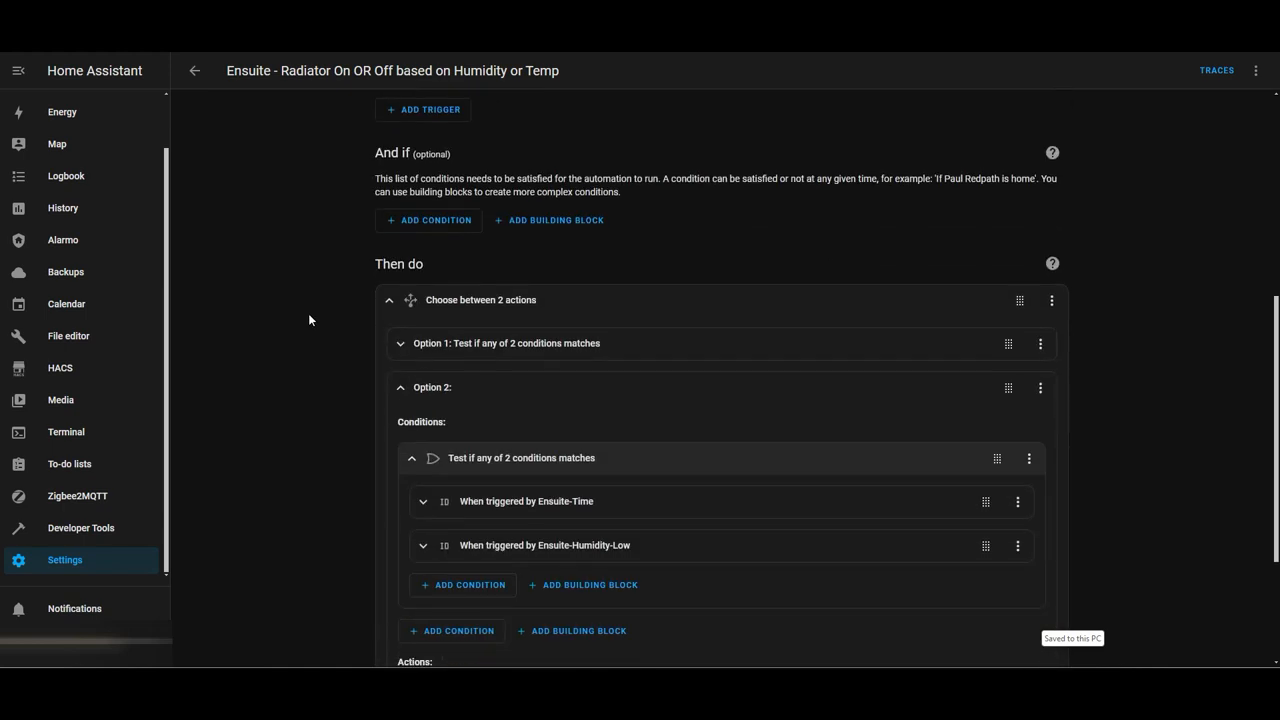